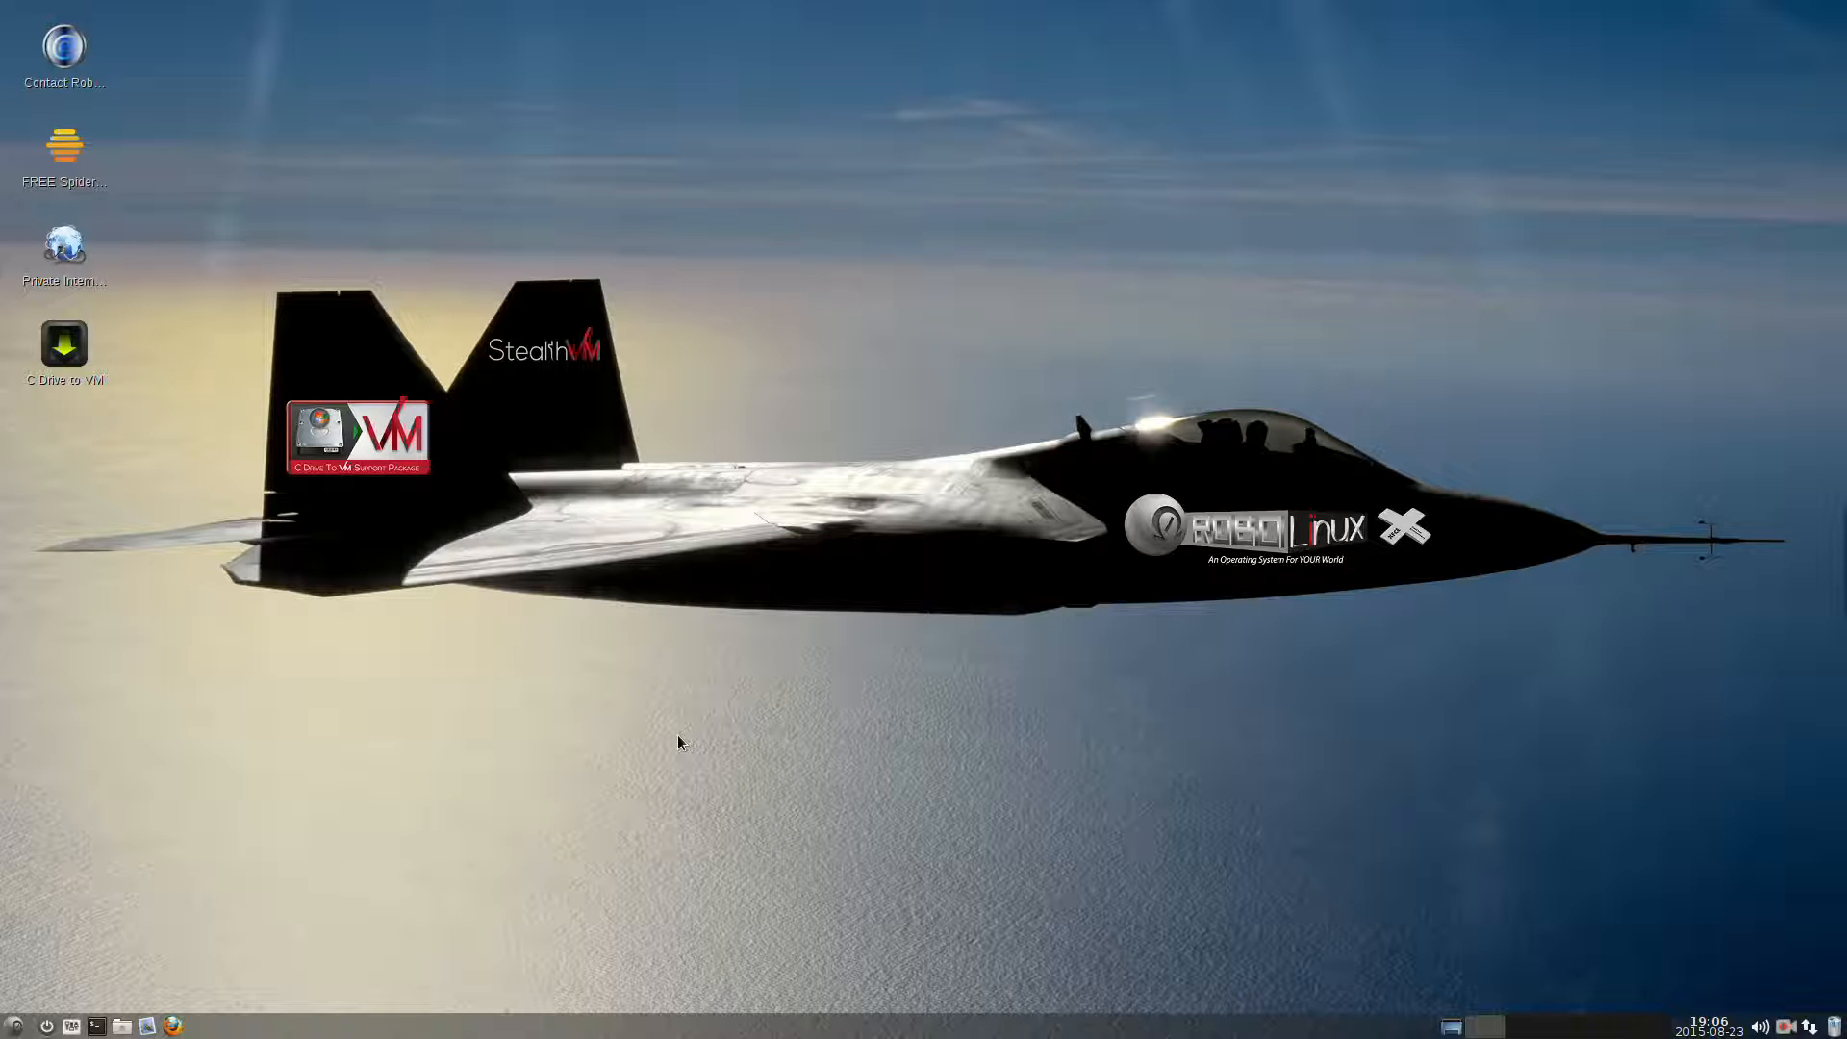
mouse_move(33, 987)
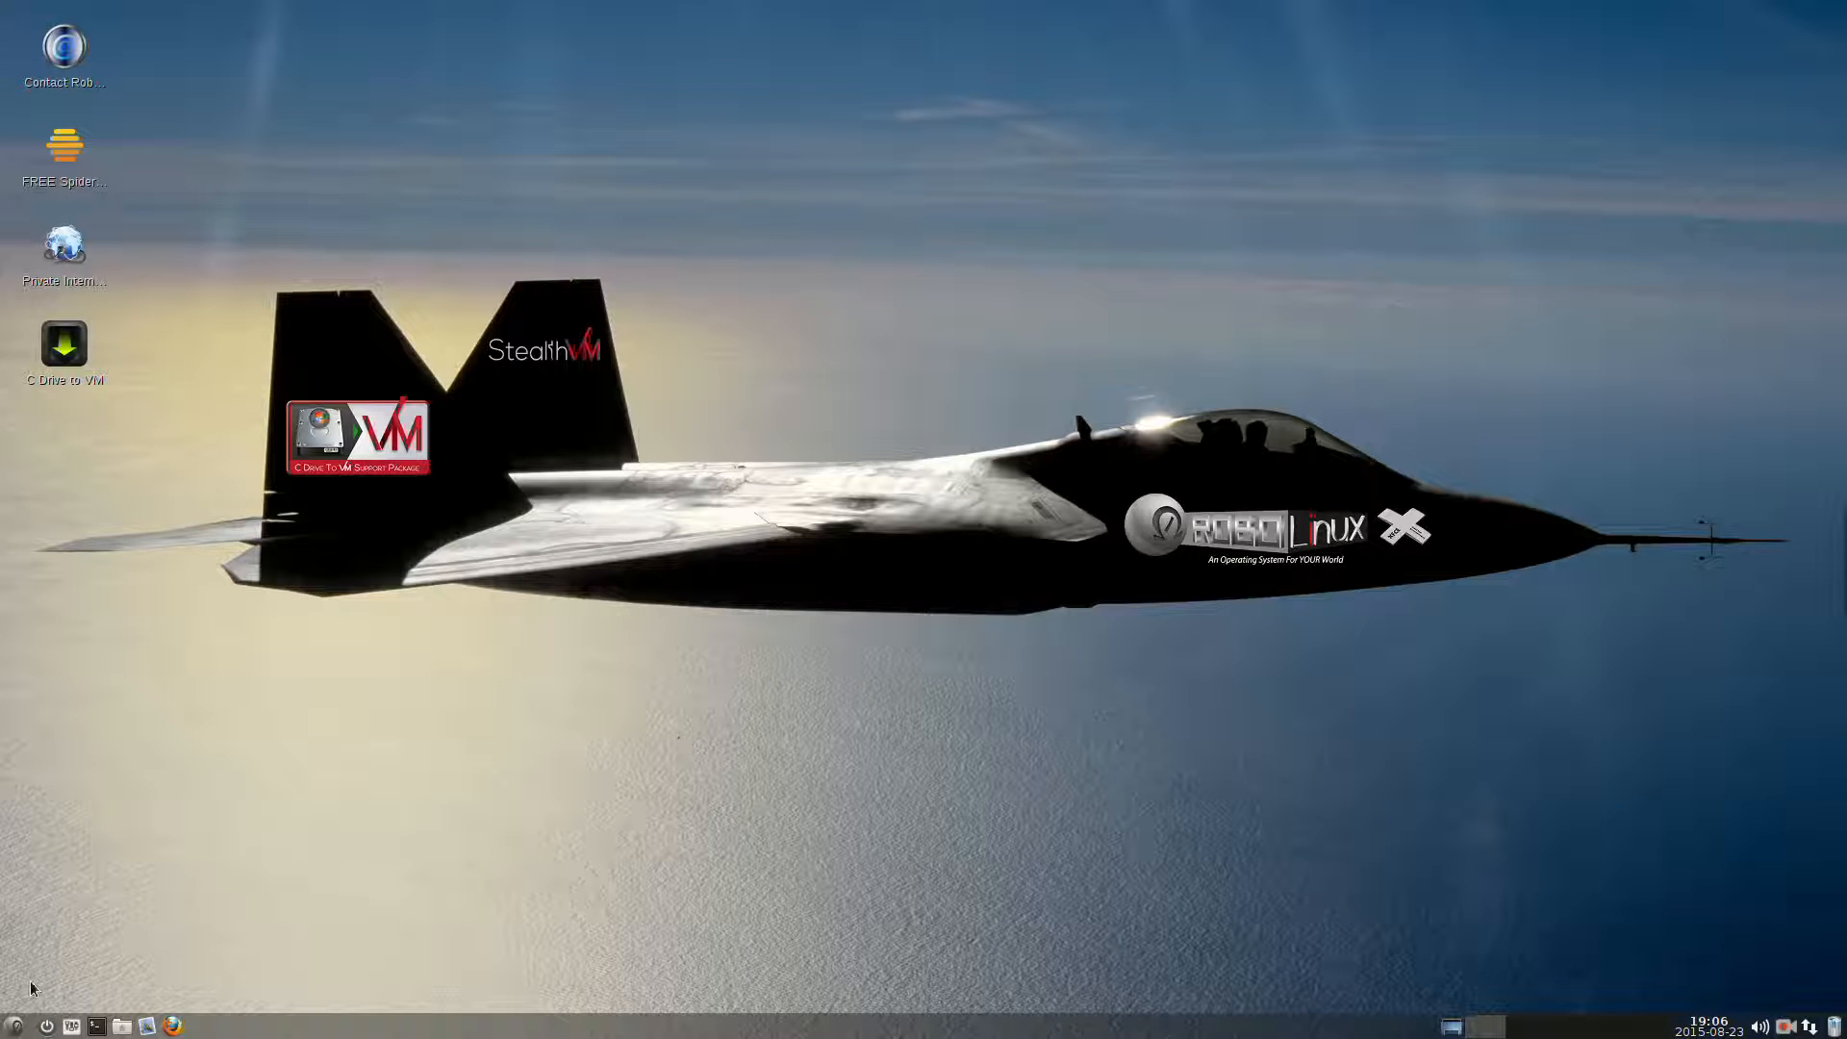
Bring up the Whisker applications menu with its System category showing Oracle VM VirtualBox.
left_click(11, 1025)
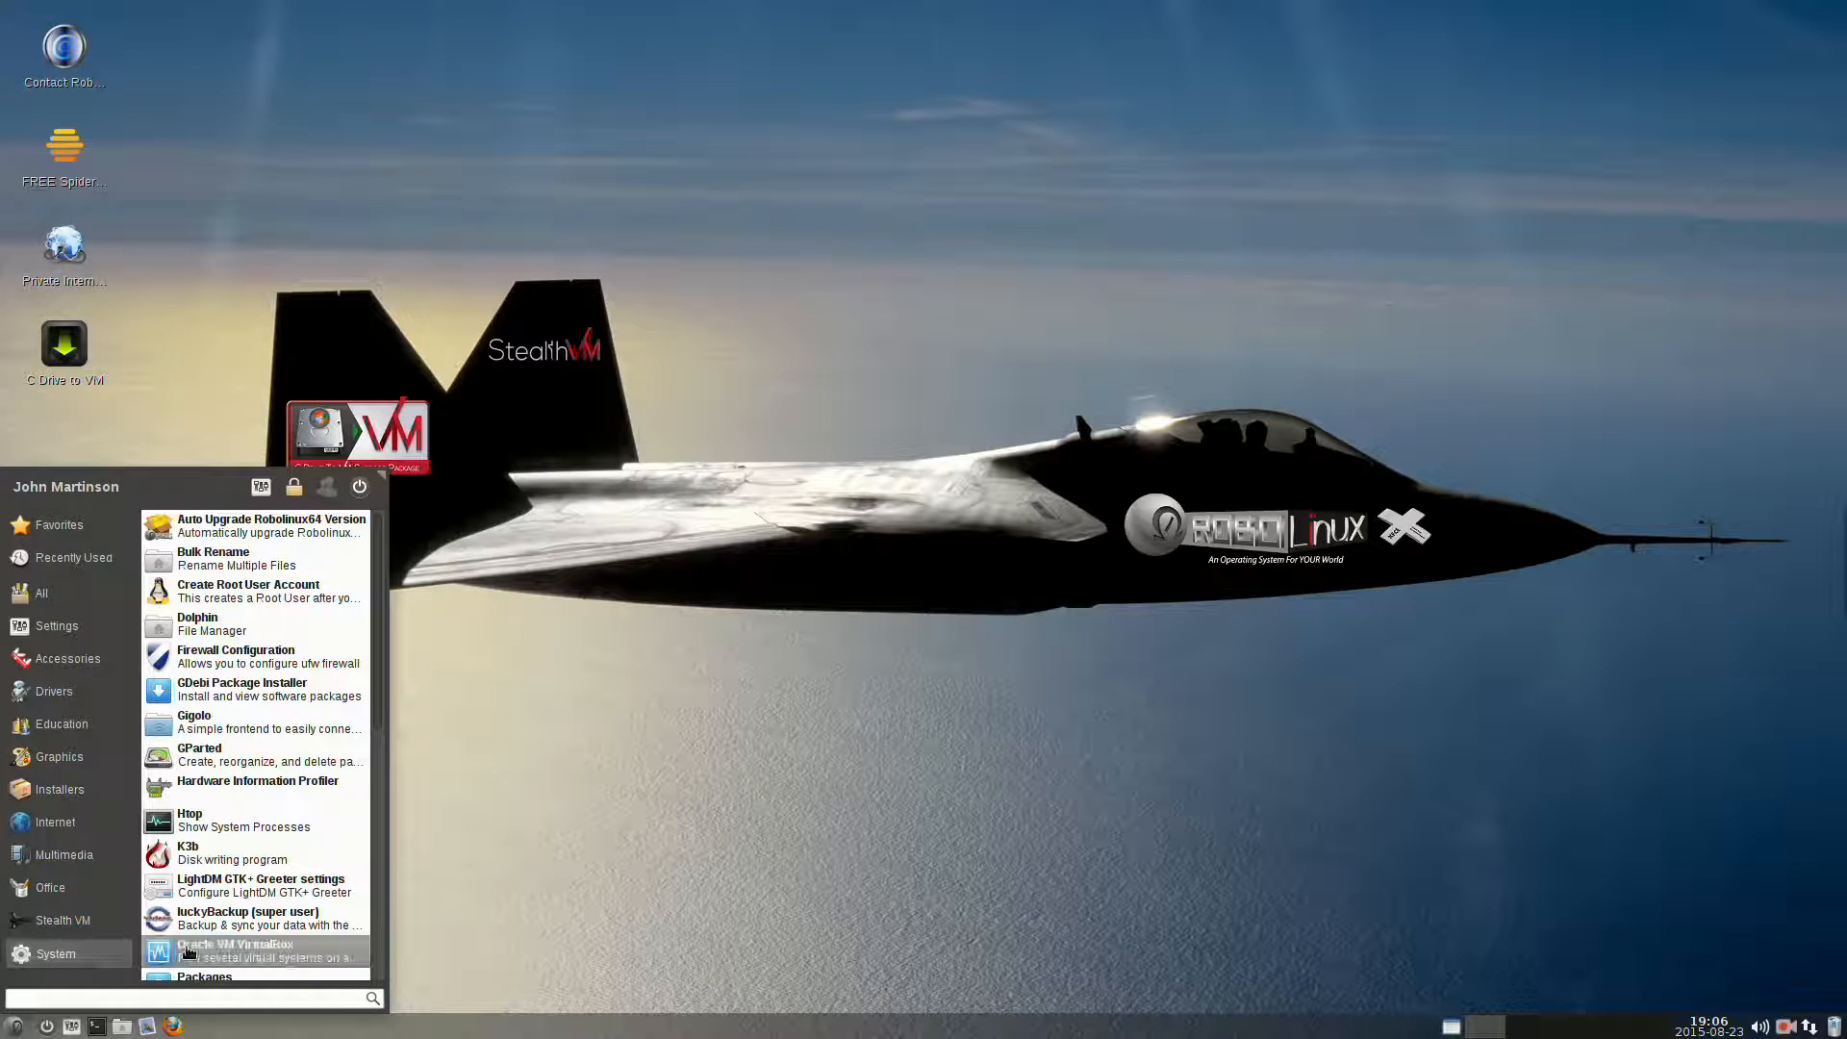
Launch VirtualBox Manager and bring up the Windows-10-64 machine's context menu of actions.
left_click(235, 951)
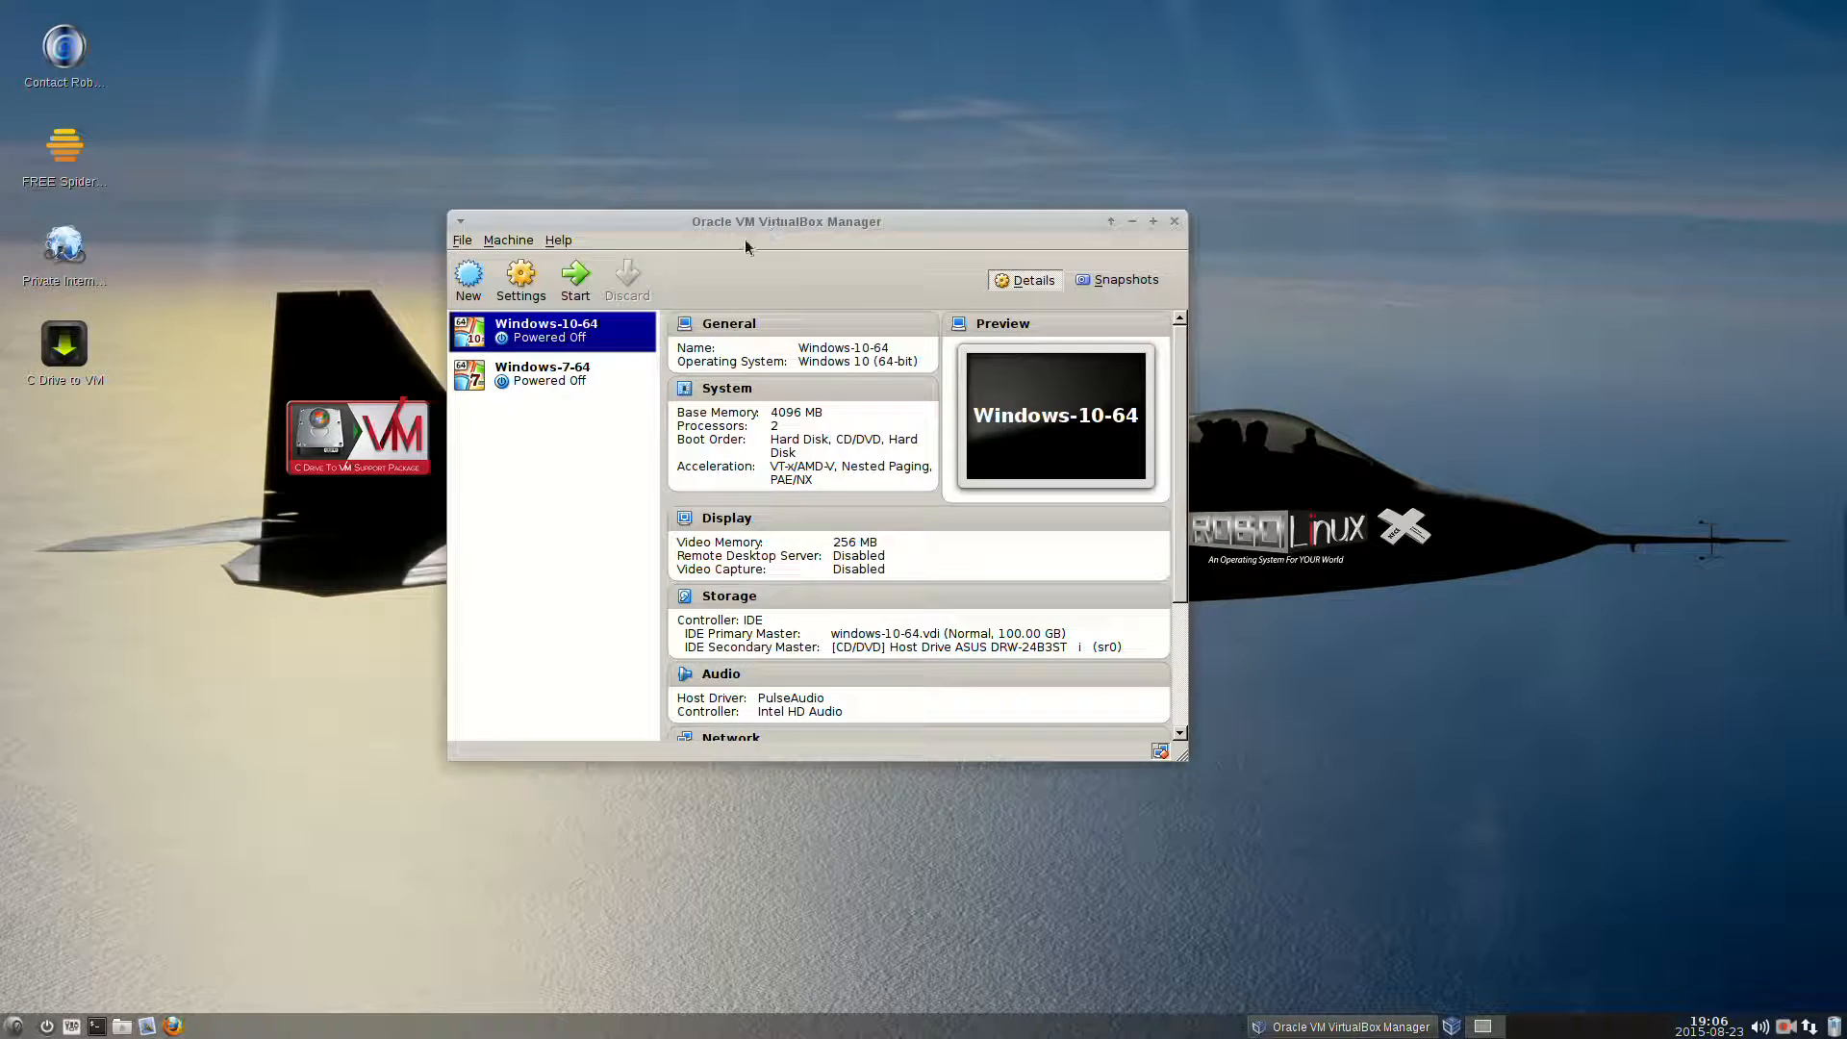
left_click(548, 374)
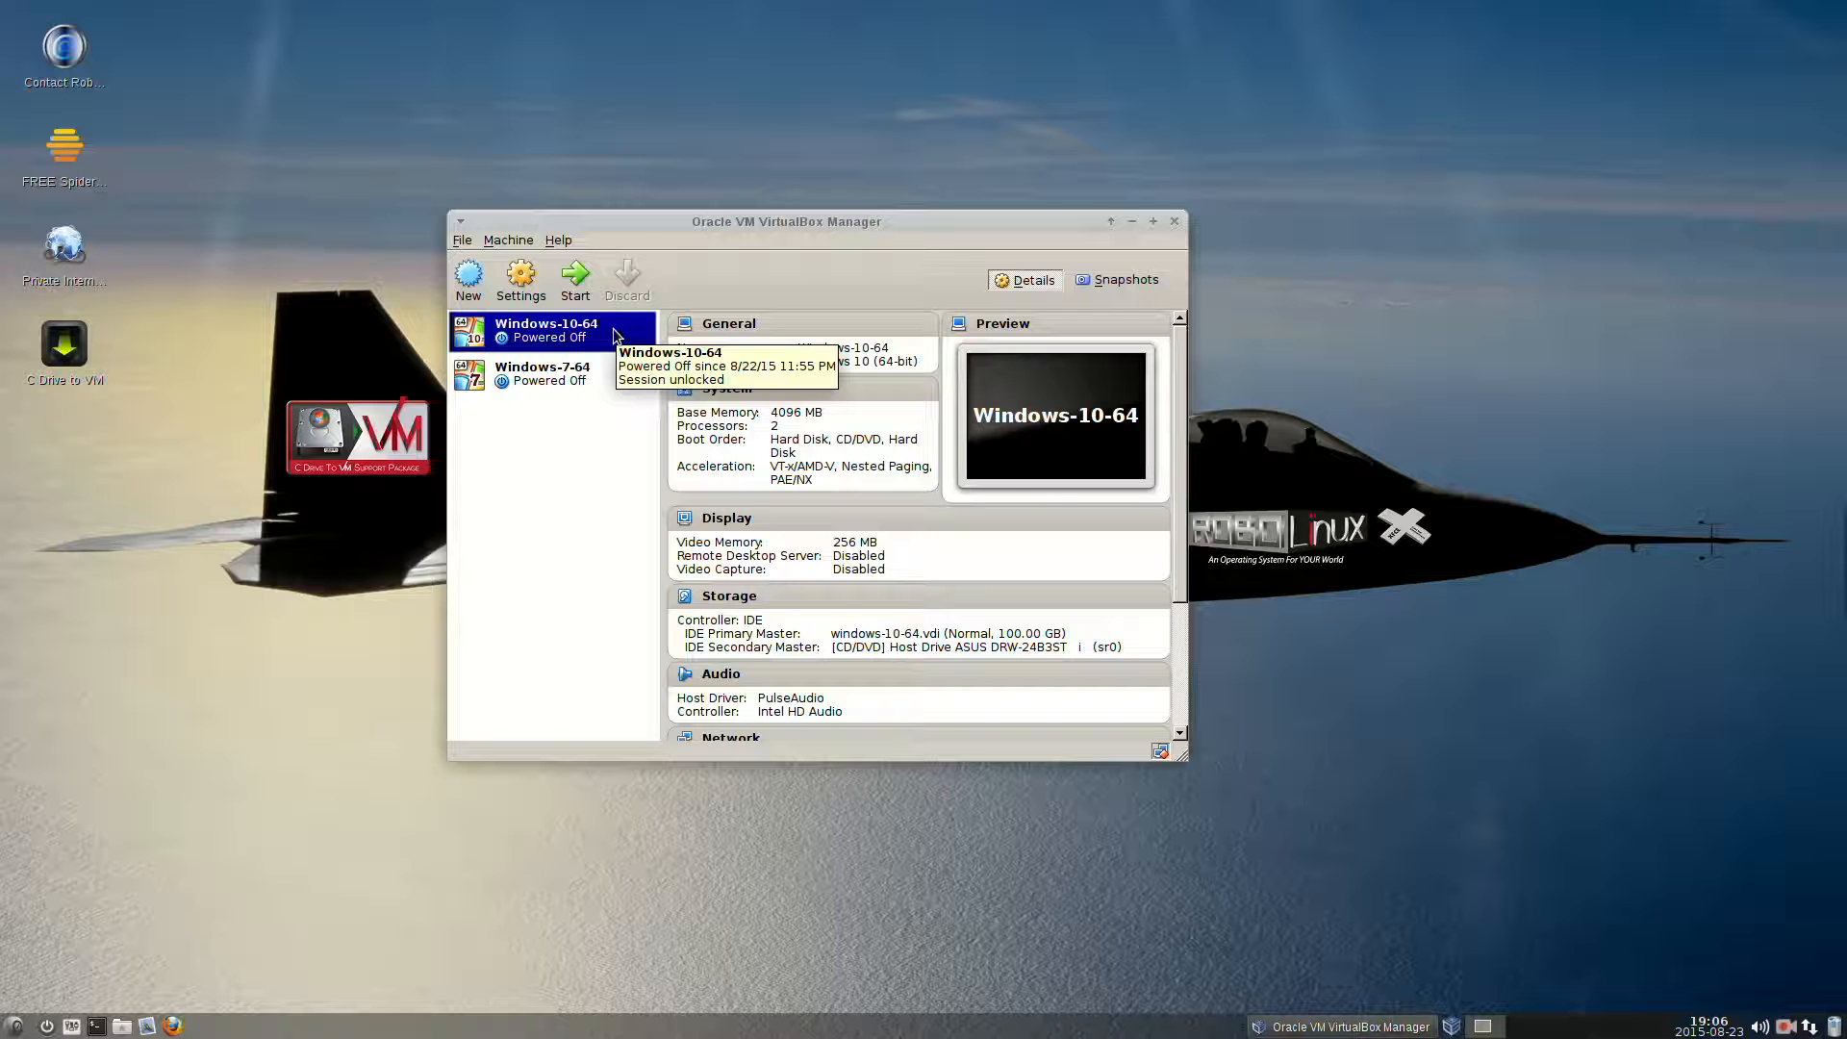
right_click(544, 329)
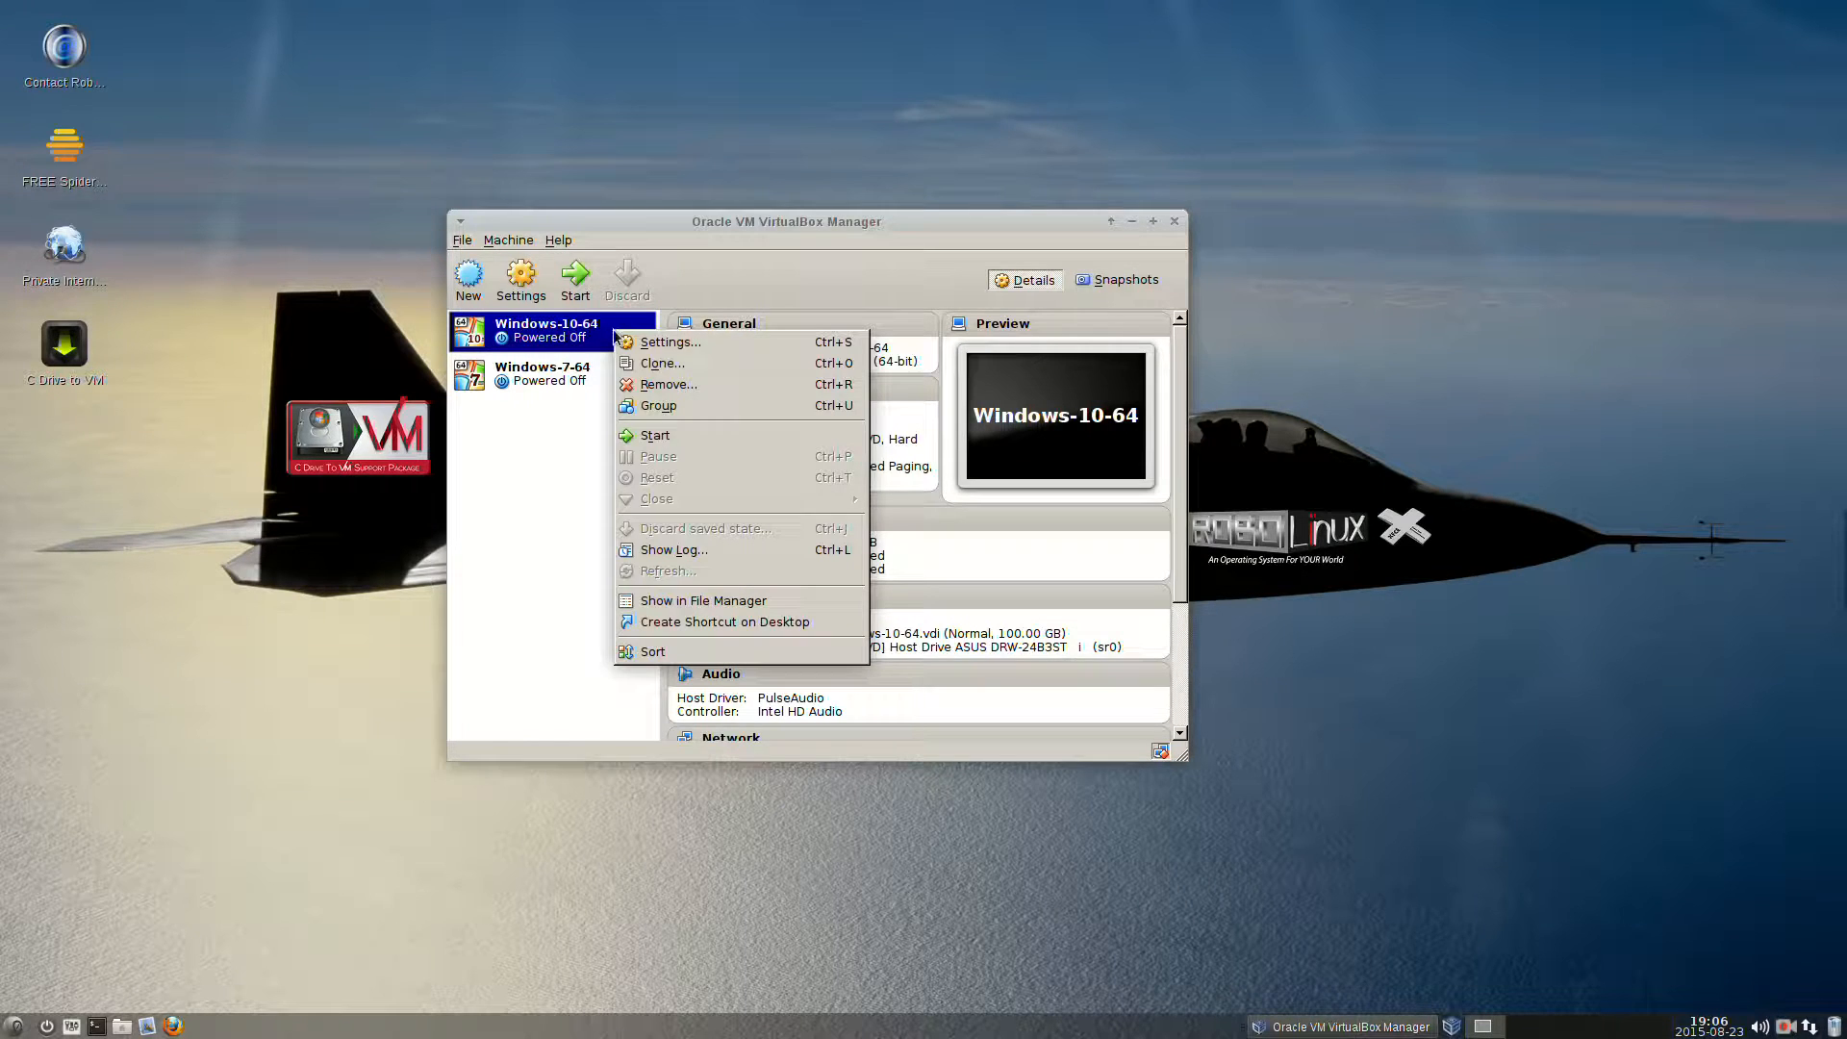
mouse_move(687, 622)
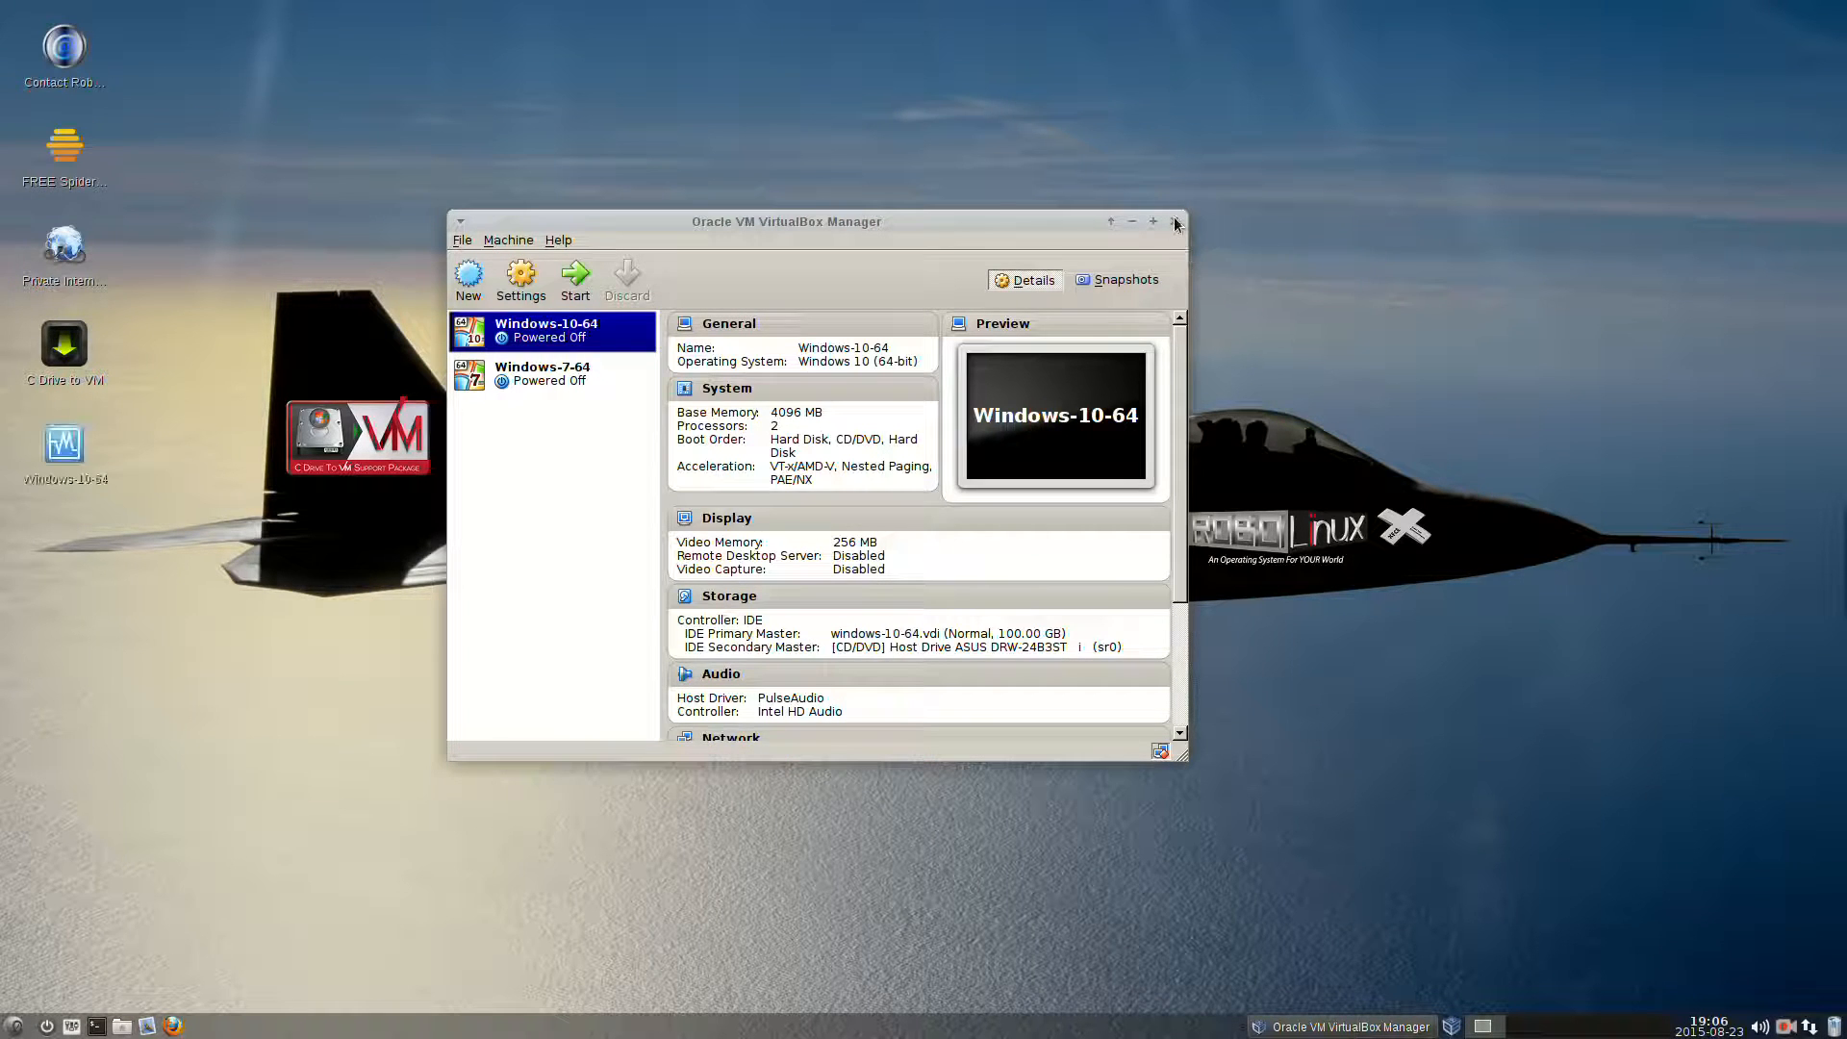
Close VirtualBox Manager and bring up the Properties dialog of the Windows-10-64 desktop shortcut.
left_click(1173, 222)
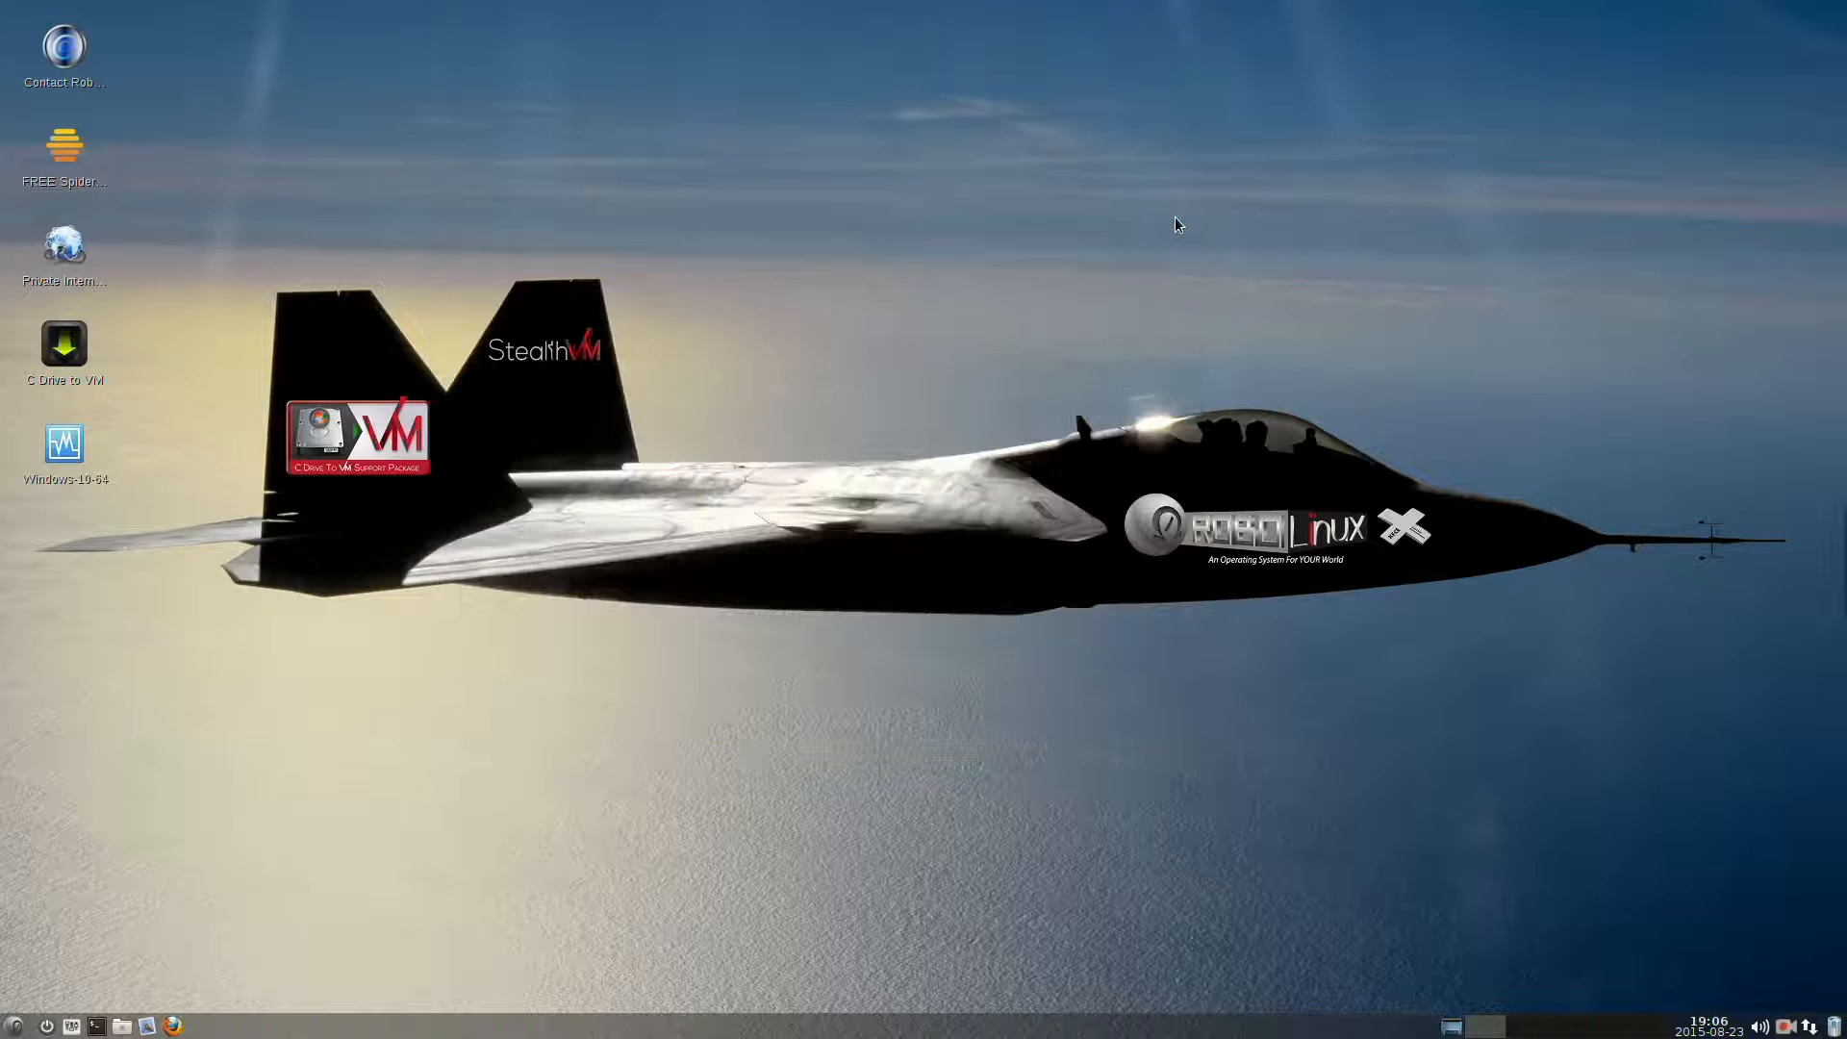
mouse_move(75, 533)
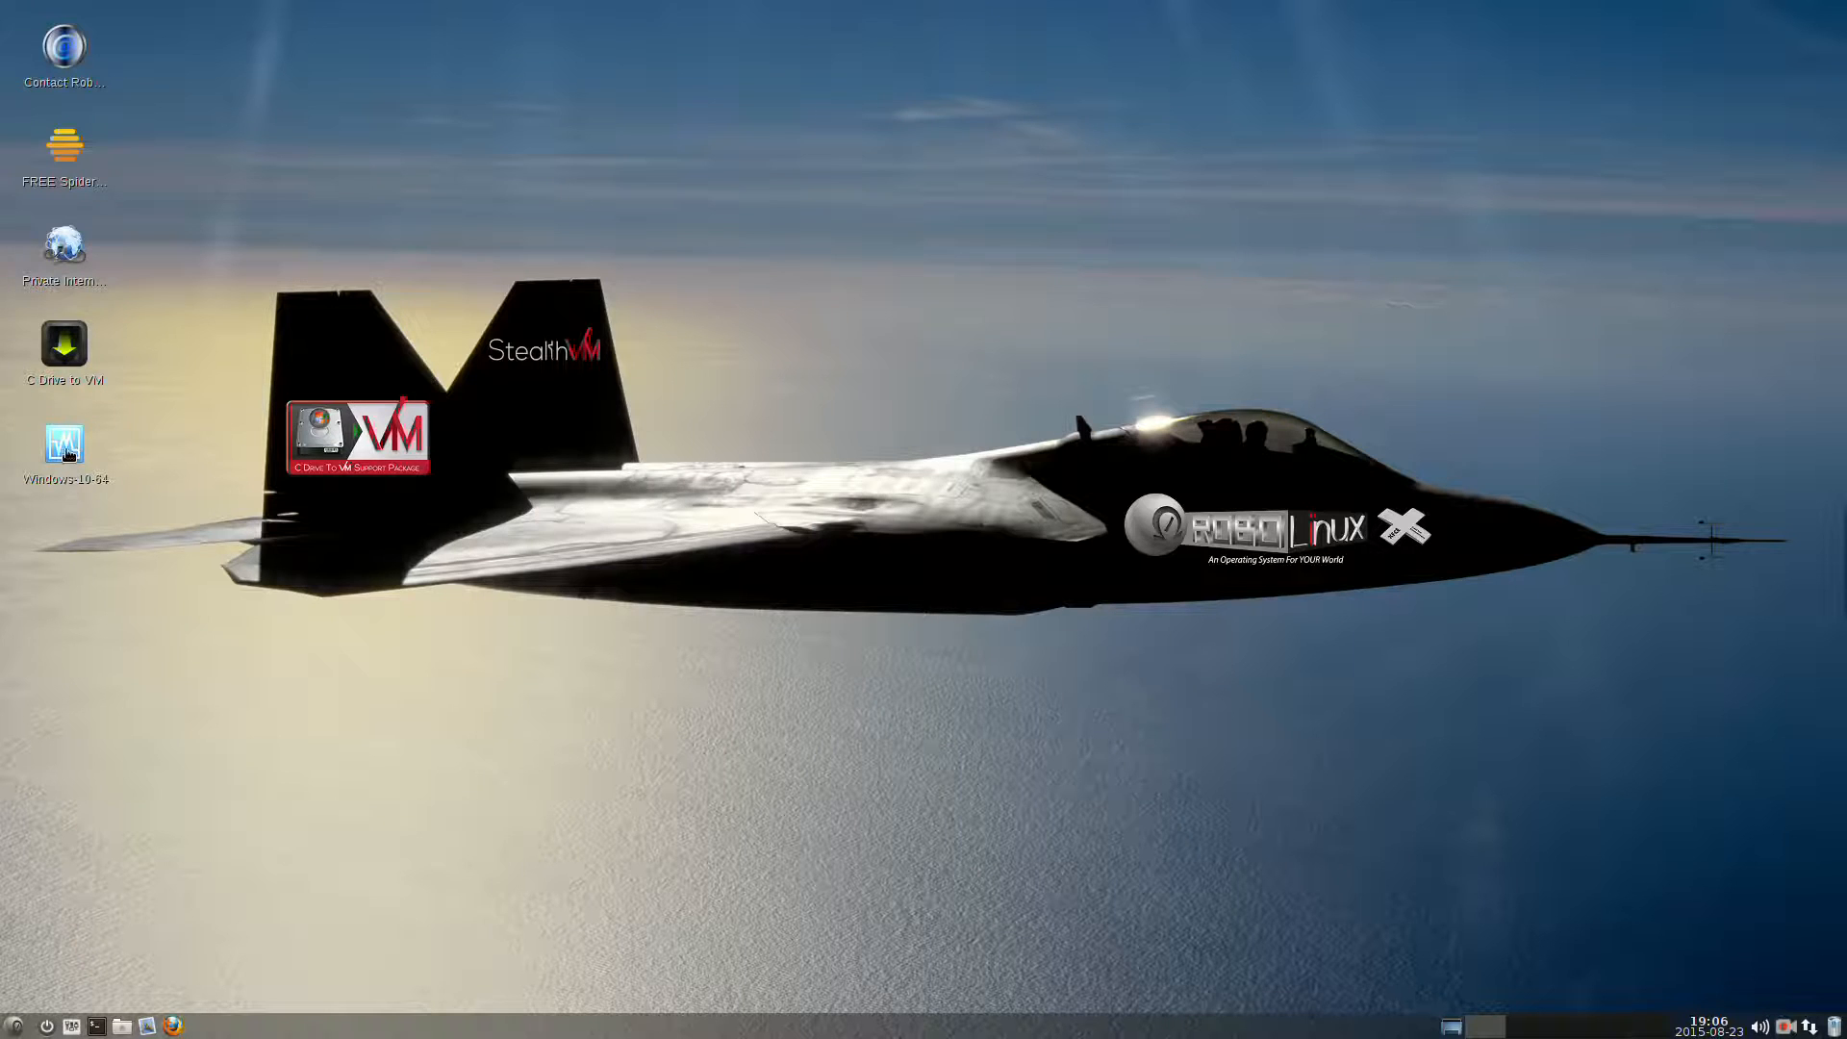
right_click(63, 444)
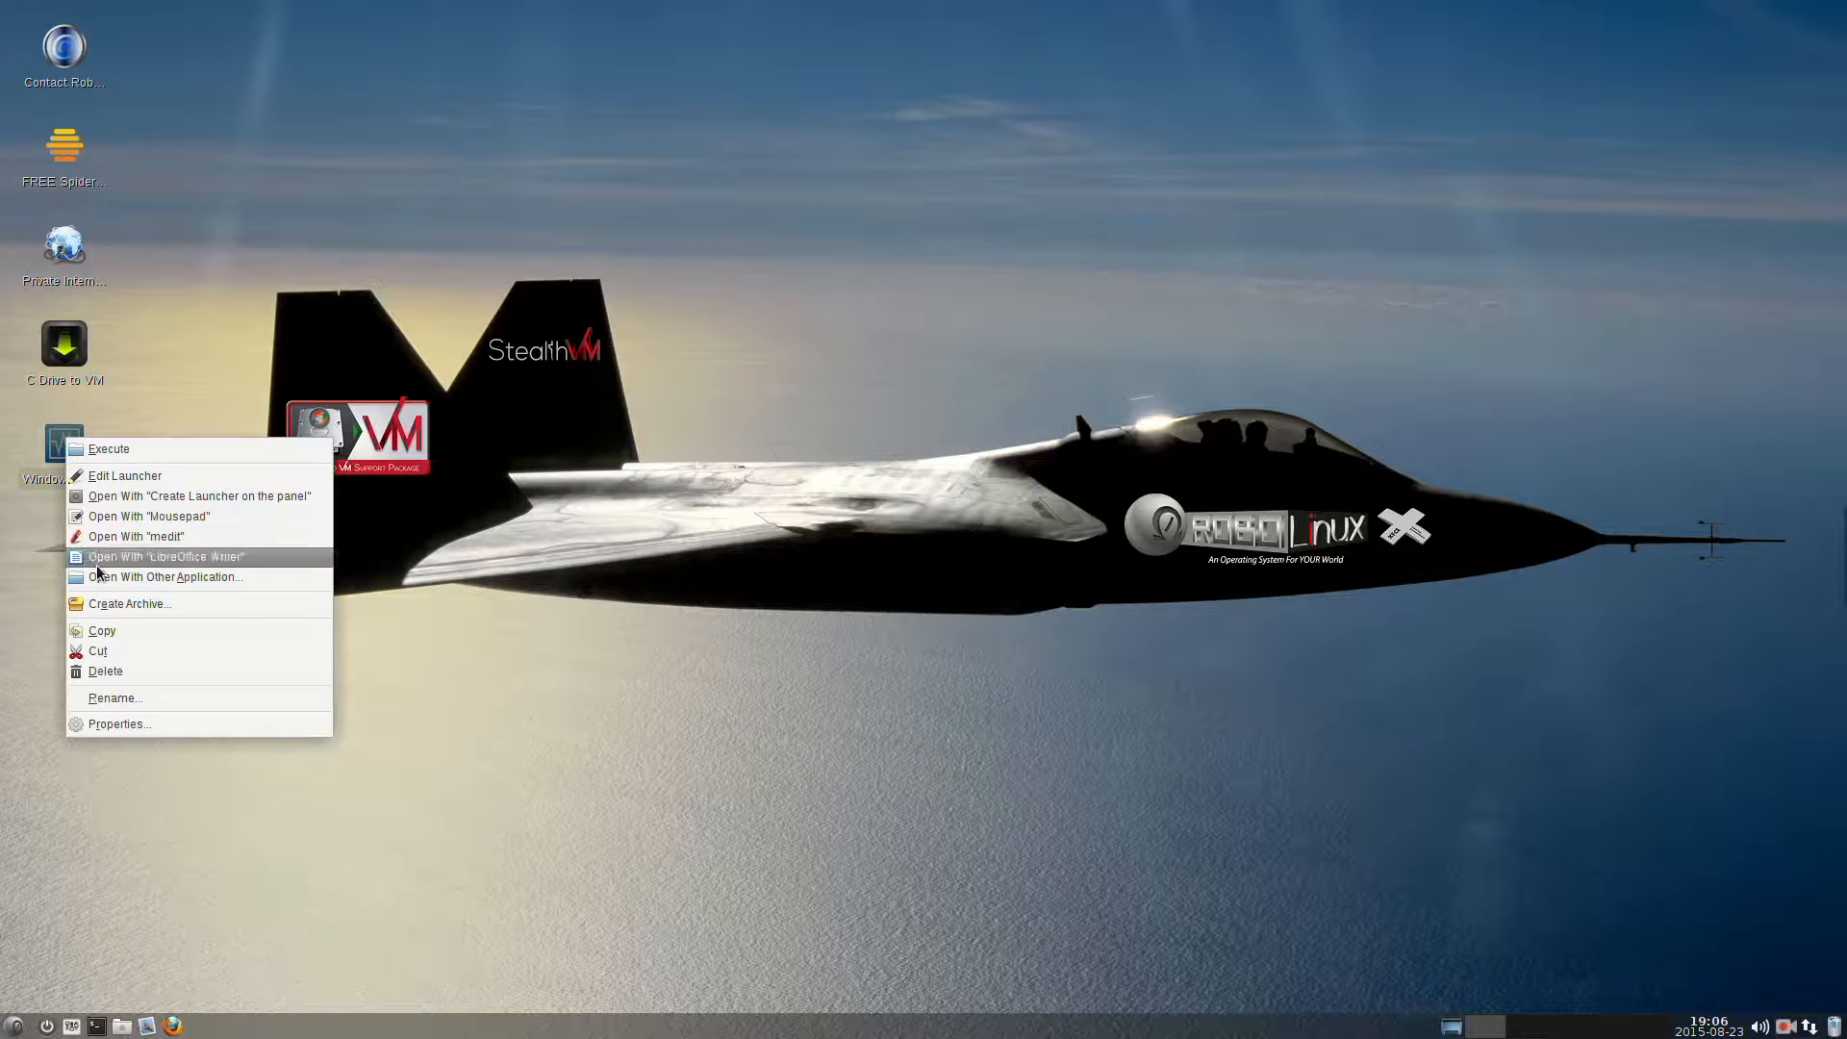
mouse_move(133, 723)
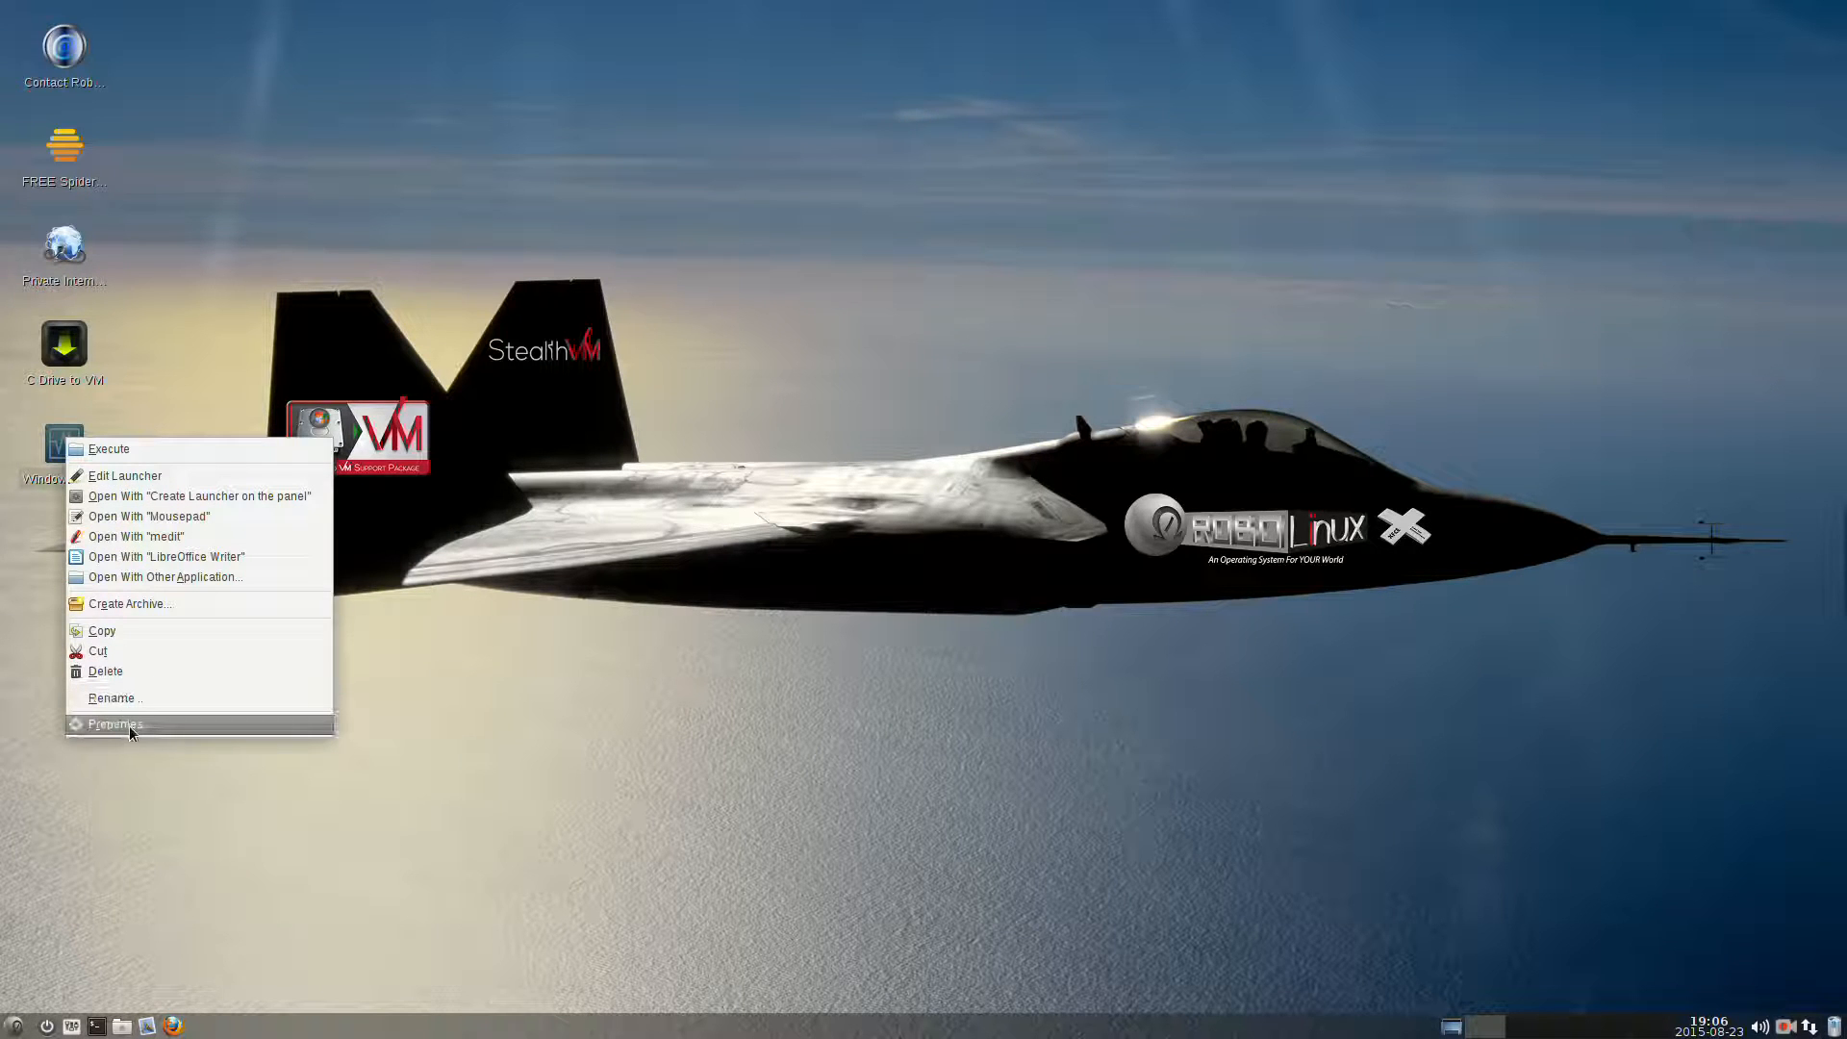
left_click(114, 724)
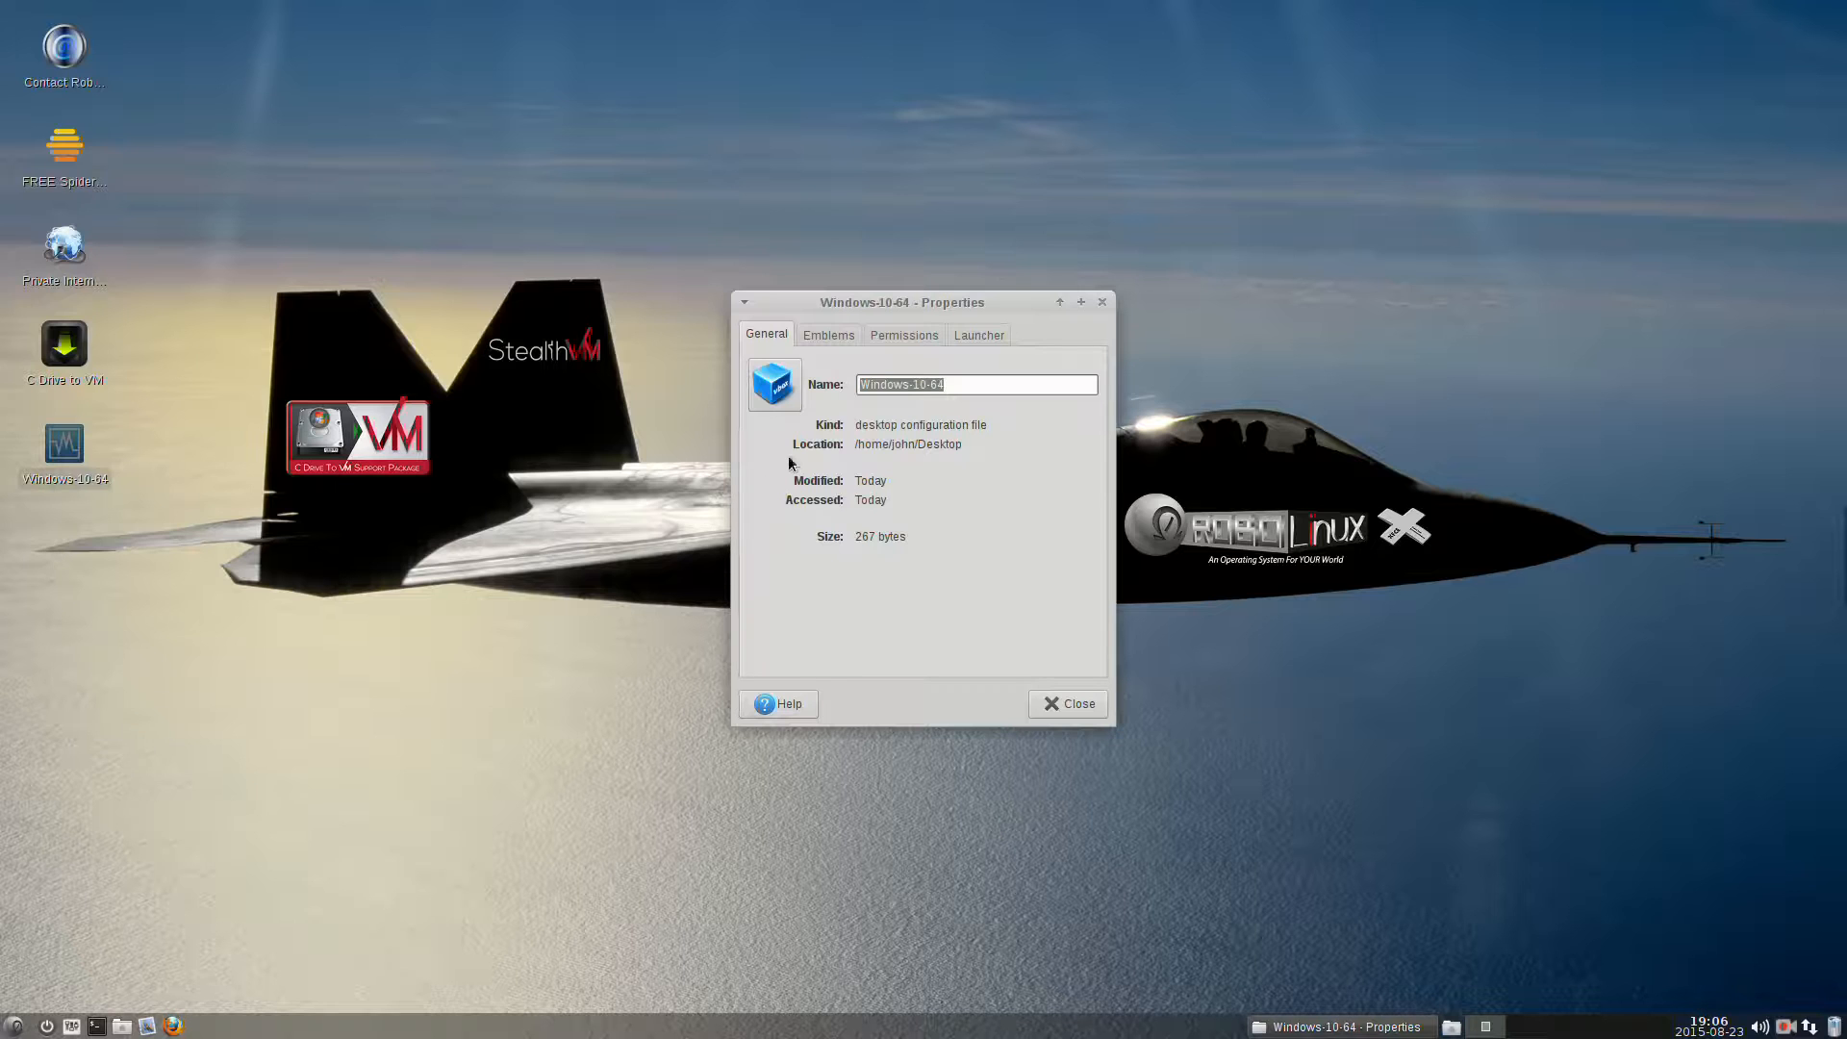
mouse_move(774, 389)
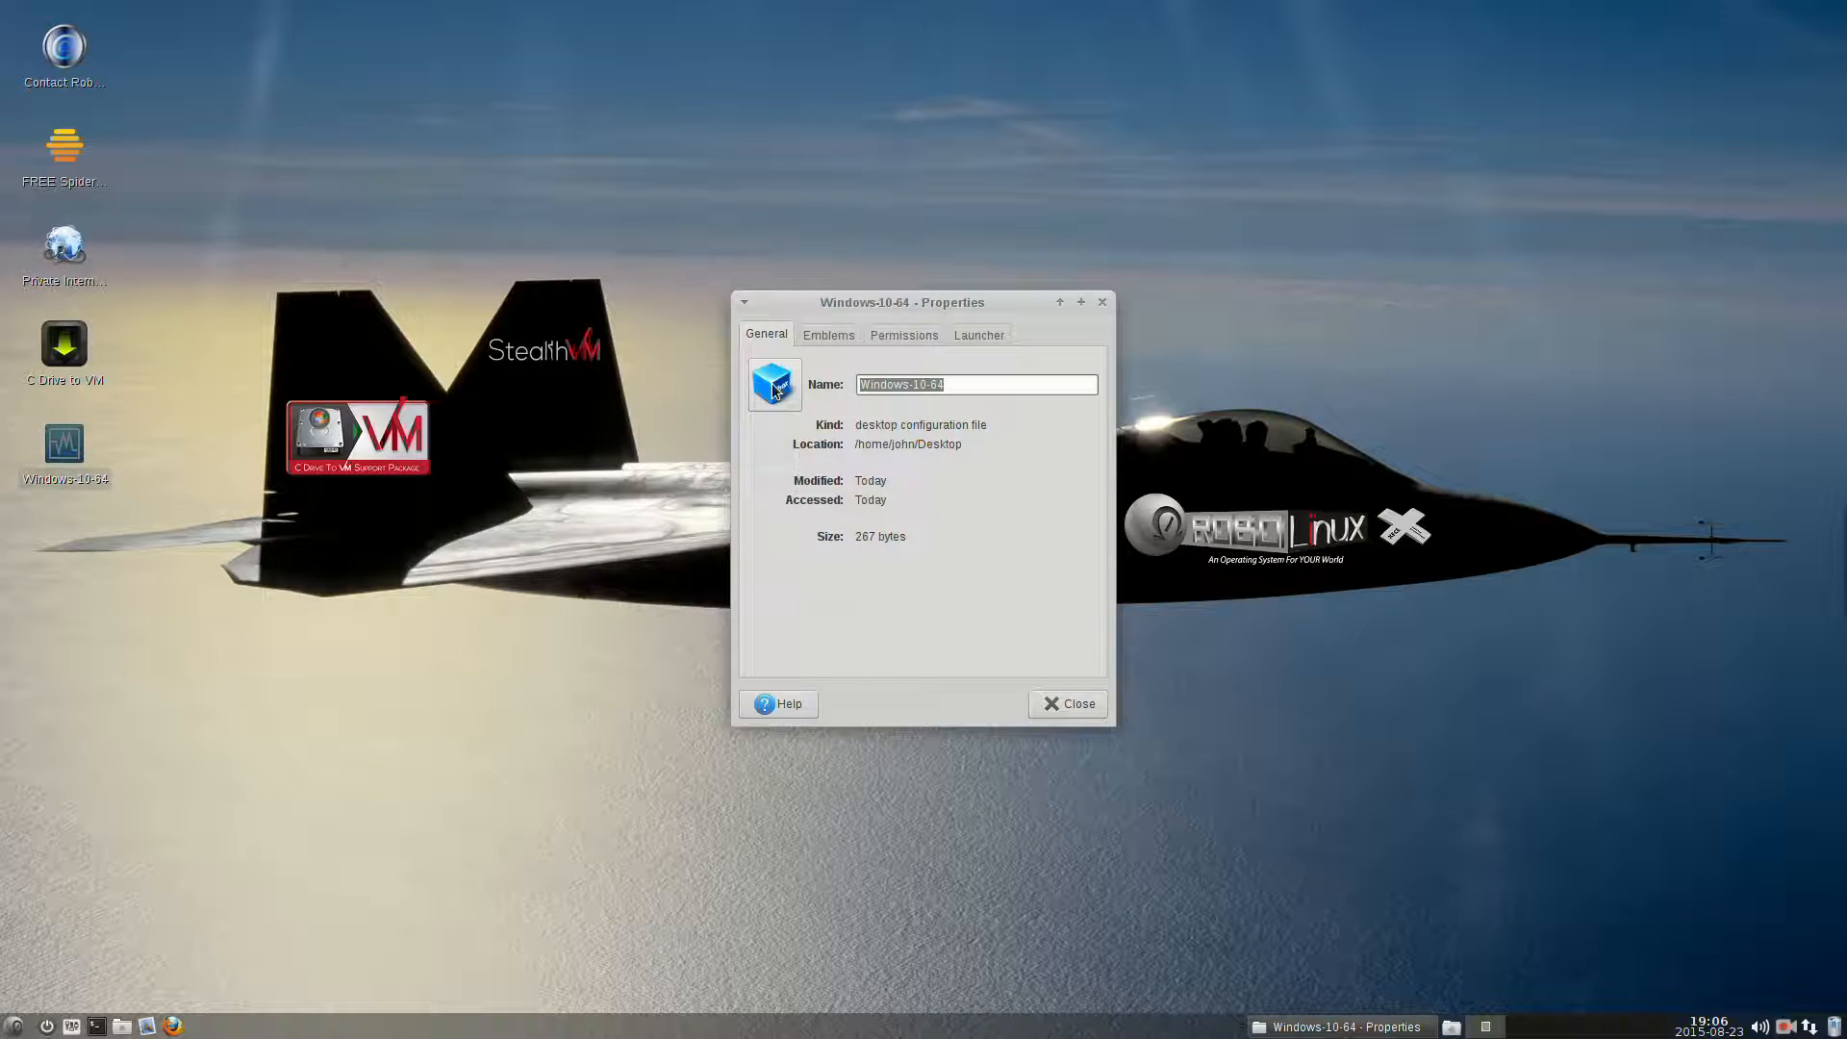
Set the shortcut's icon to windows10.png, chosen as an image file from home > vm-icons.
left_click(774, 385)
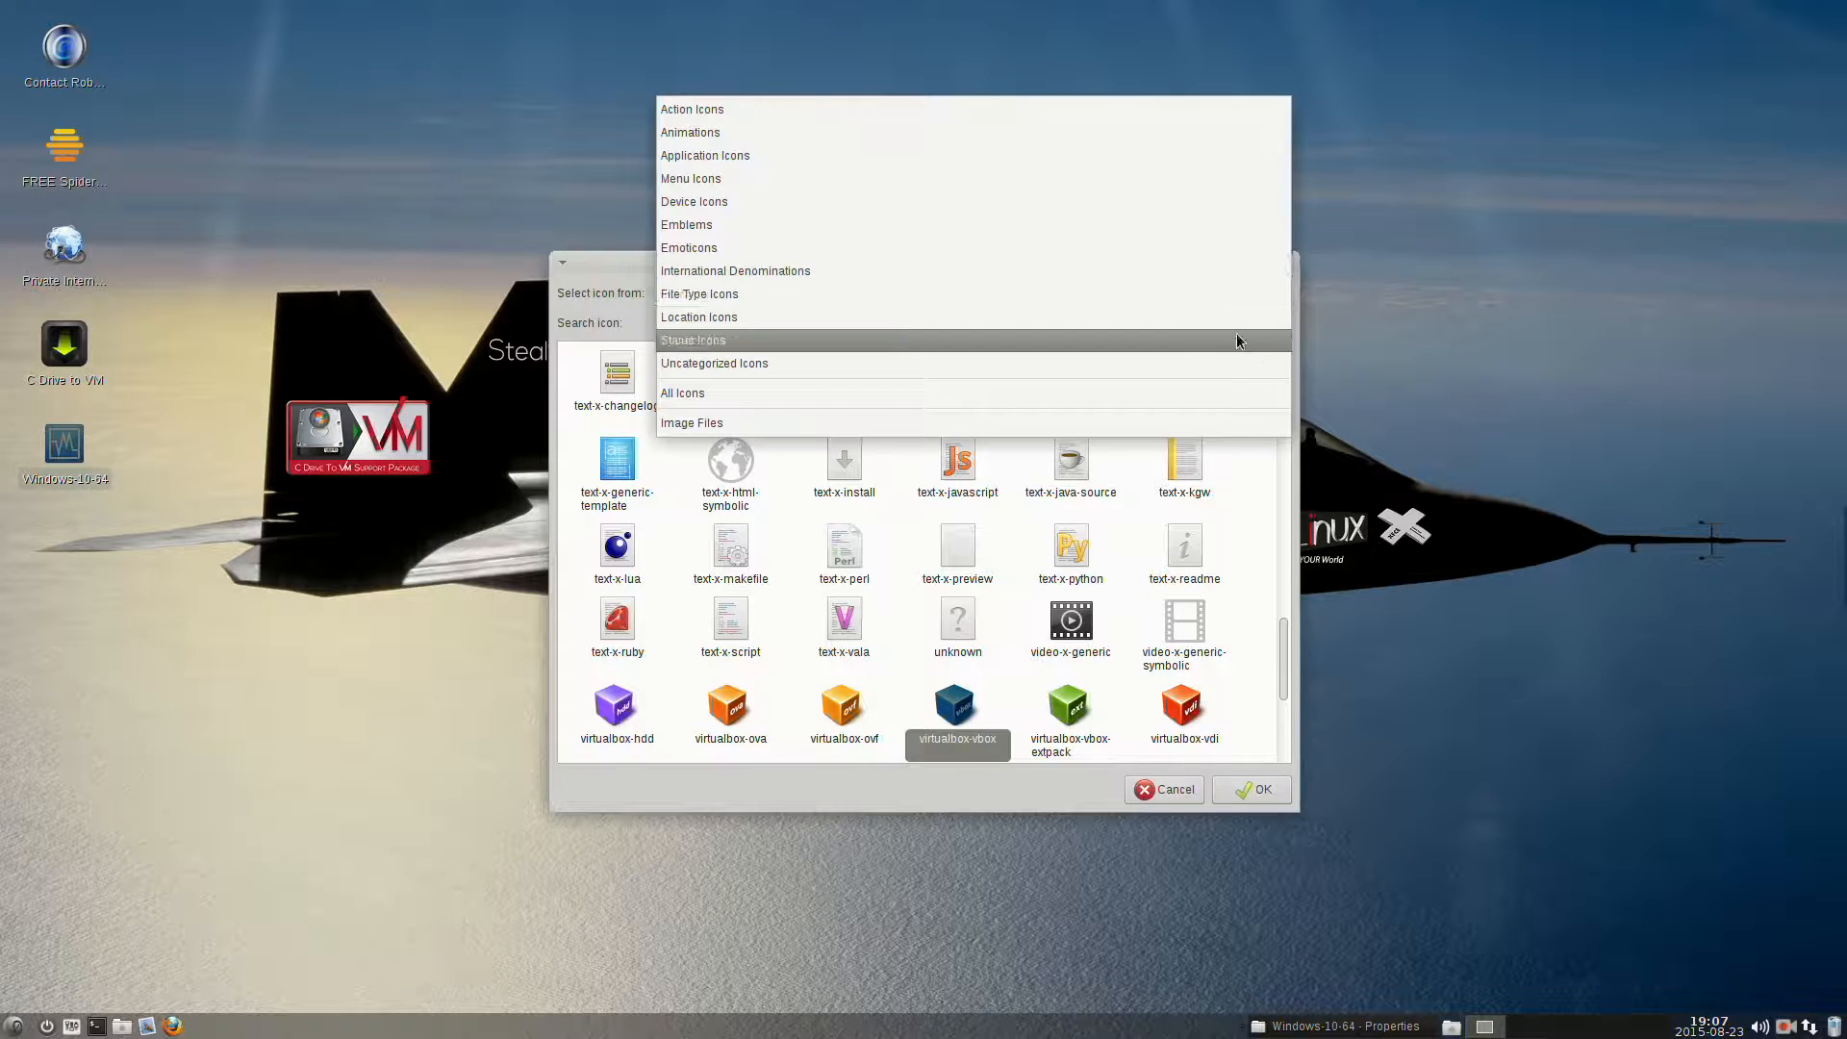
left_click(692, 421)
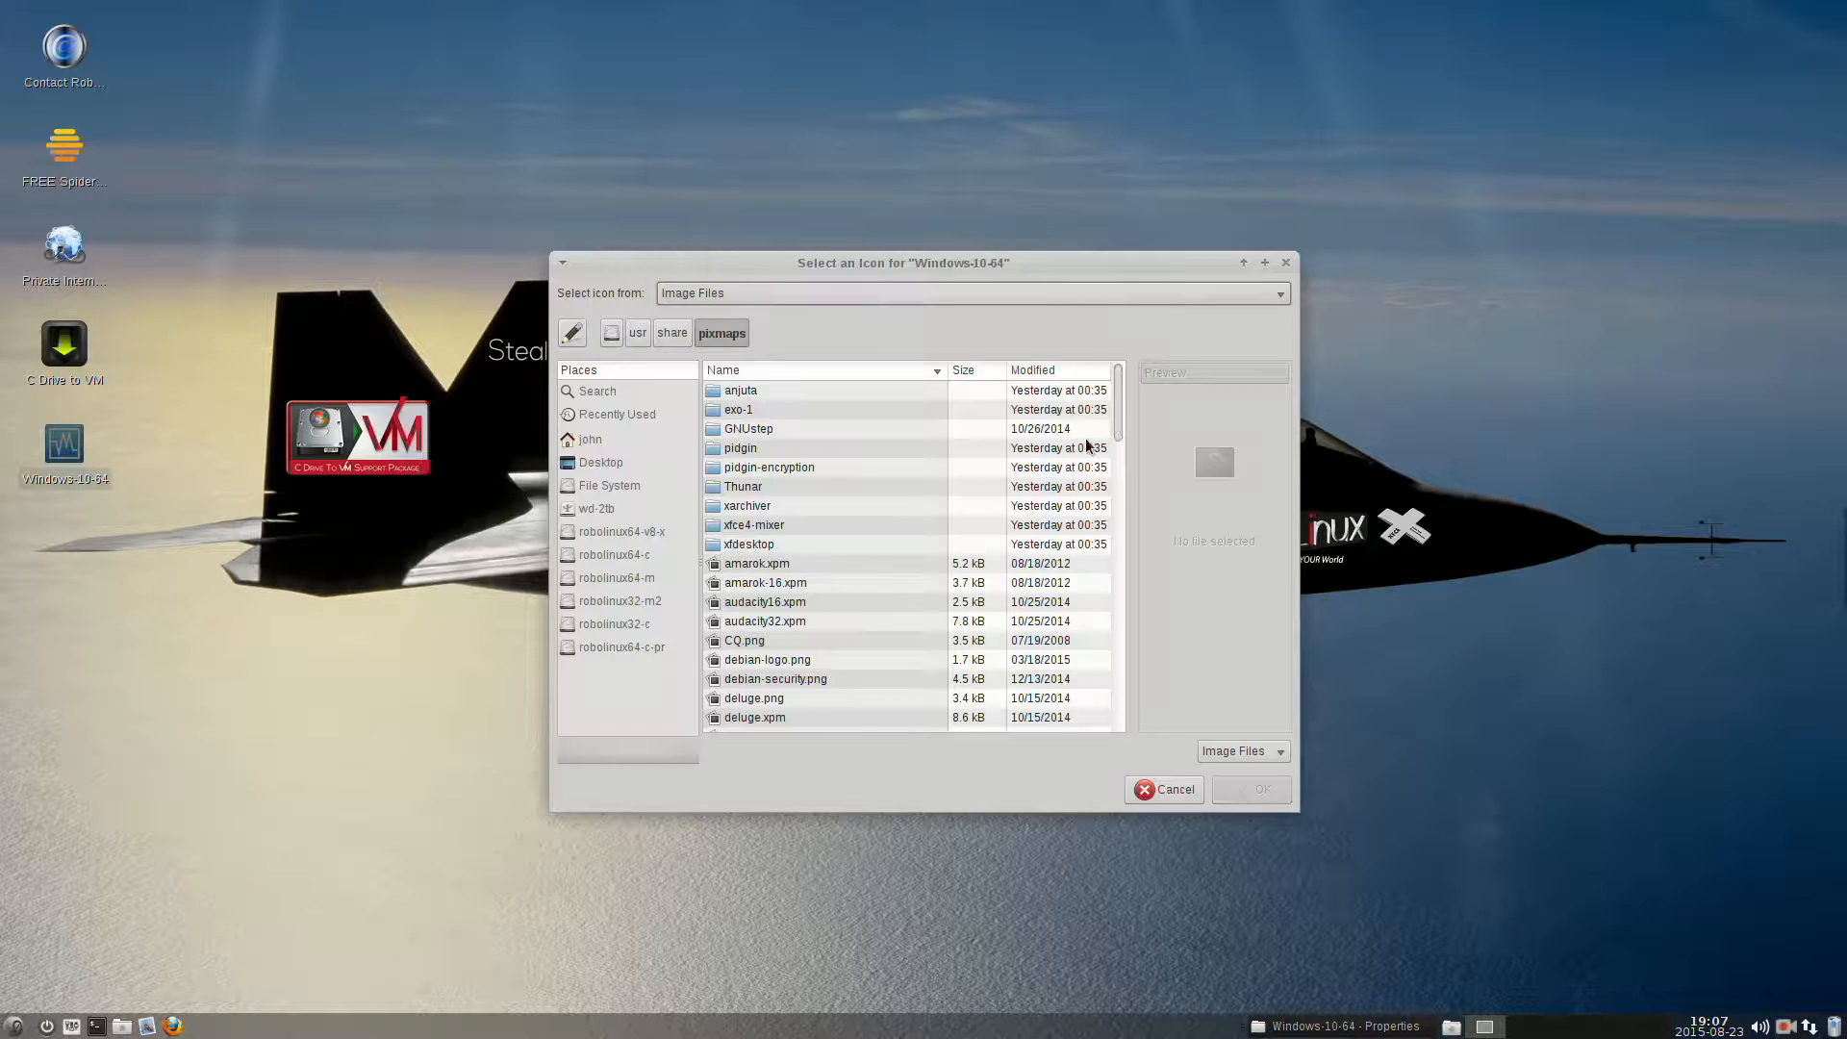
mouse_move(611, 413)
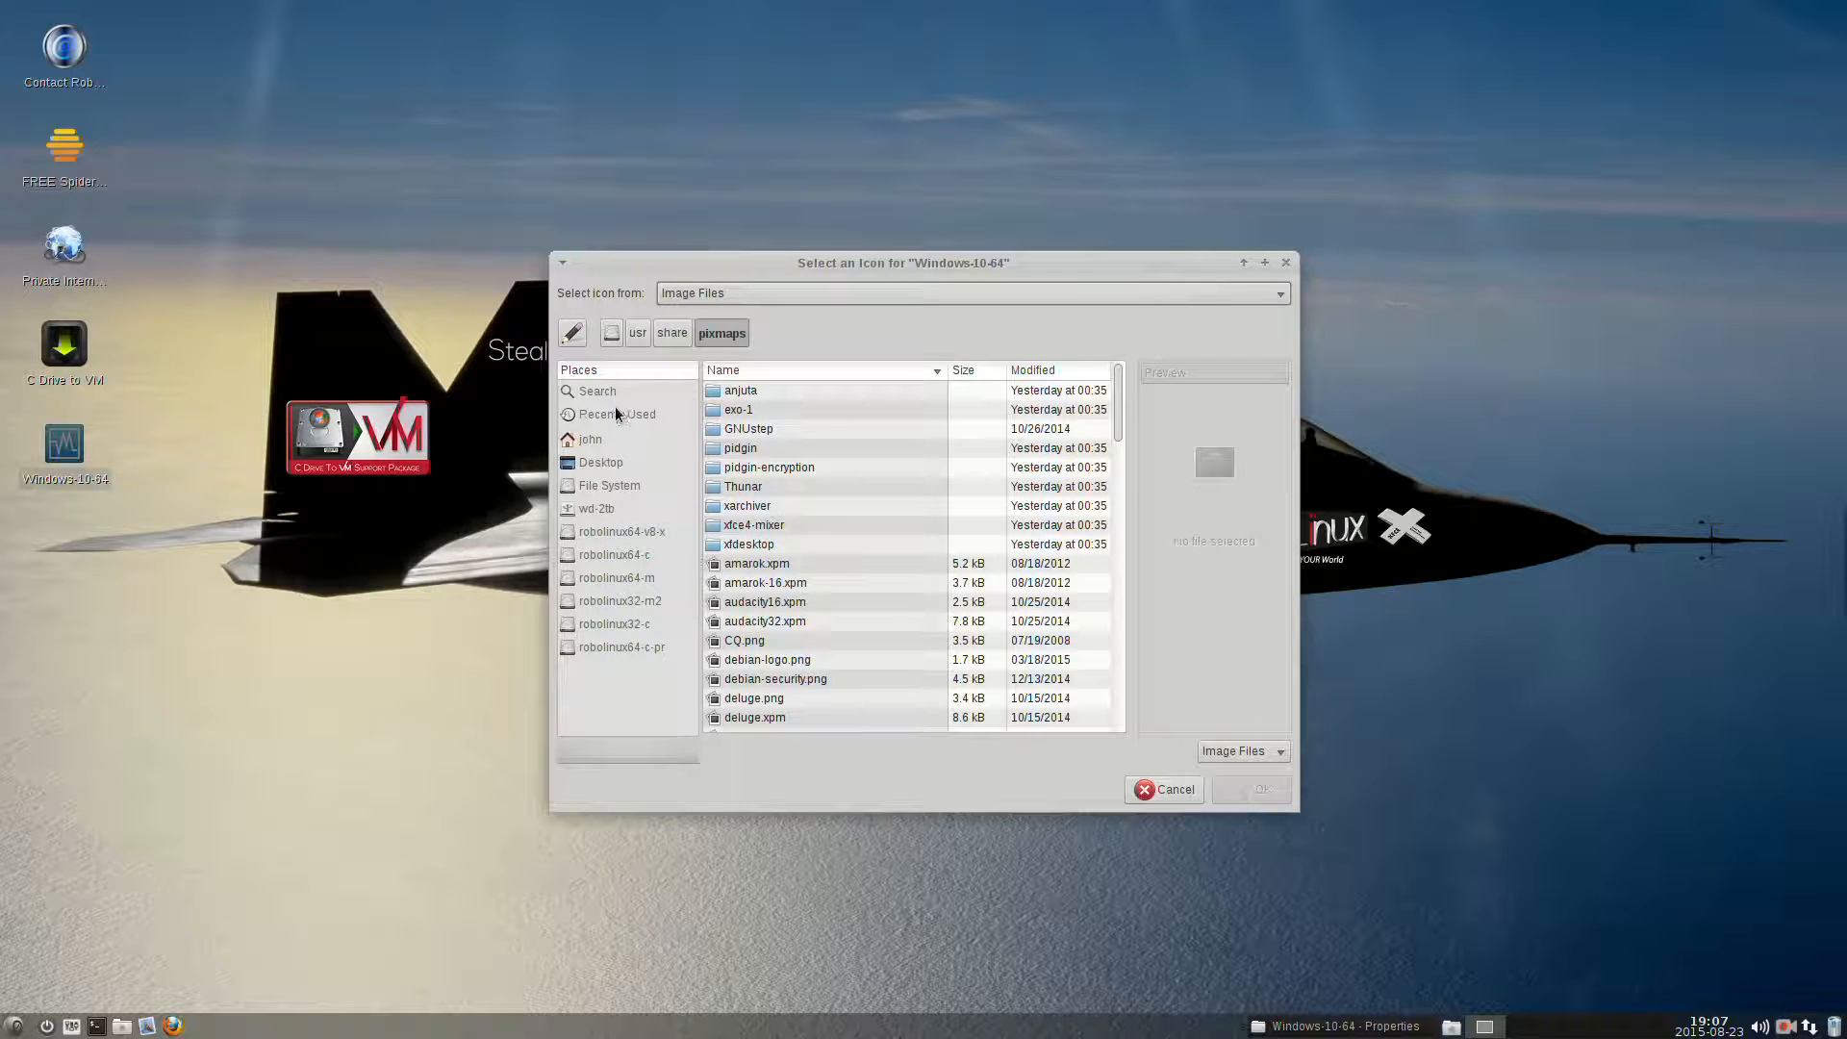
mouse_move(589, 439)
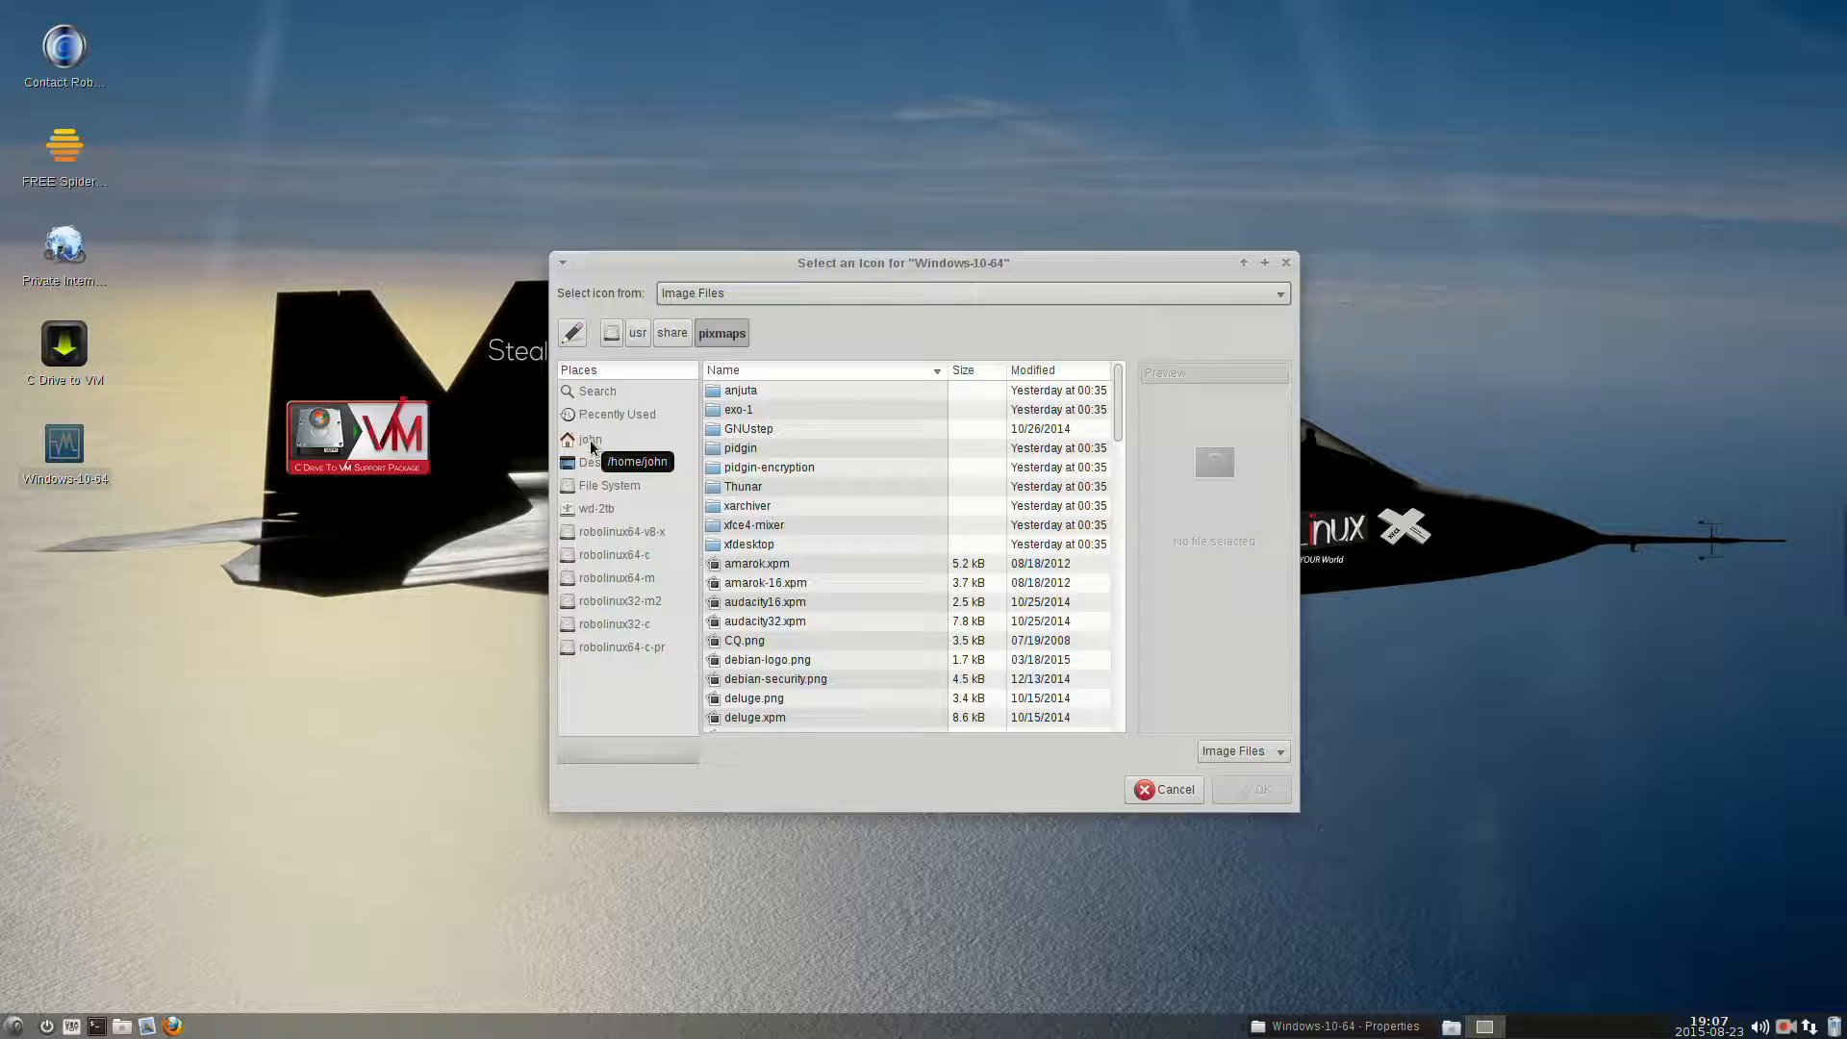
left_click(589, 438)
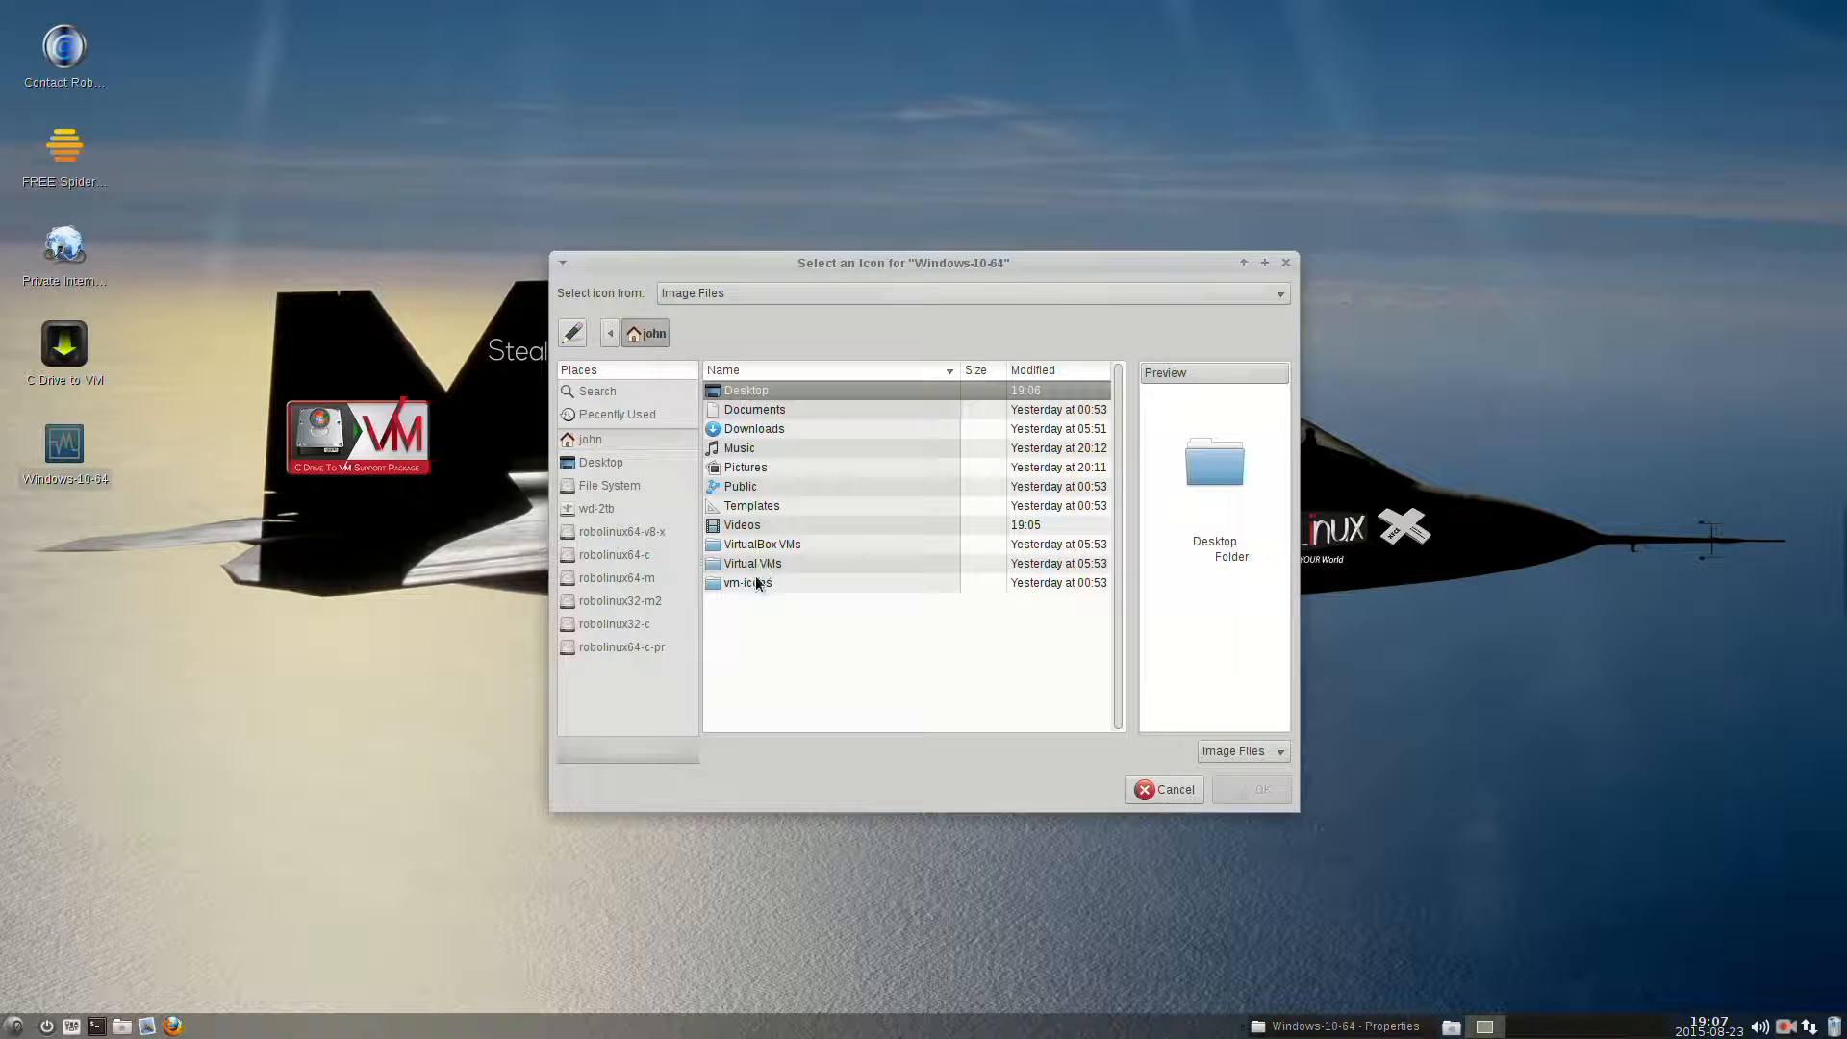
double_click(746, 581)
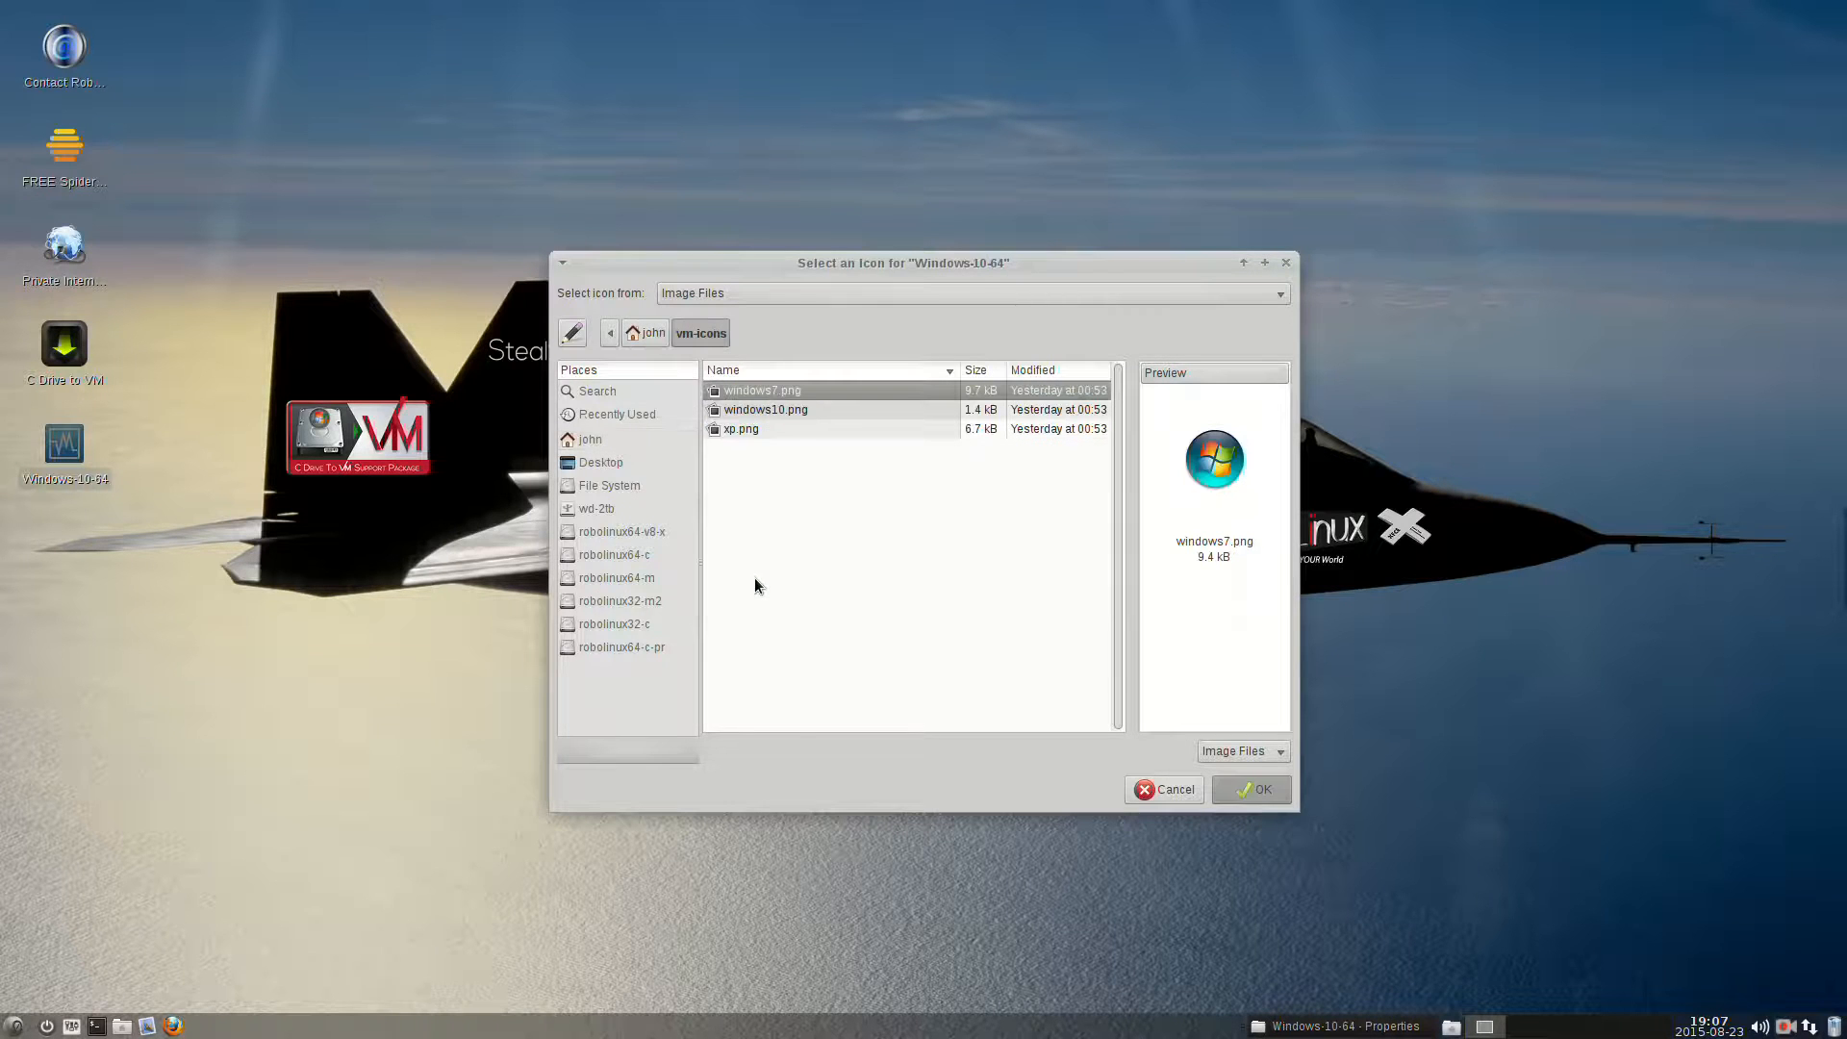
left_click(740, 427)
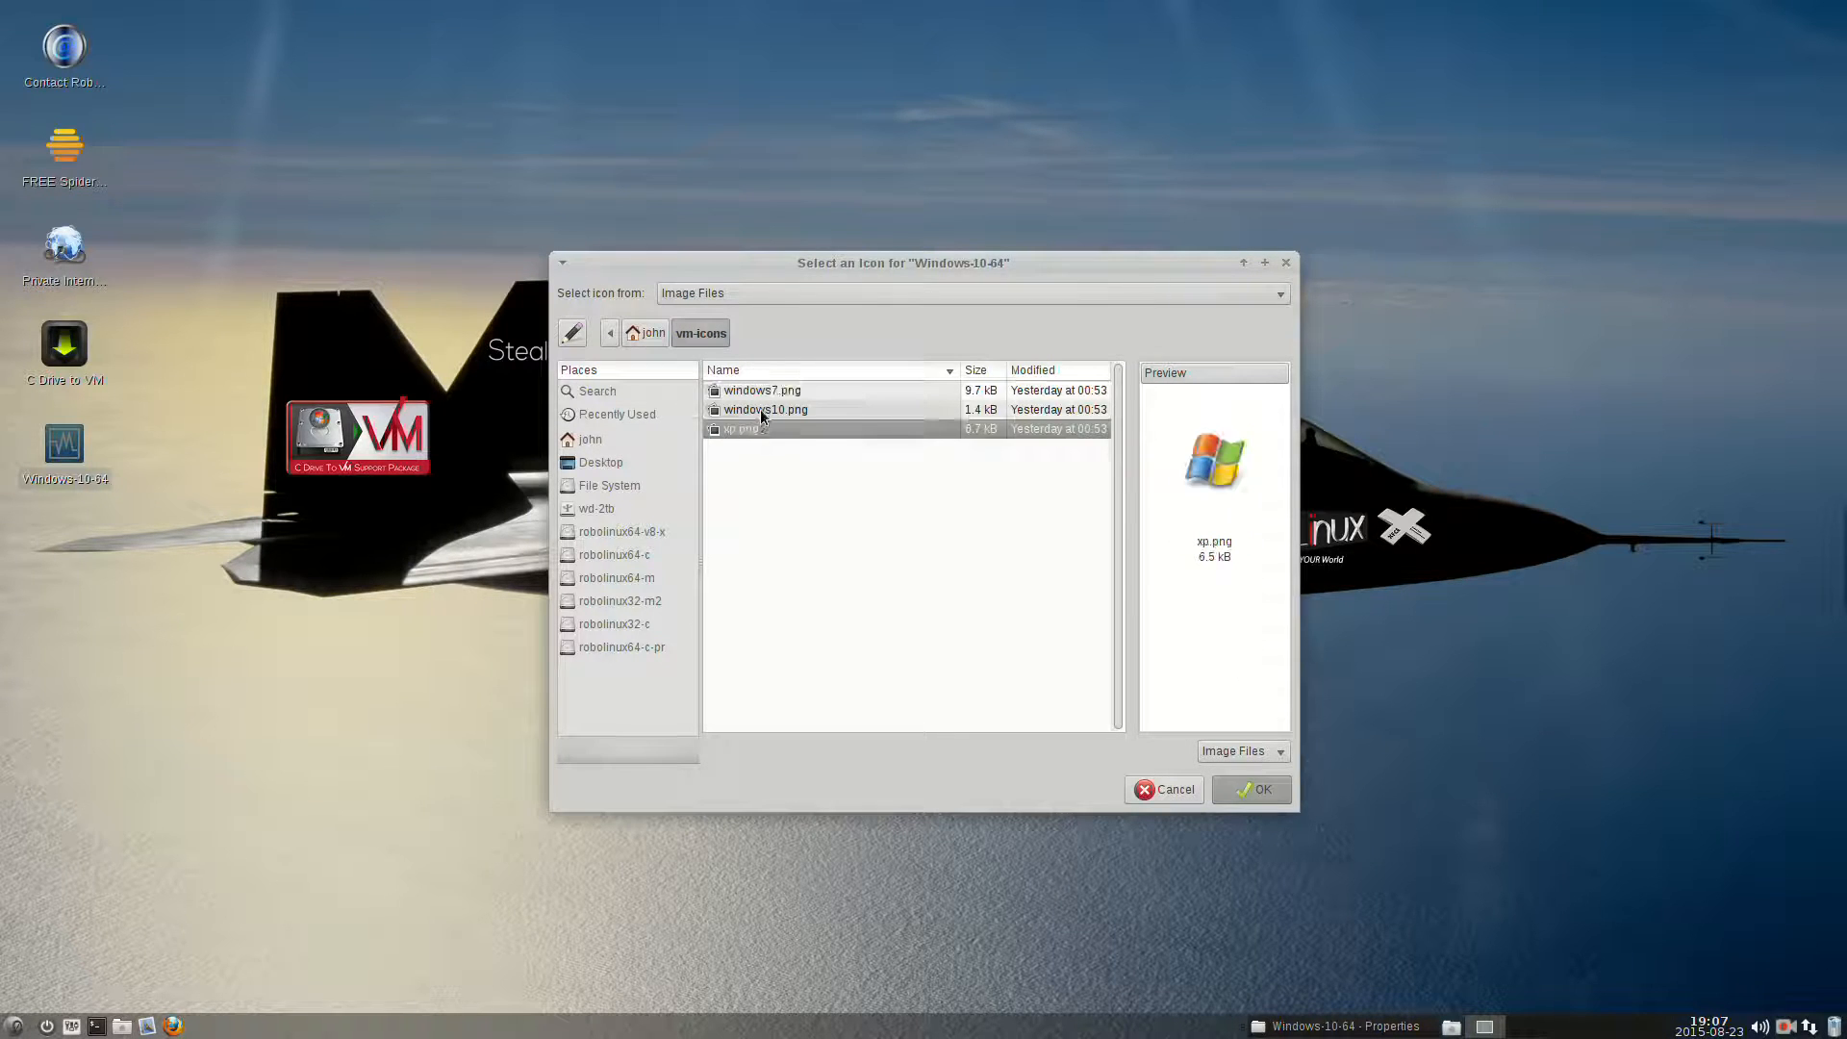
left_click(766, 408)
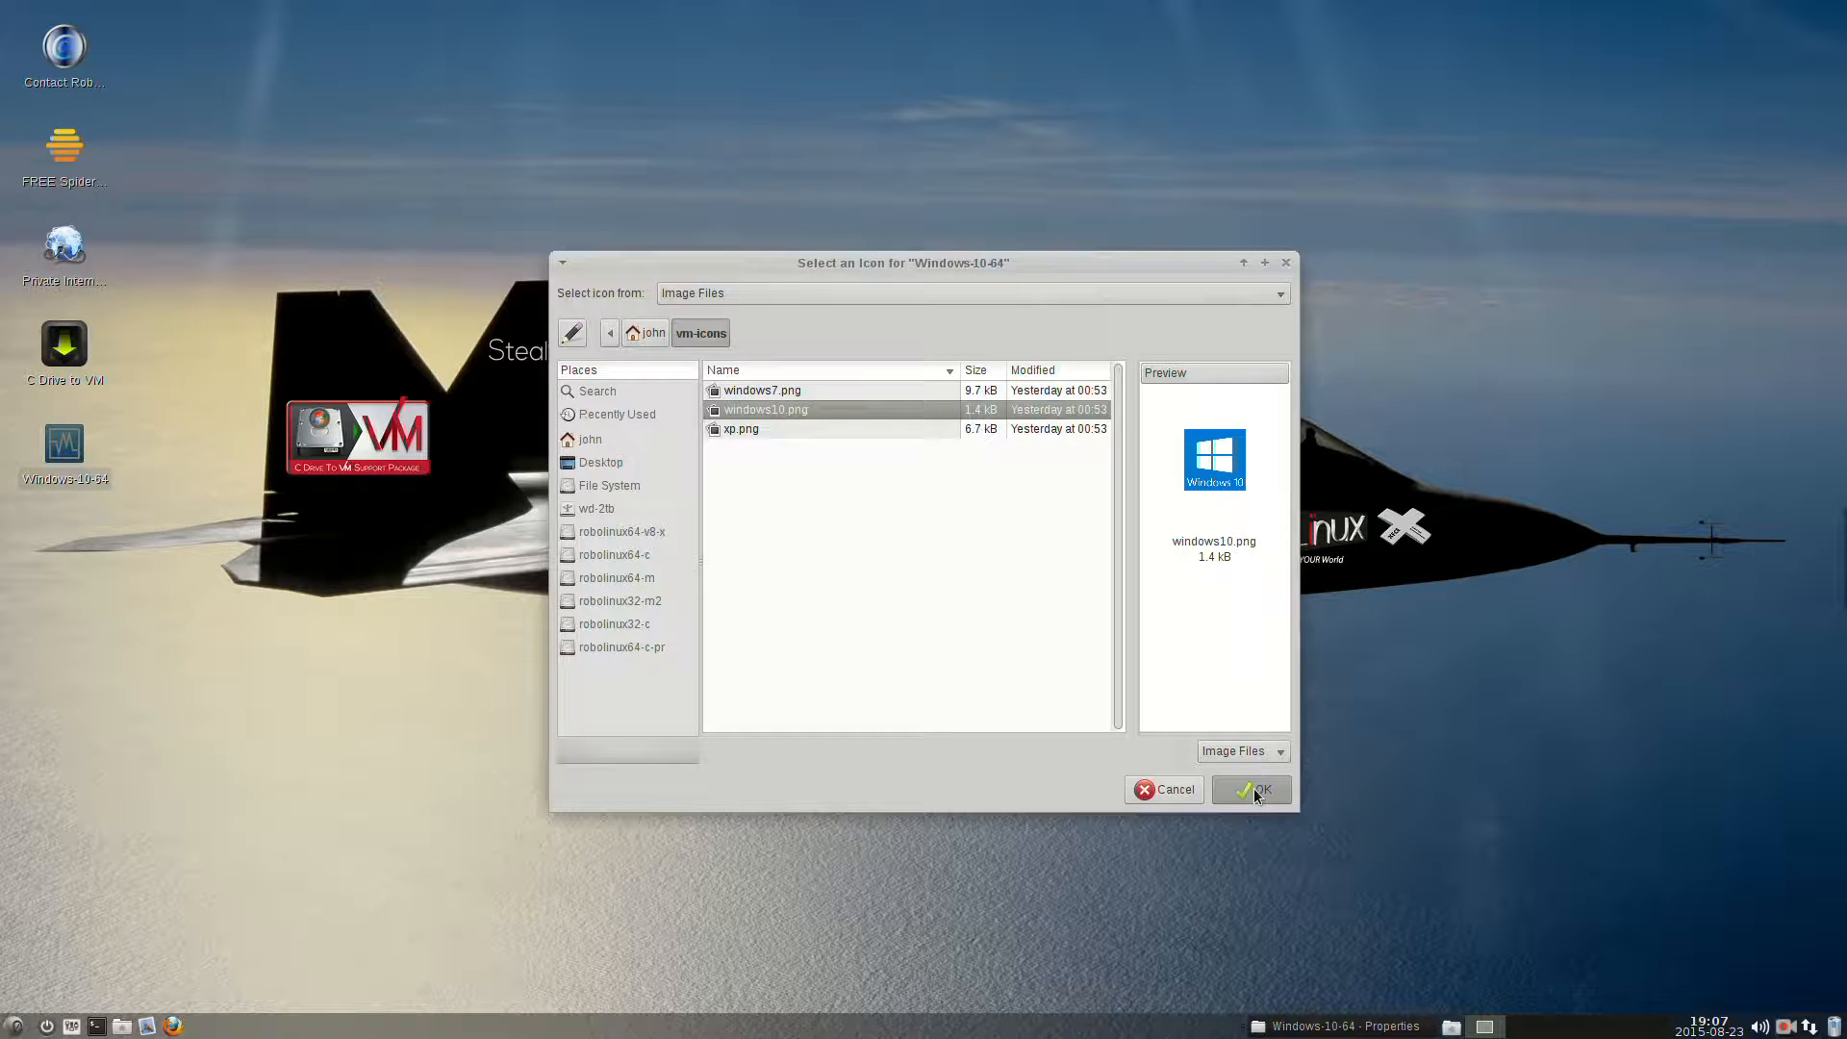
left_click(1250, 788)
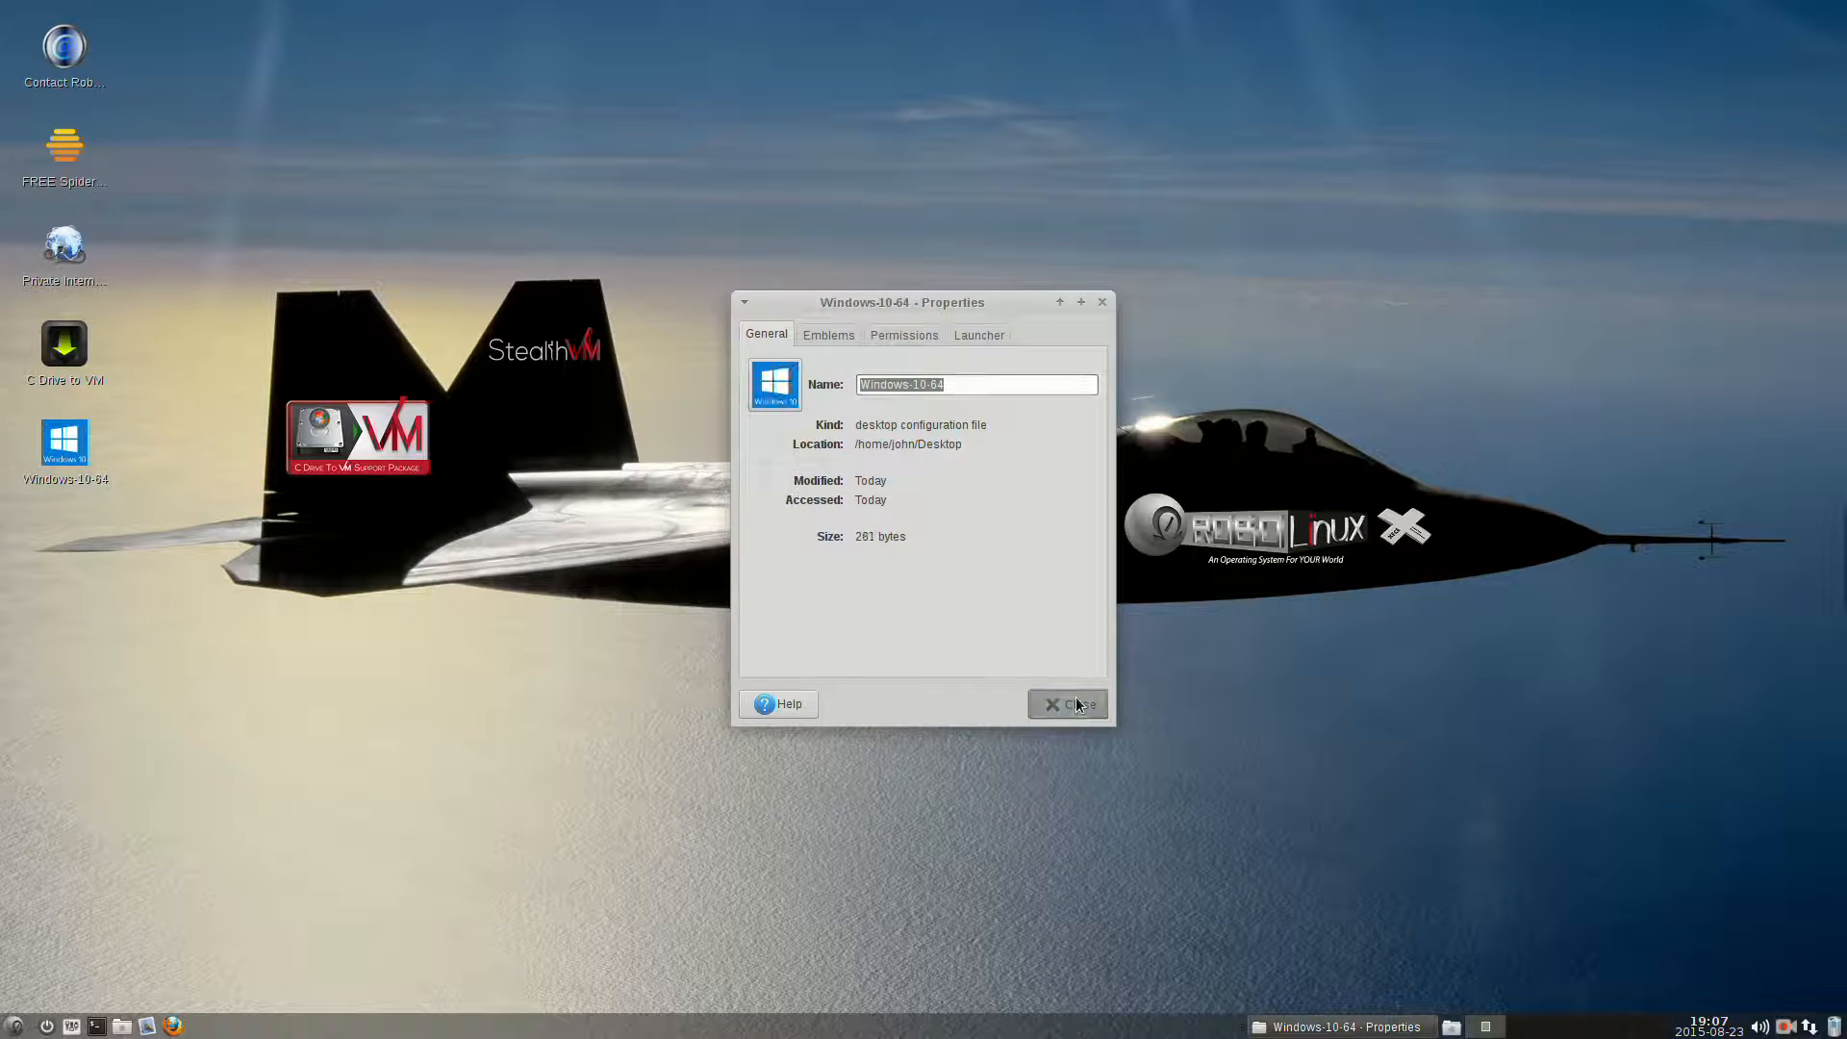
Close the Properties dialog and load the Windows-10-64 launcher file into Mousepad.
left_click(1065, 704)
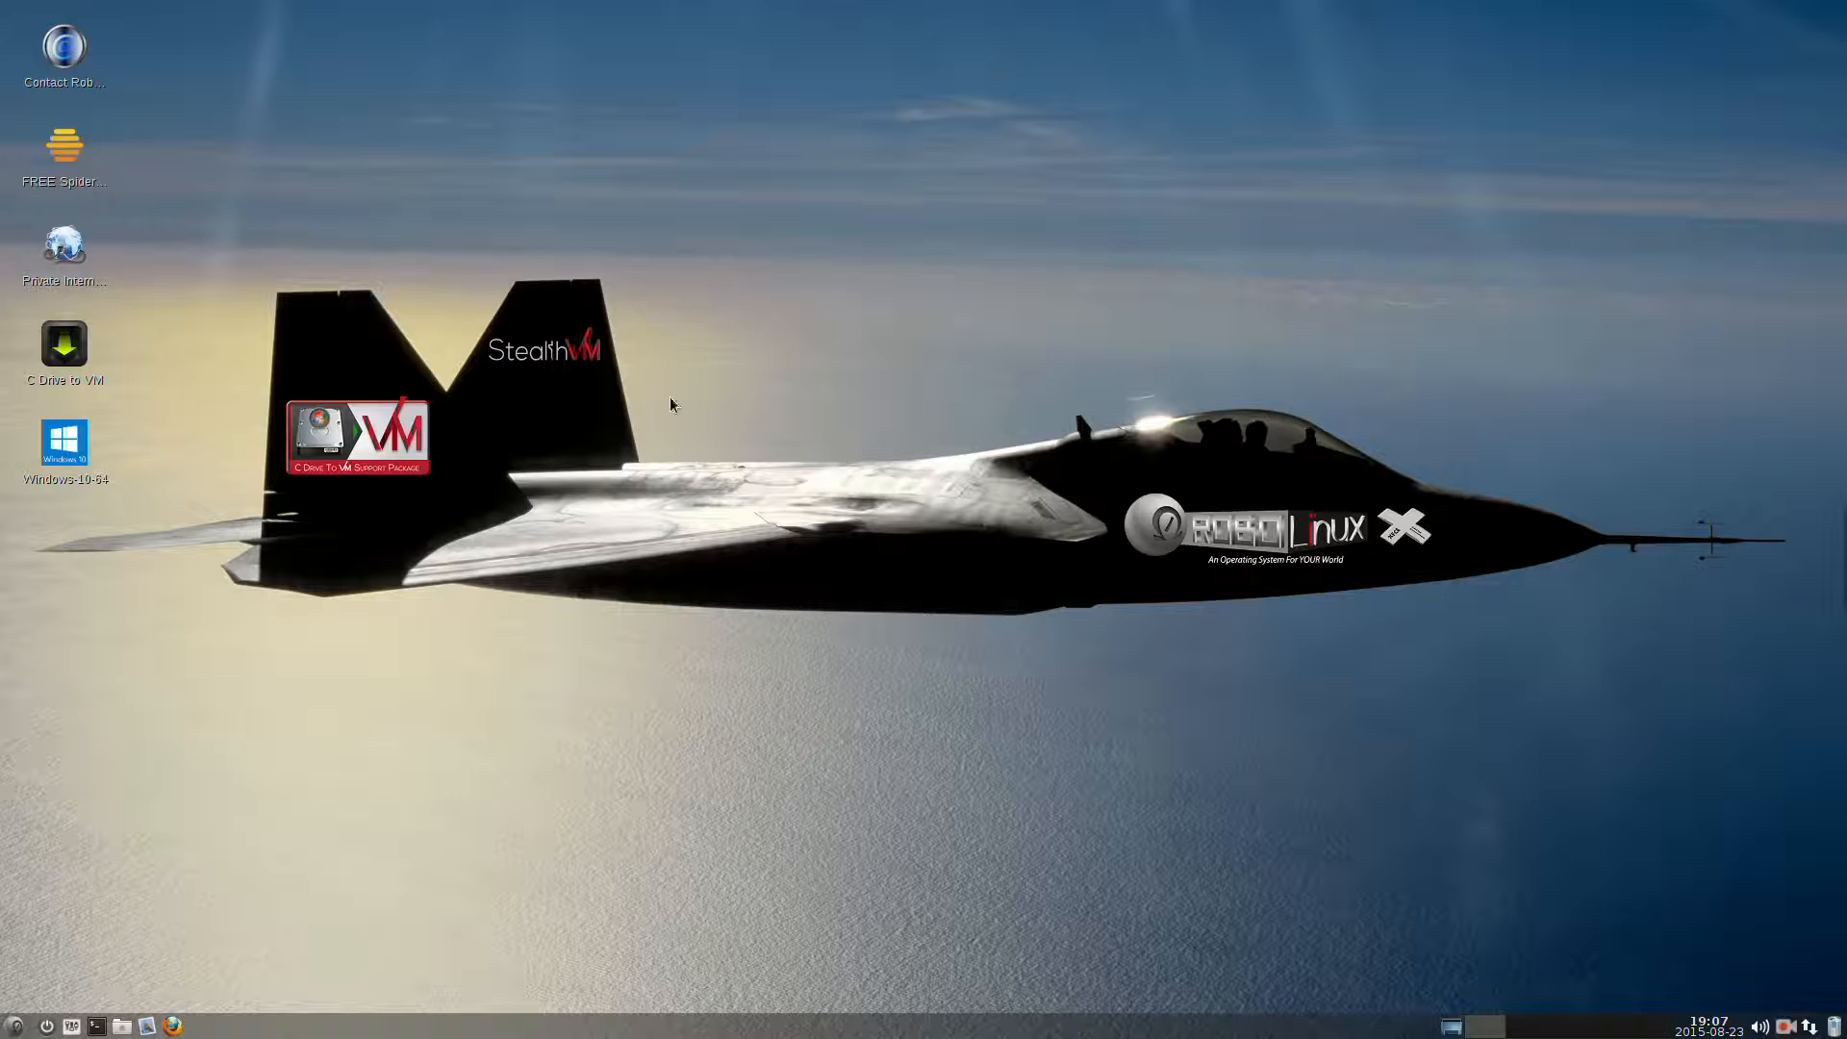
mouse_move(88, 527)
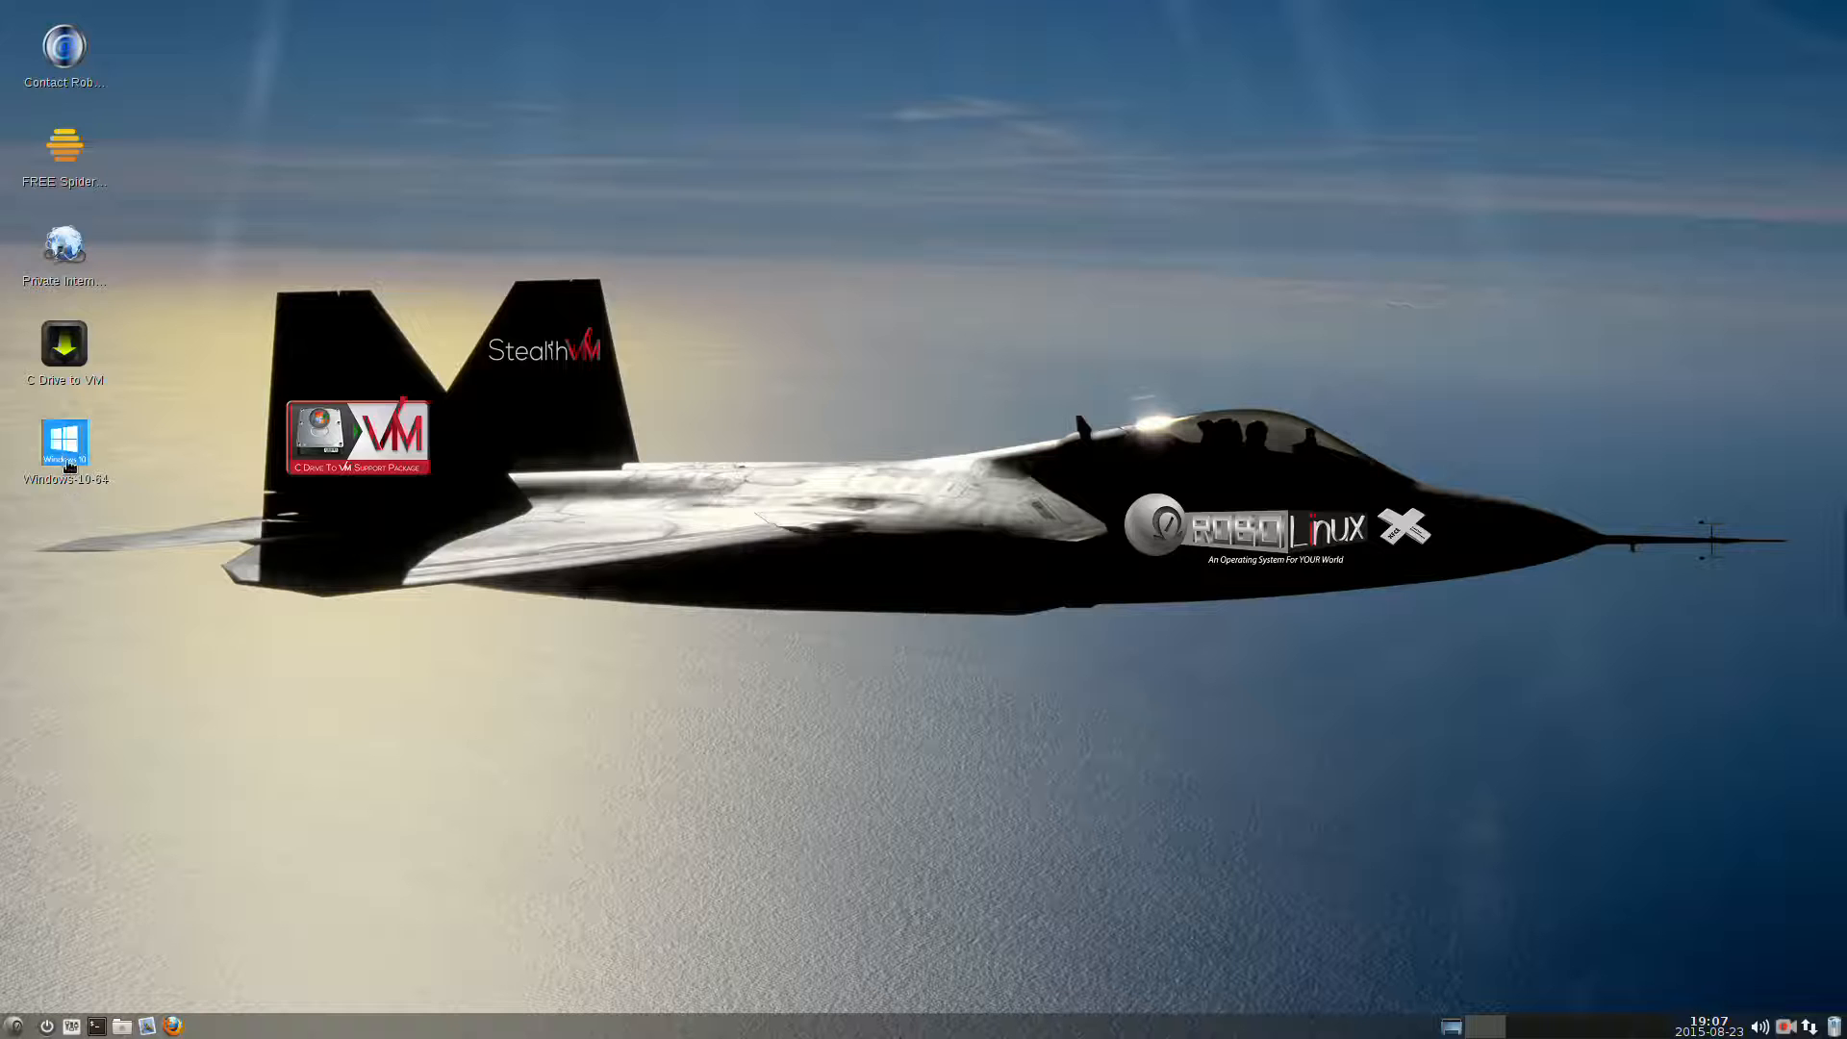
right_click(65, 444)
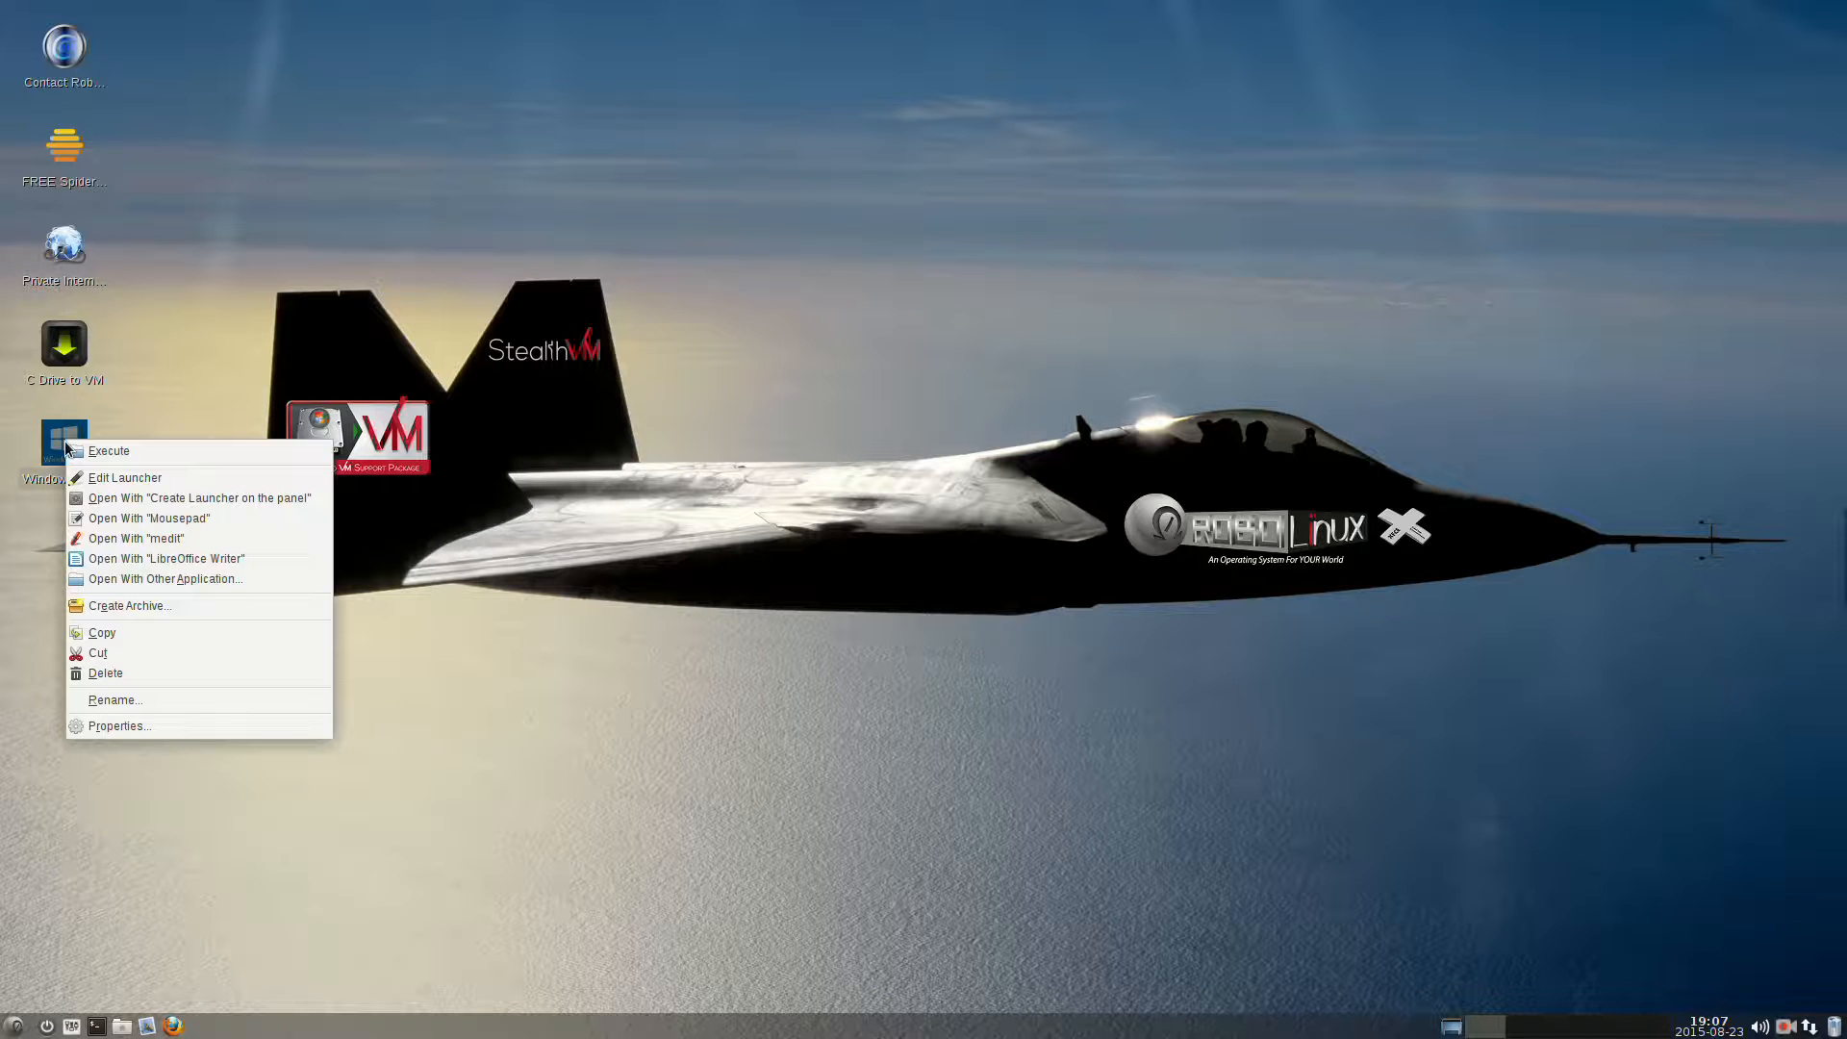
mouse_move(123, 477)
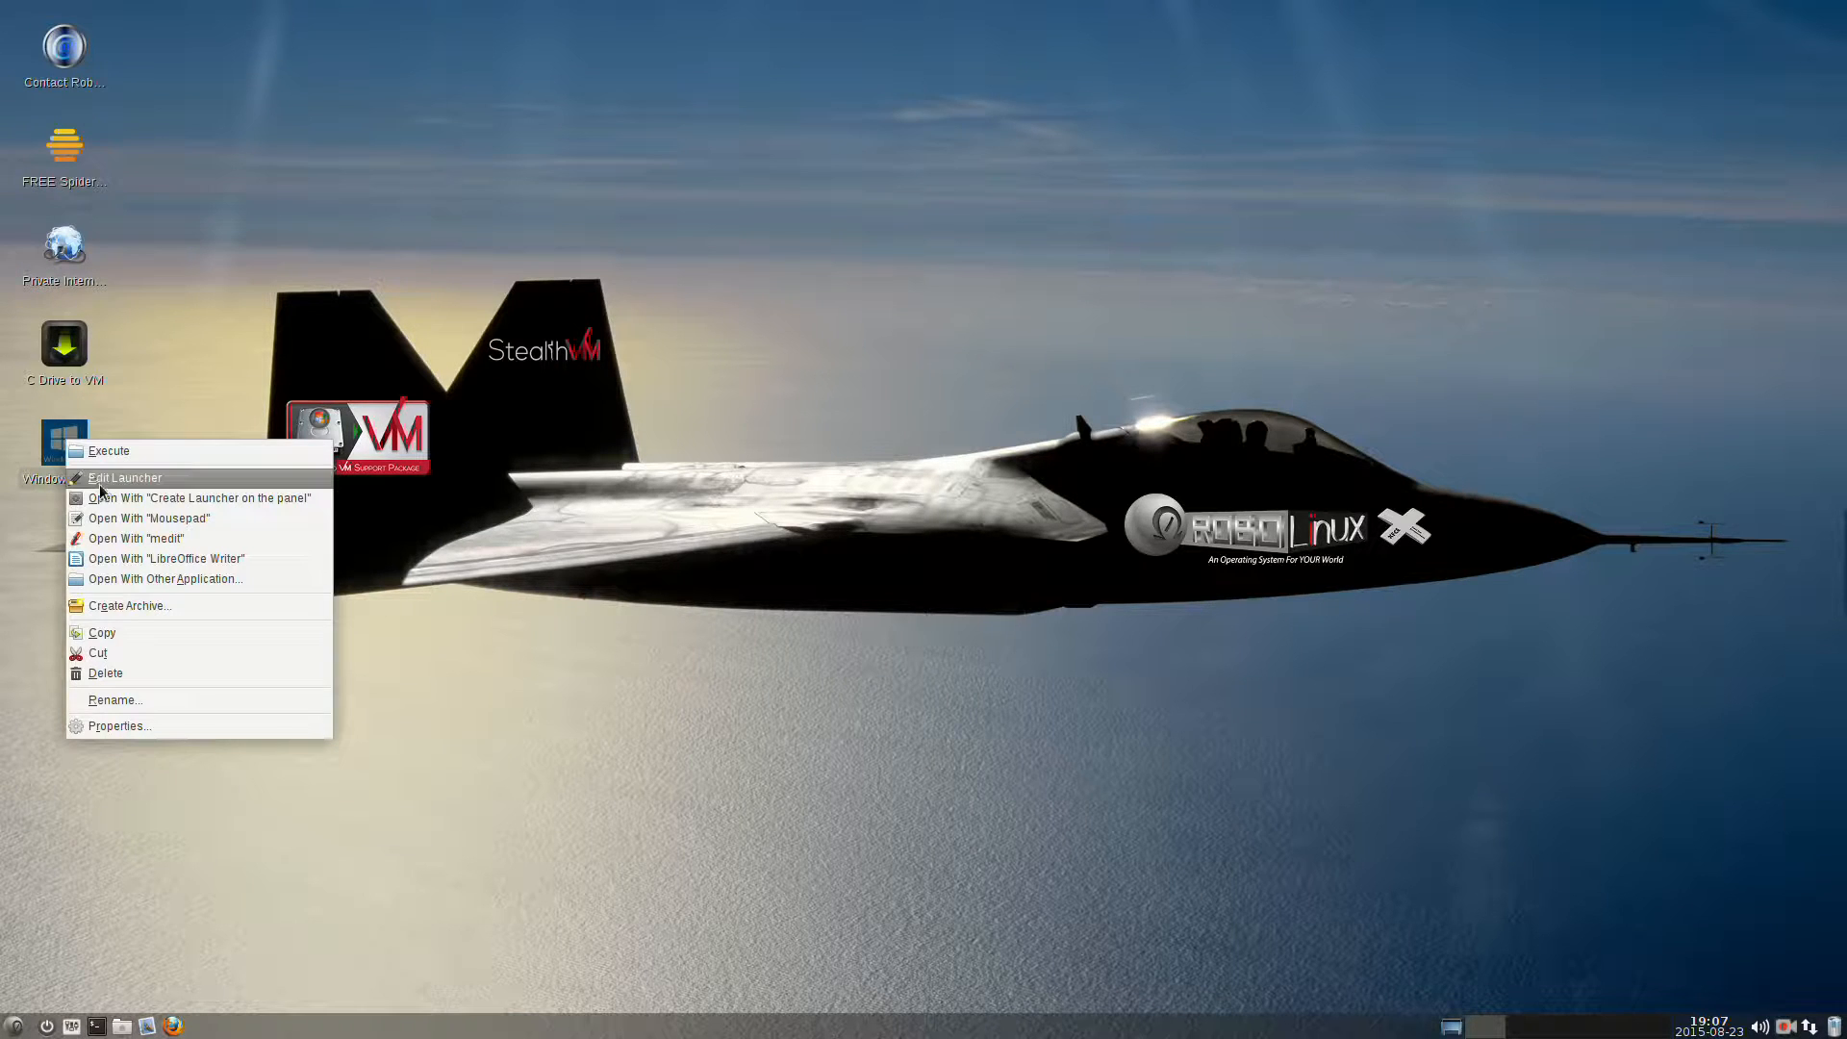
mouse_move(135, 539)
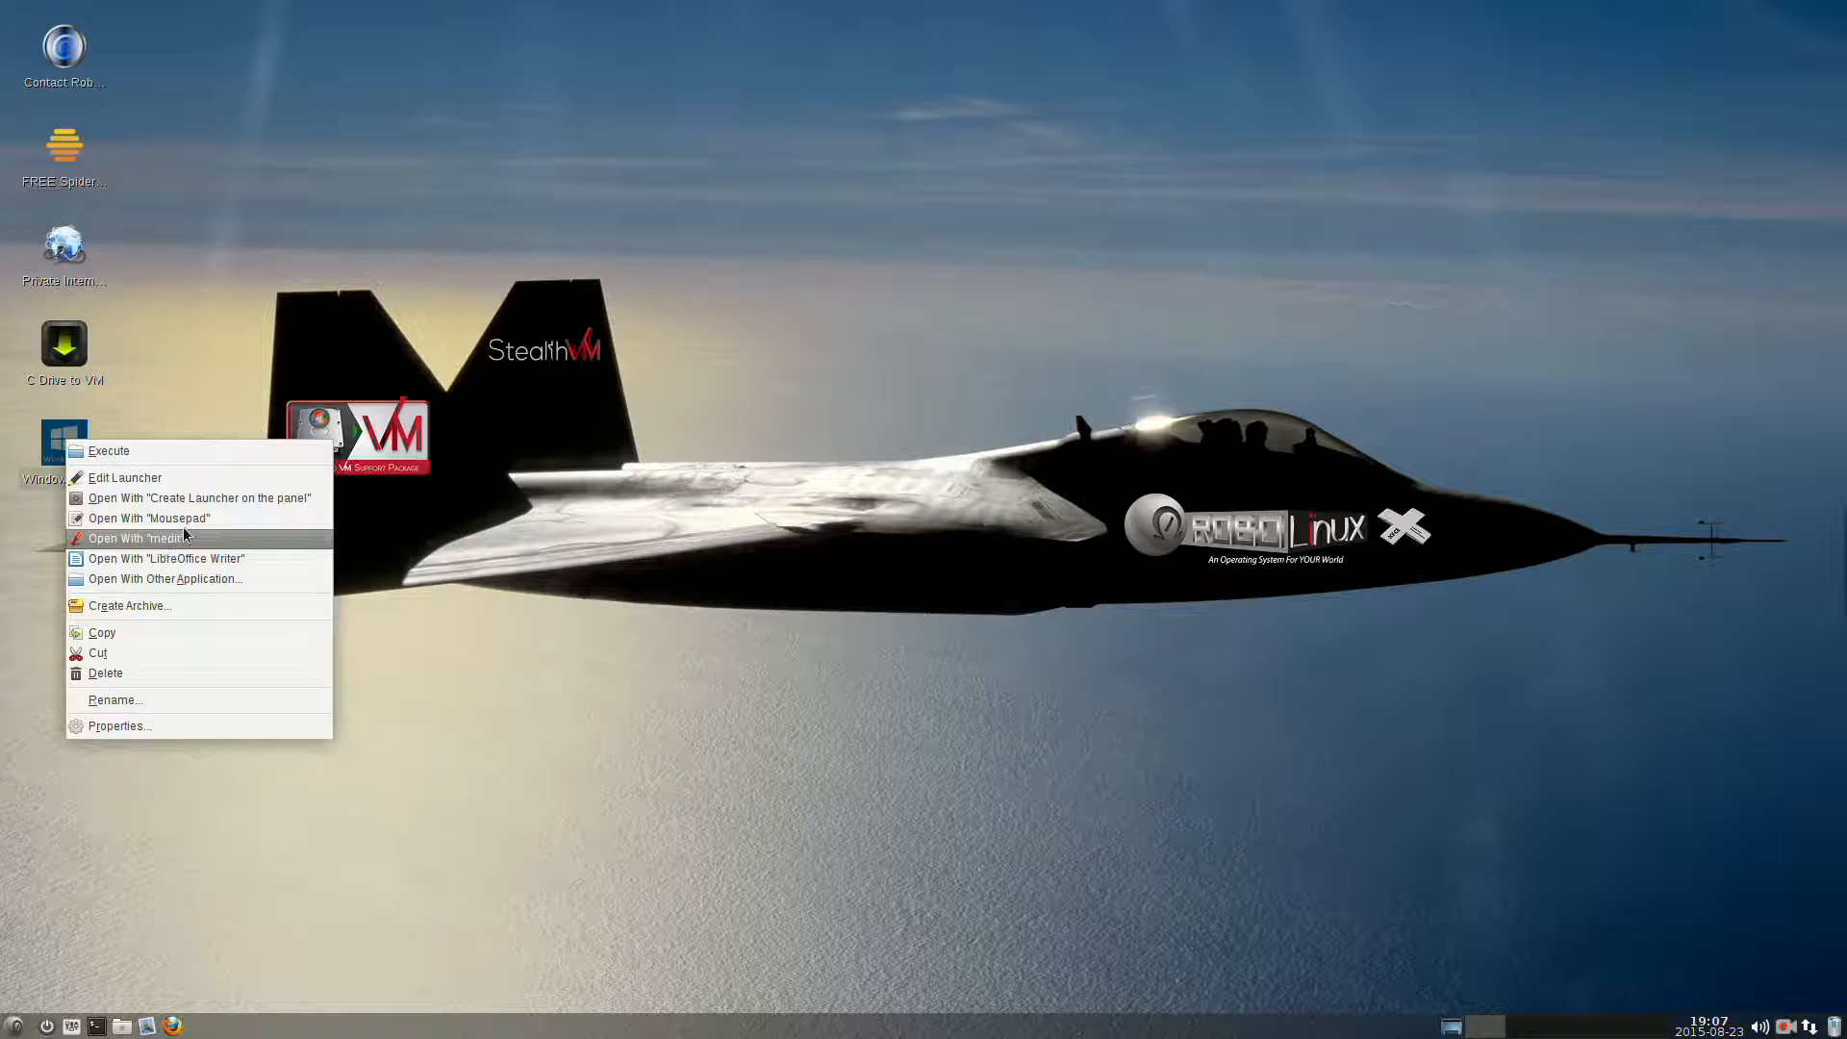
left_click(148, 518)
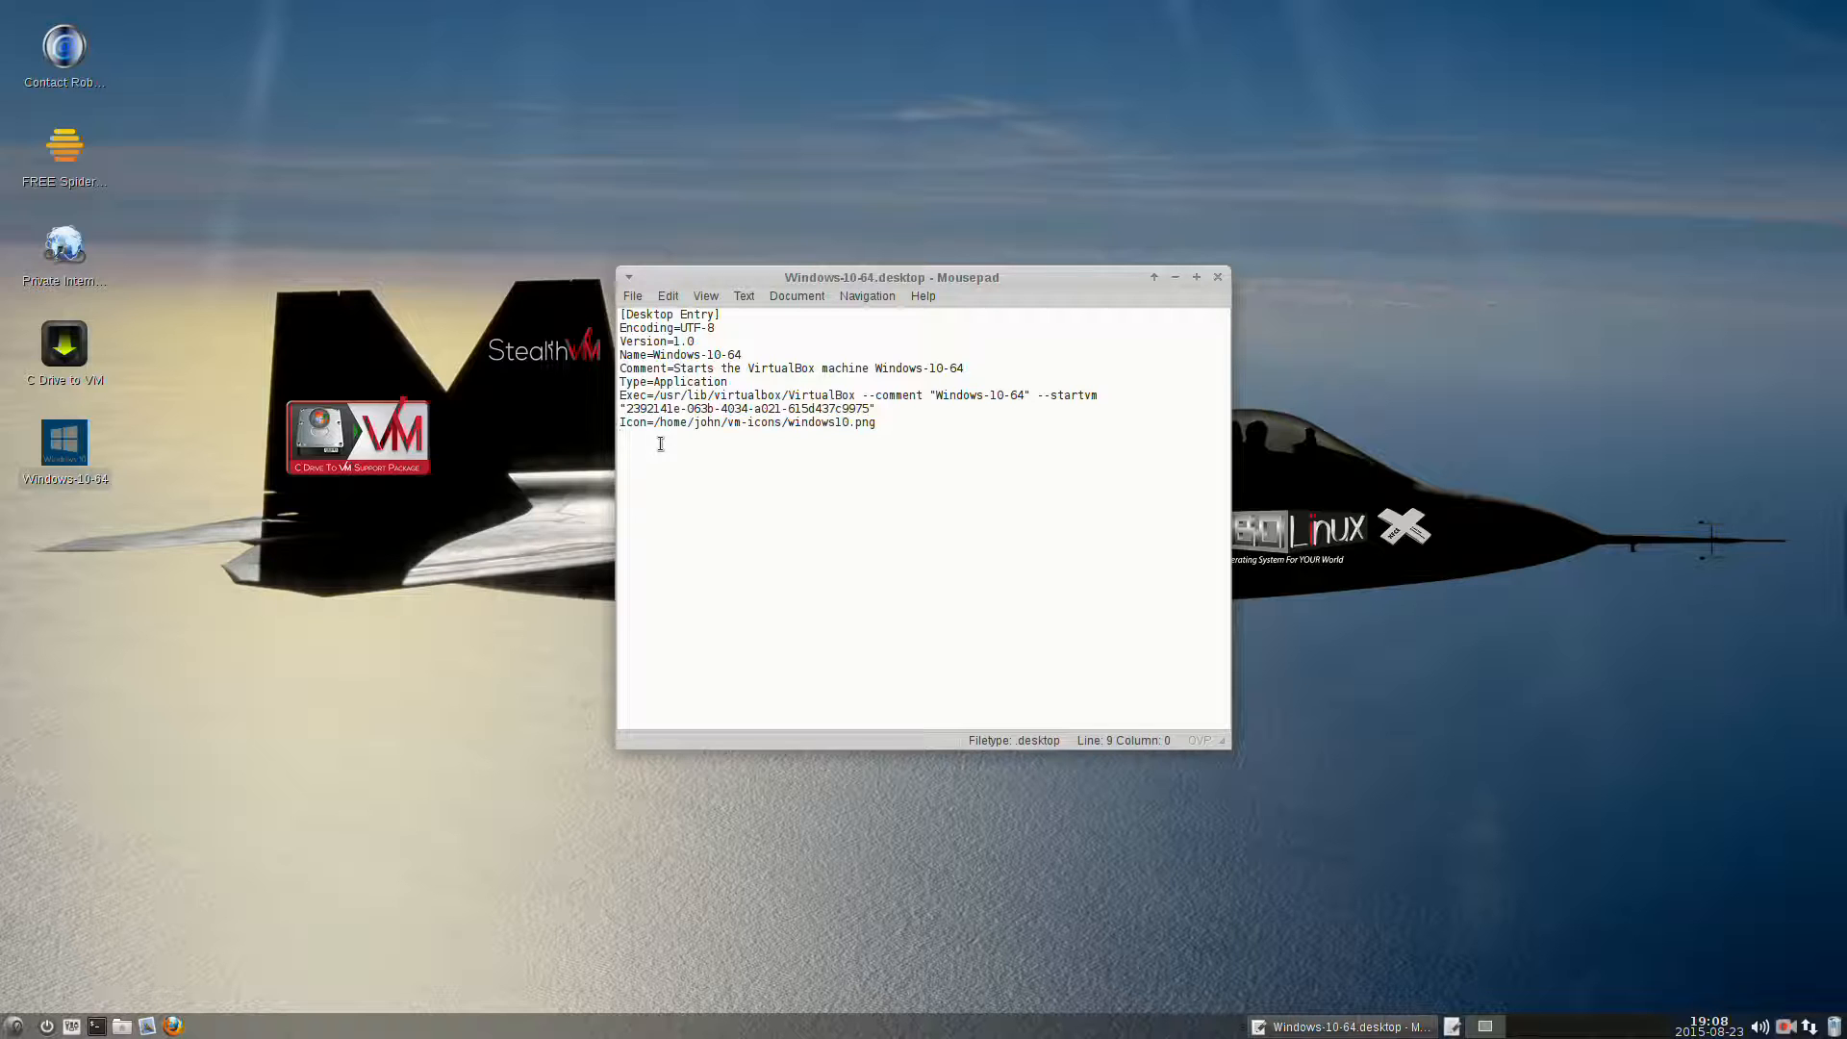
Add the line Categories=System; to the launcher file, save it and close Mousepad.
type("Ca")
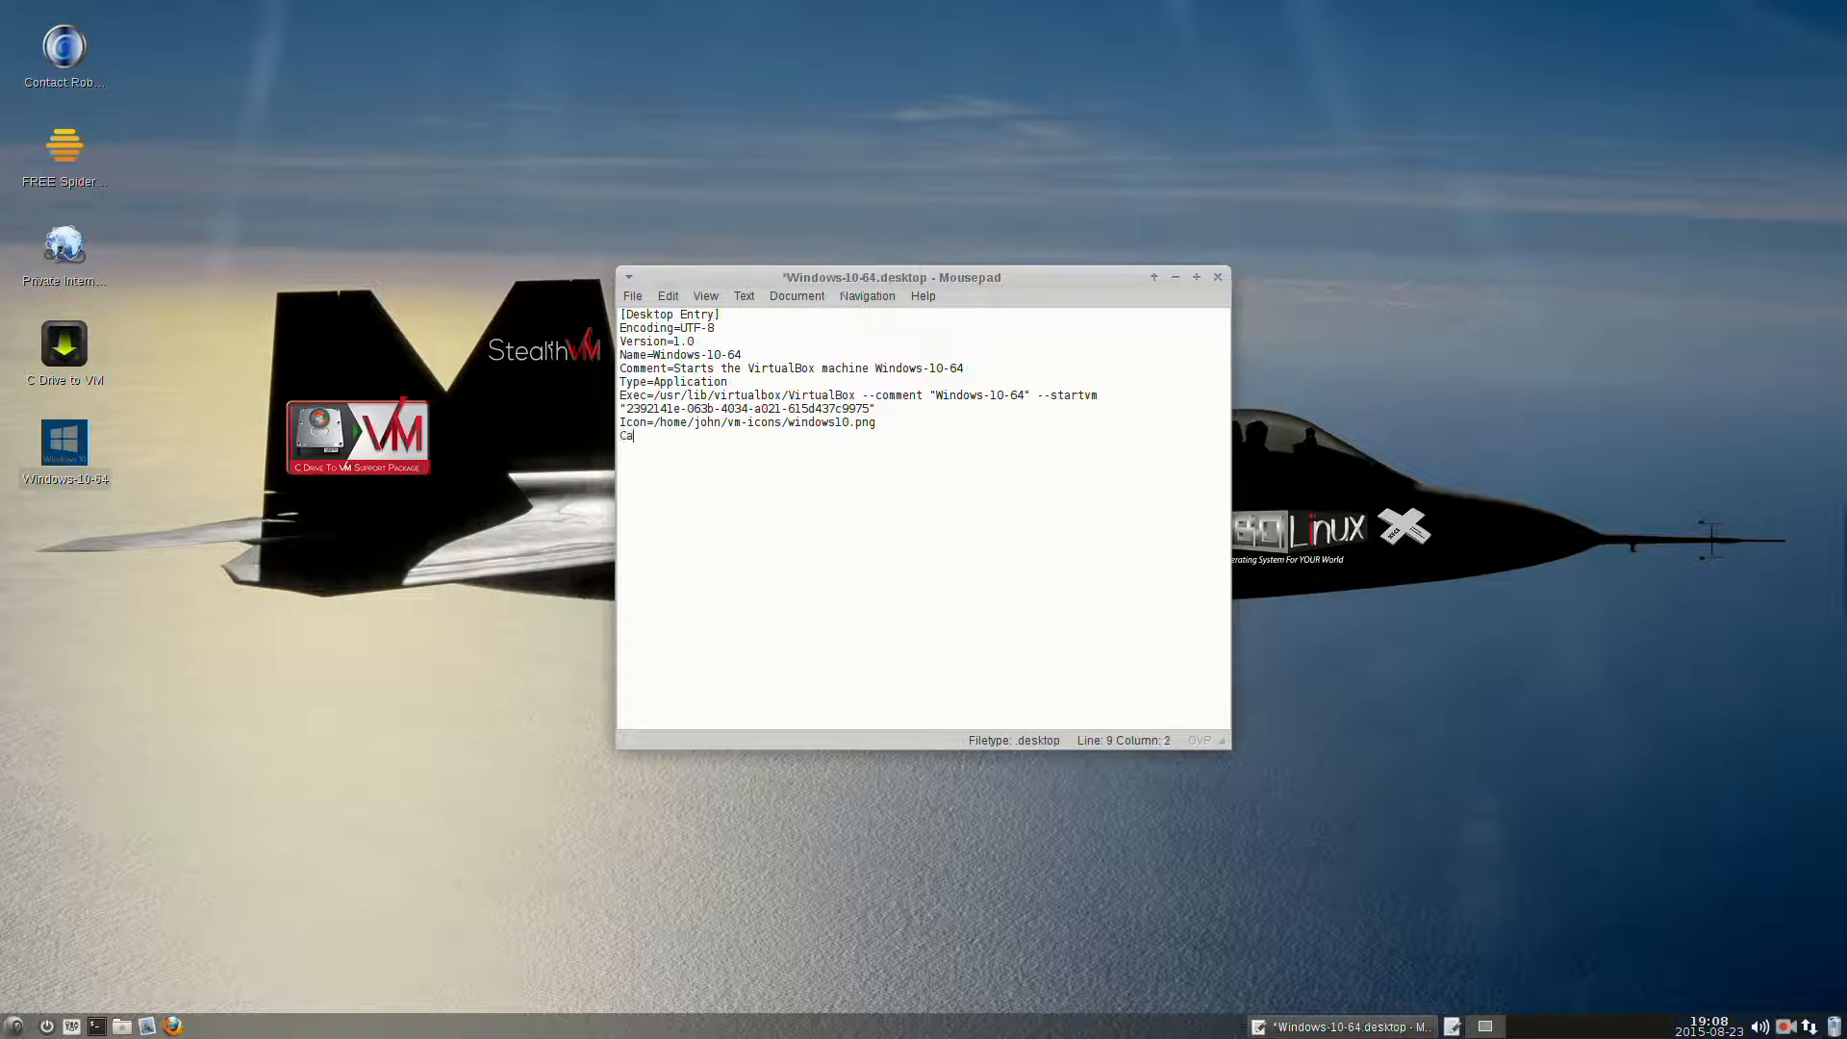
type("tegor")
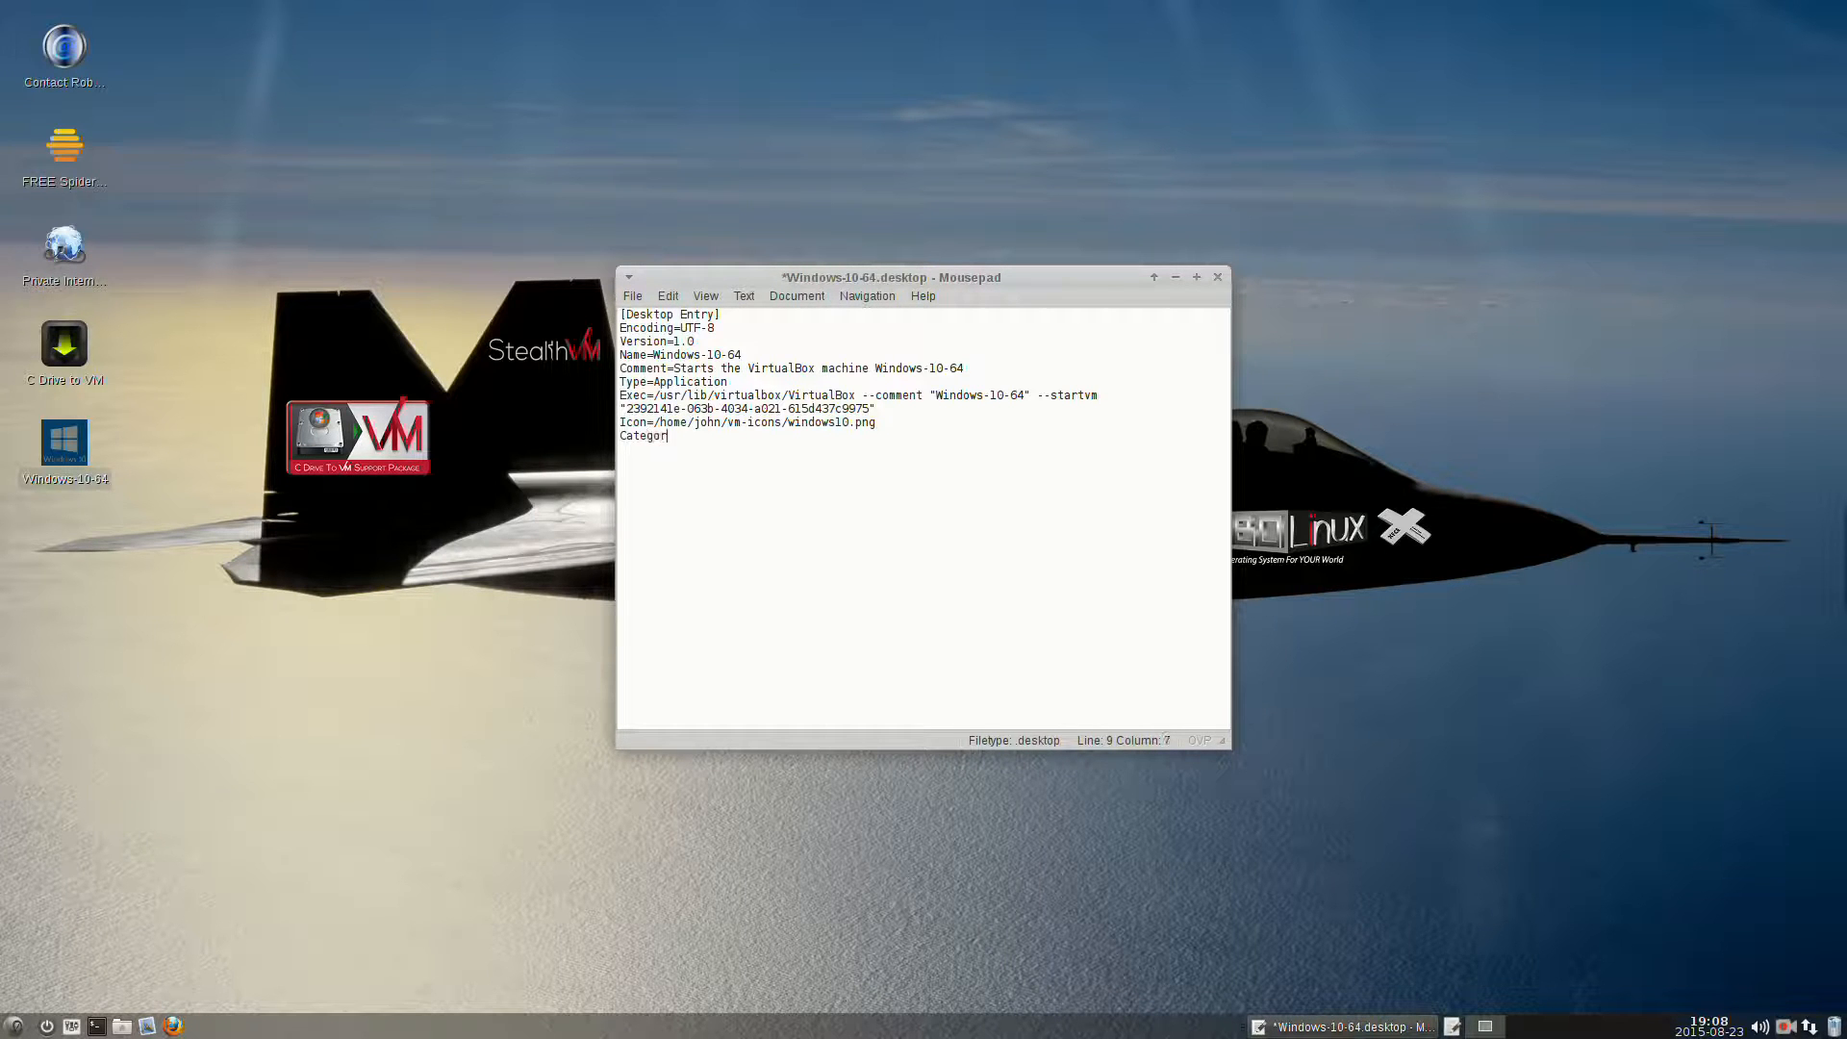
type("ies,")
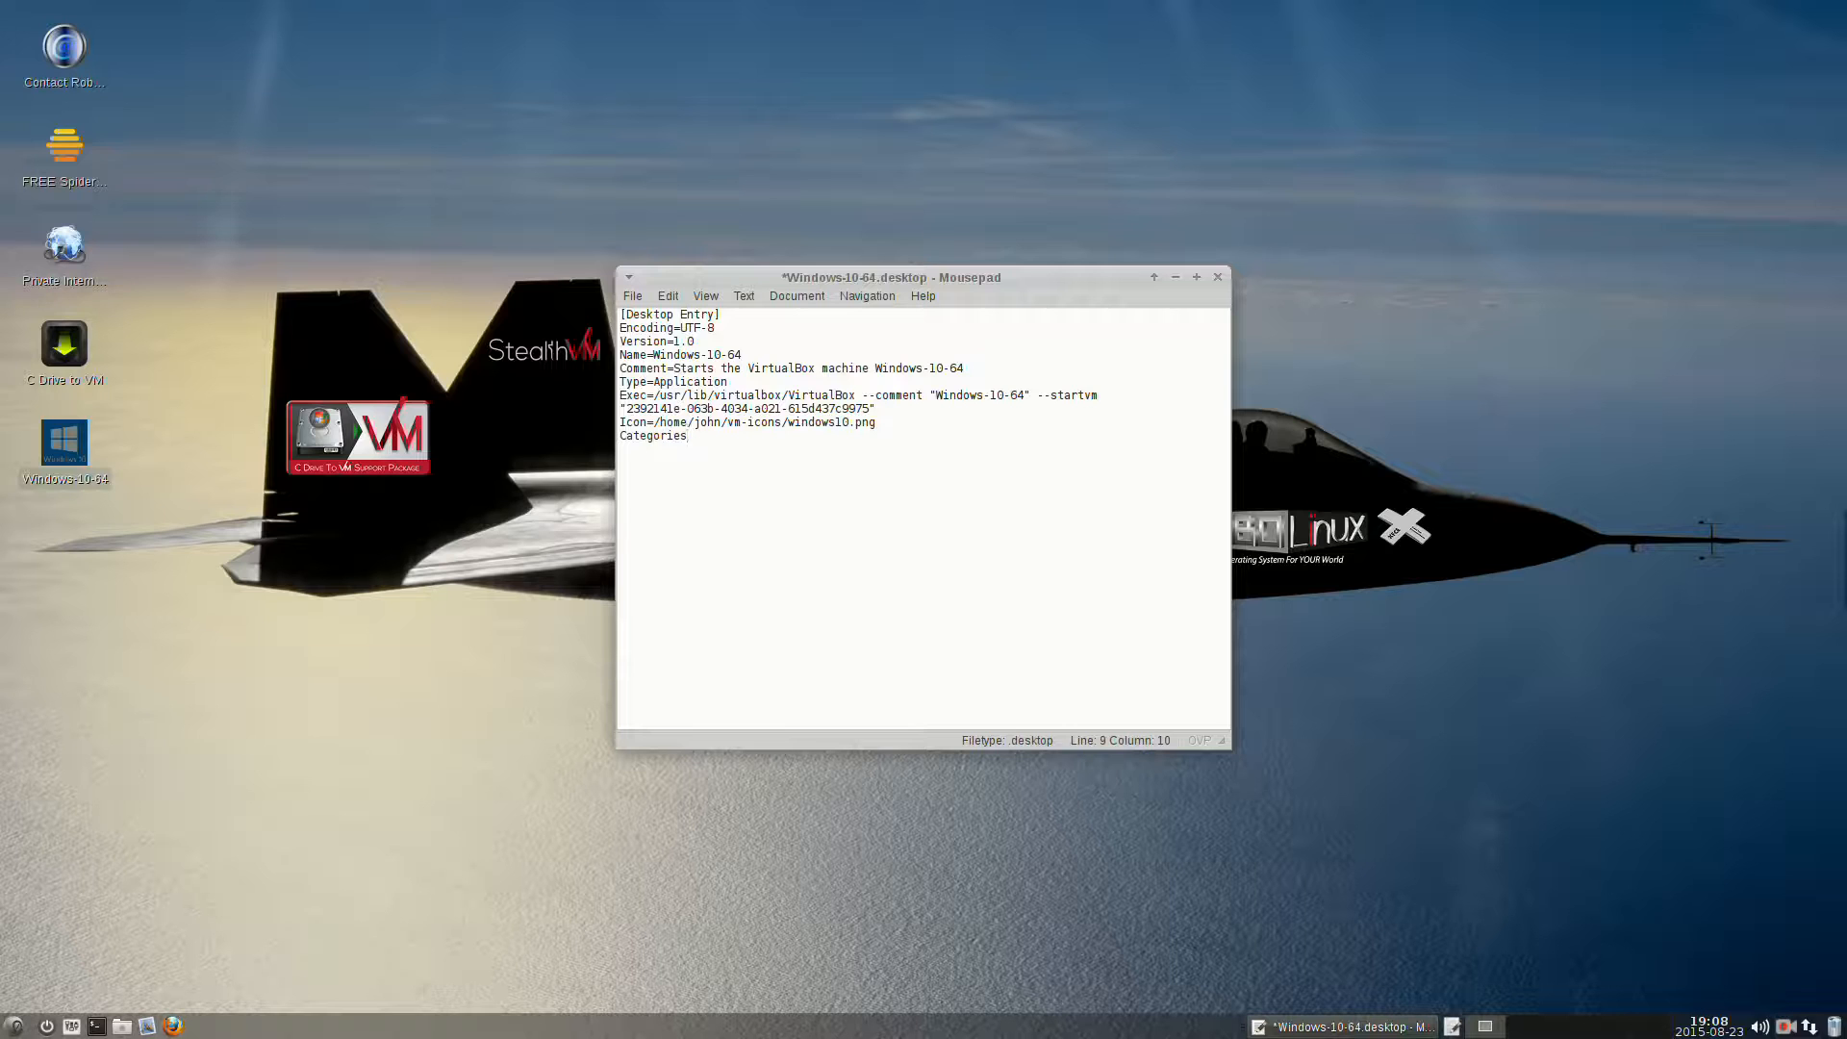
type("=")
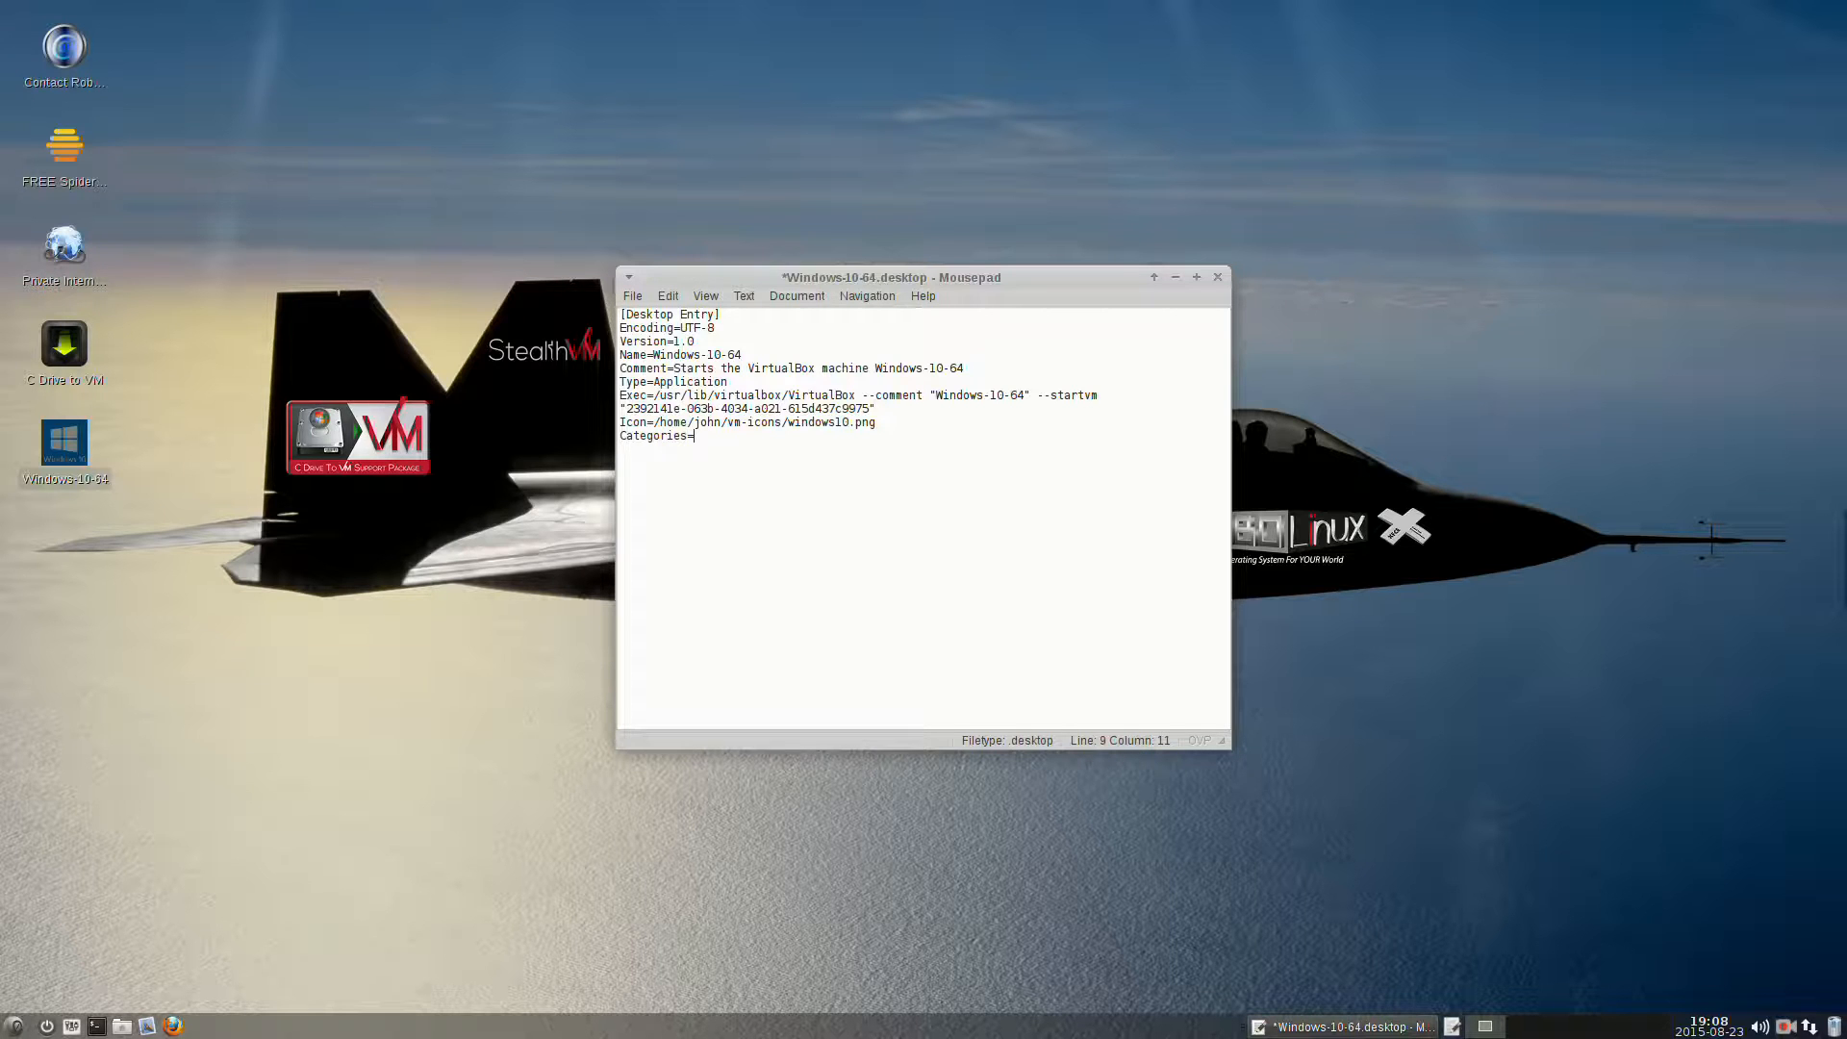
type("Sys")
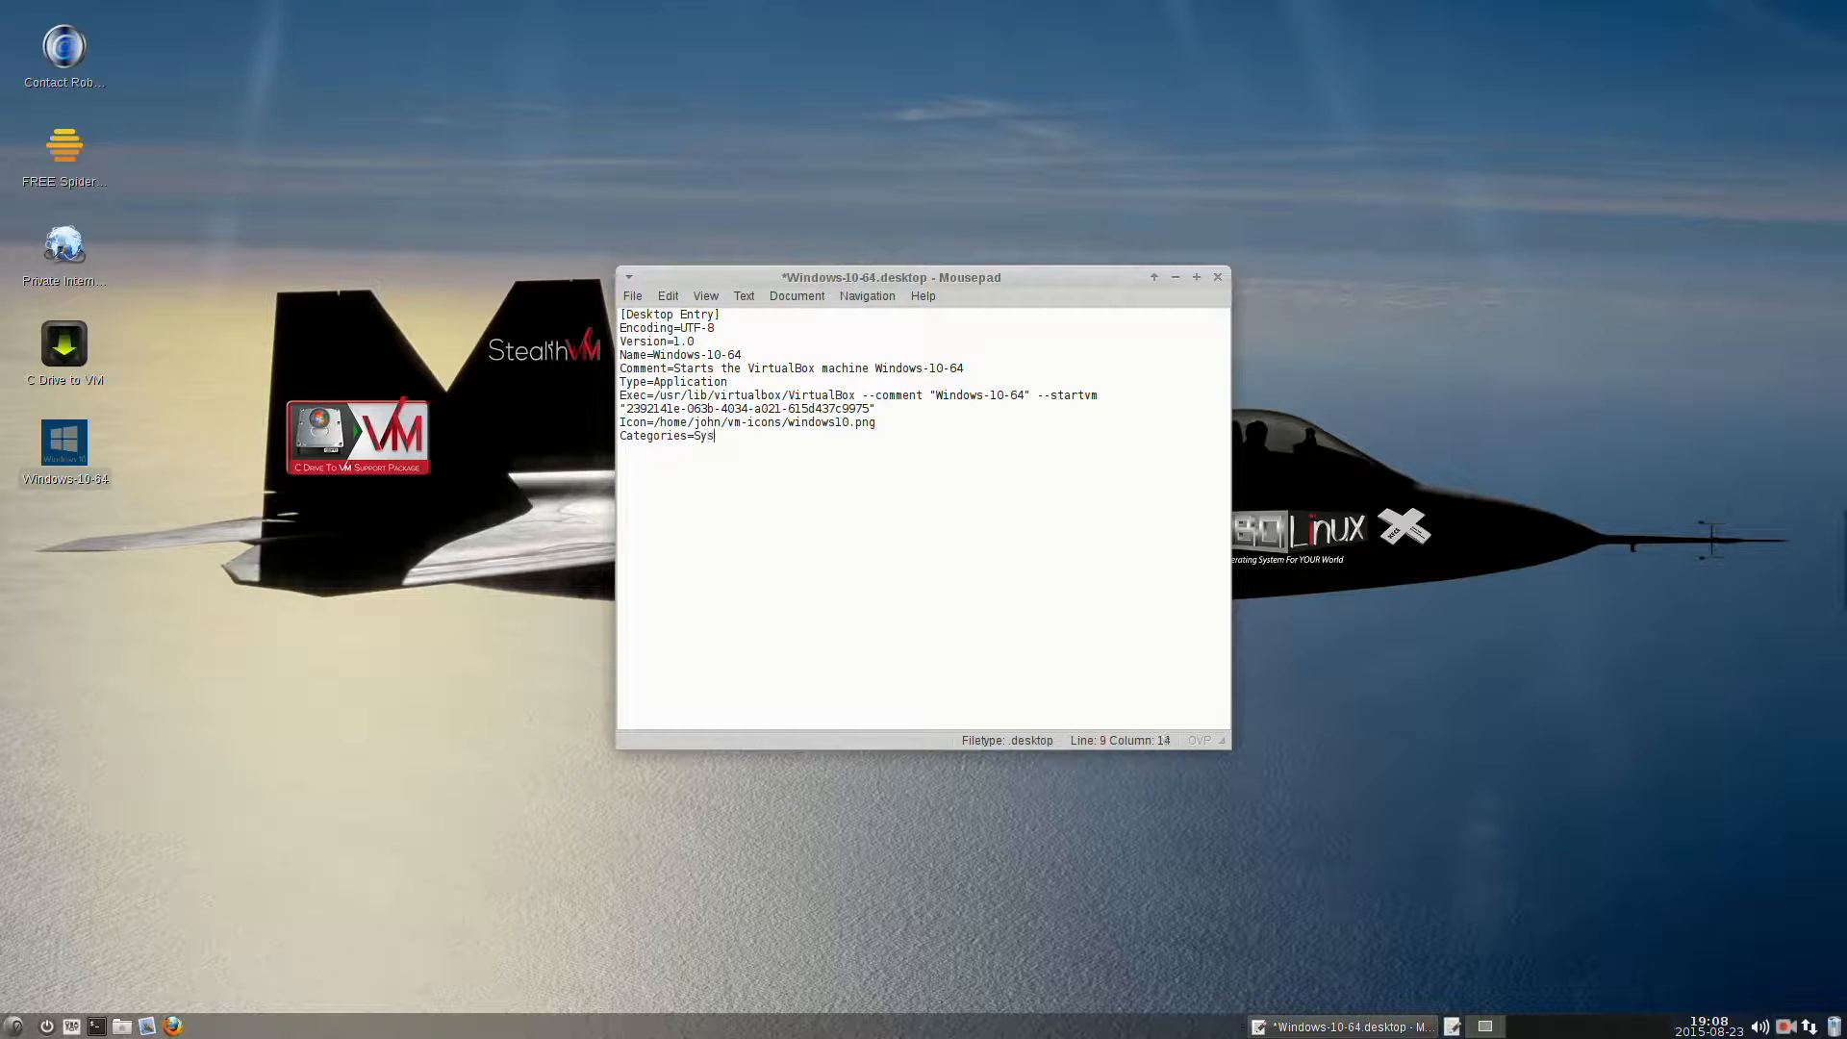
type("tem")
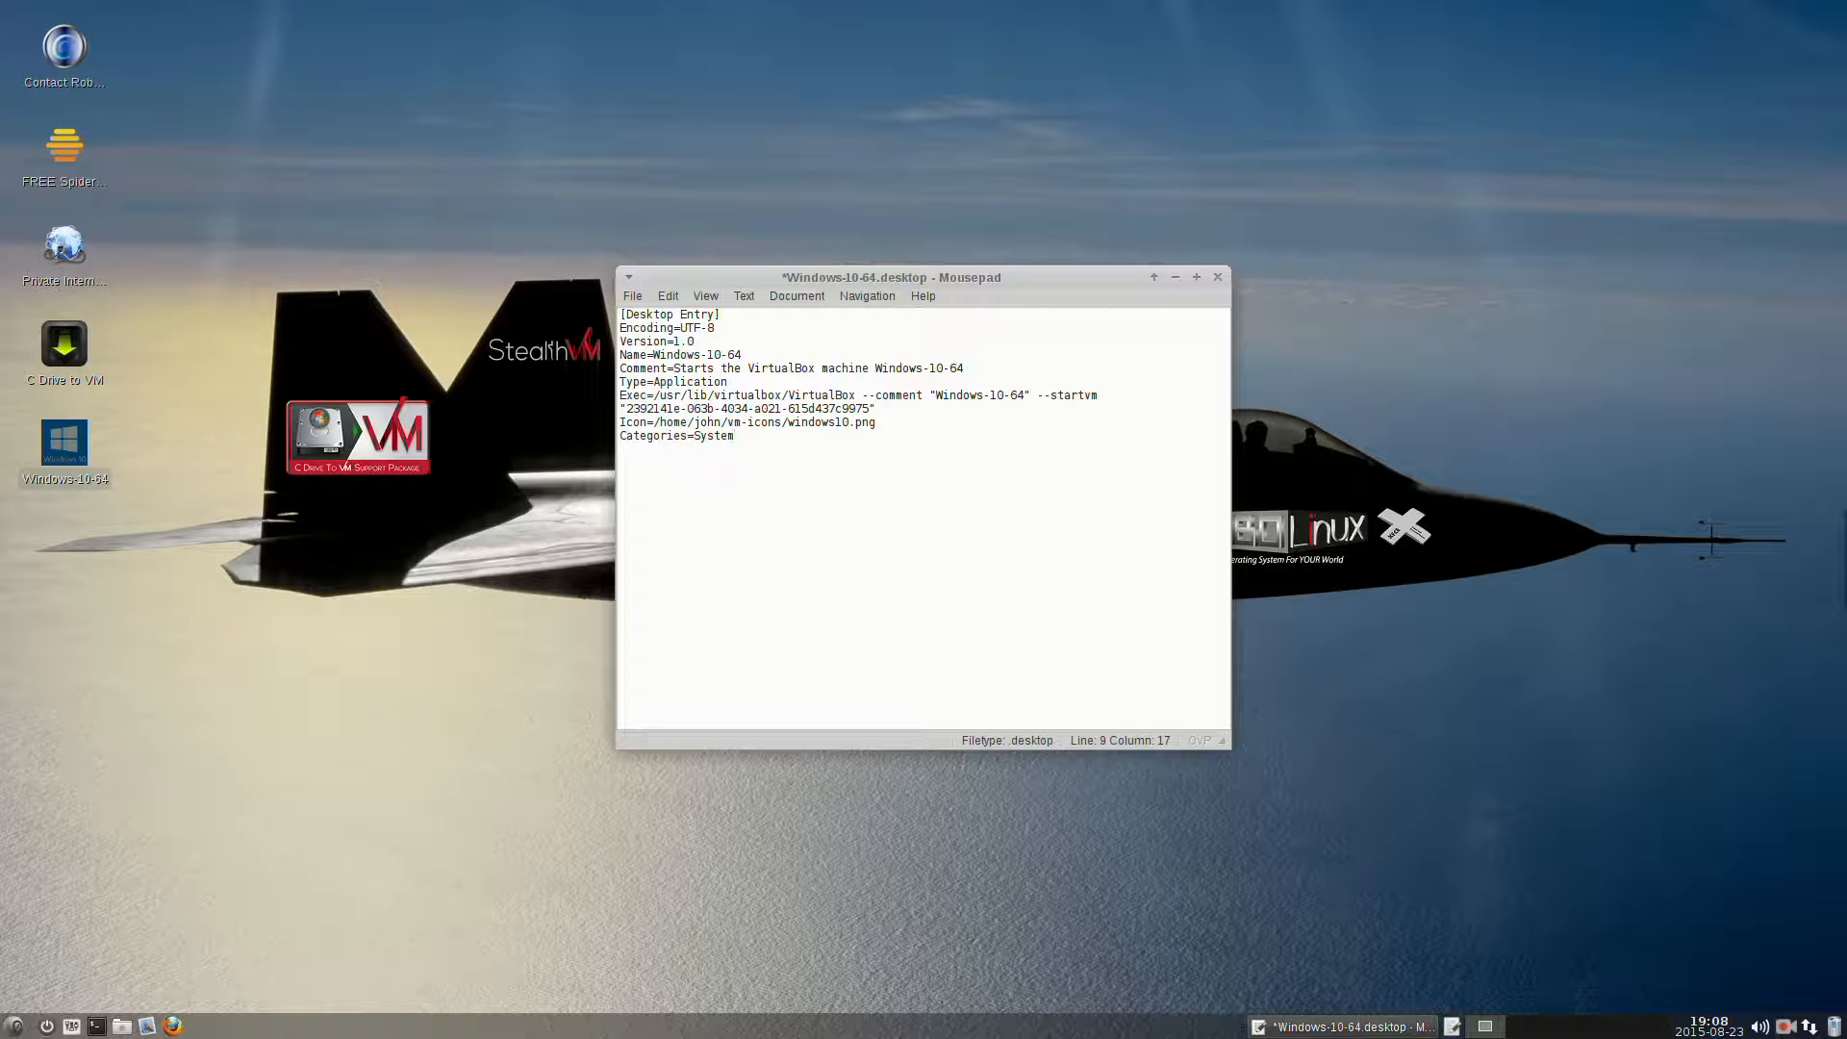
type(";")
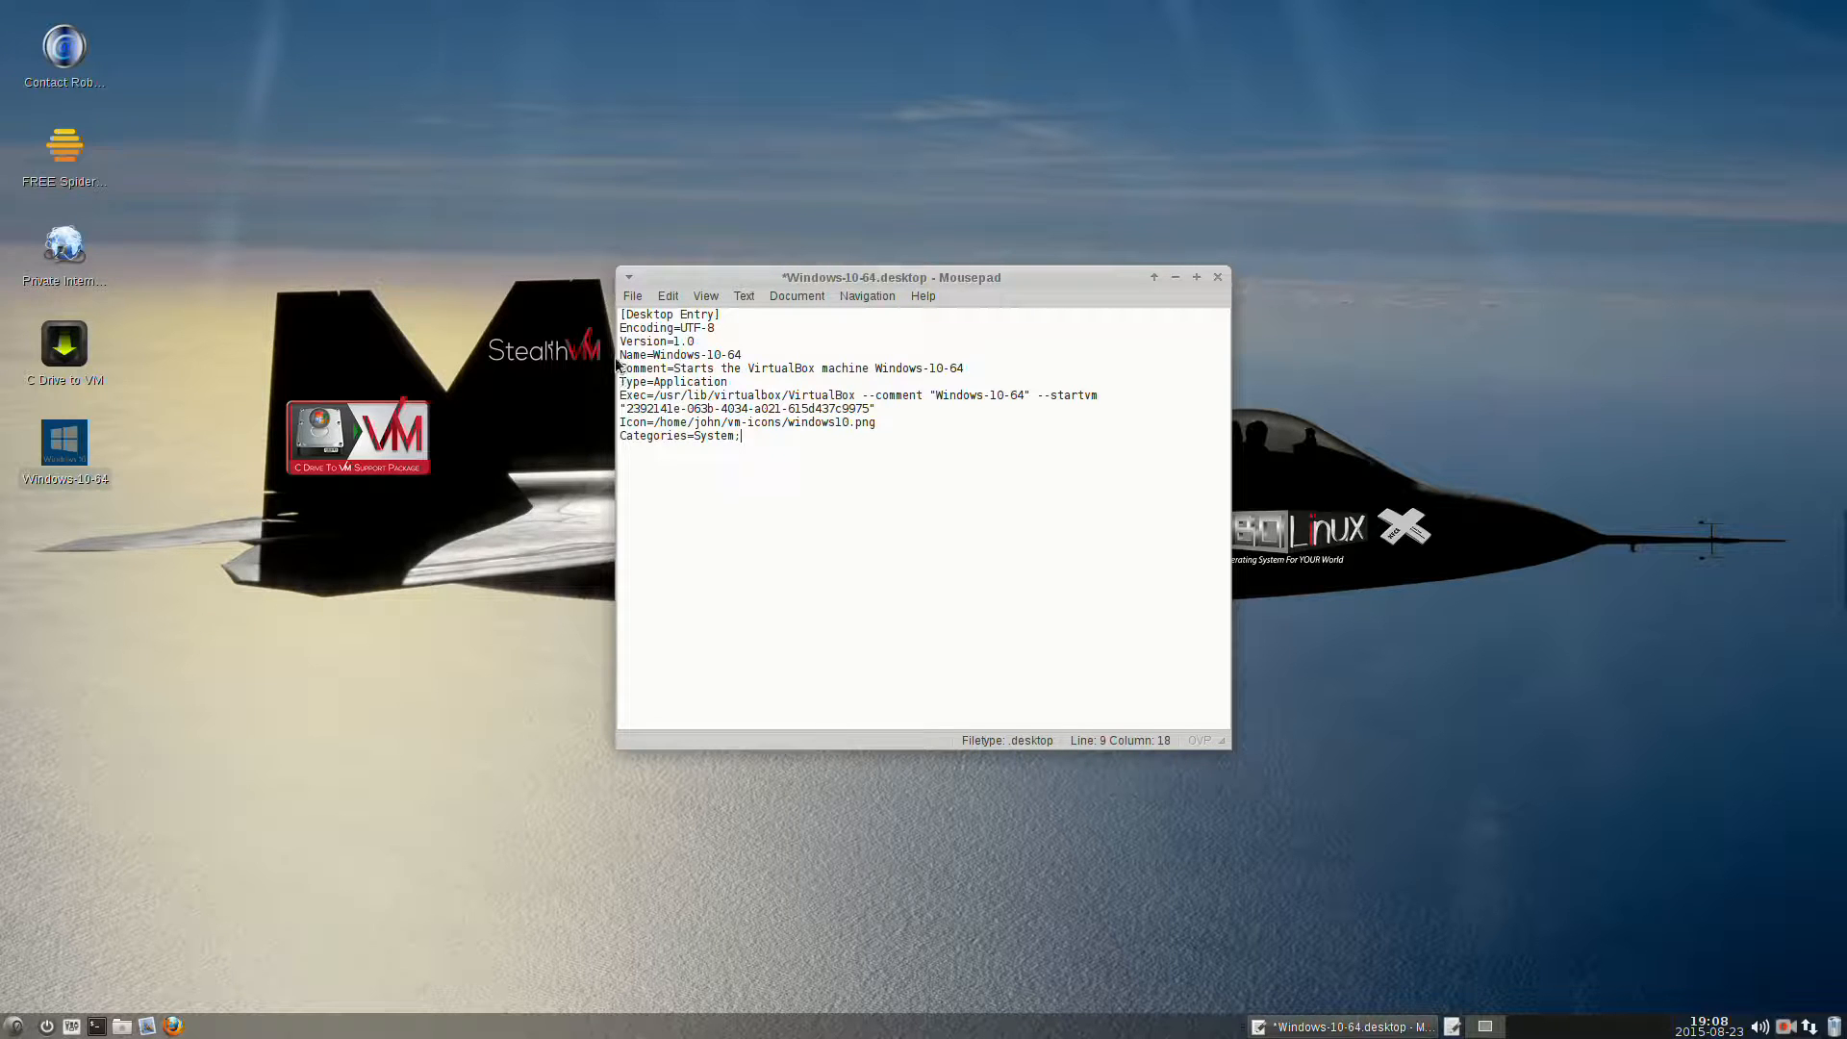
left_click(633, 297)
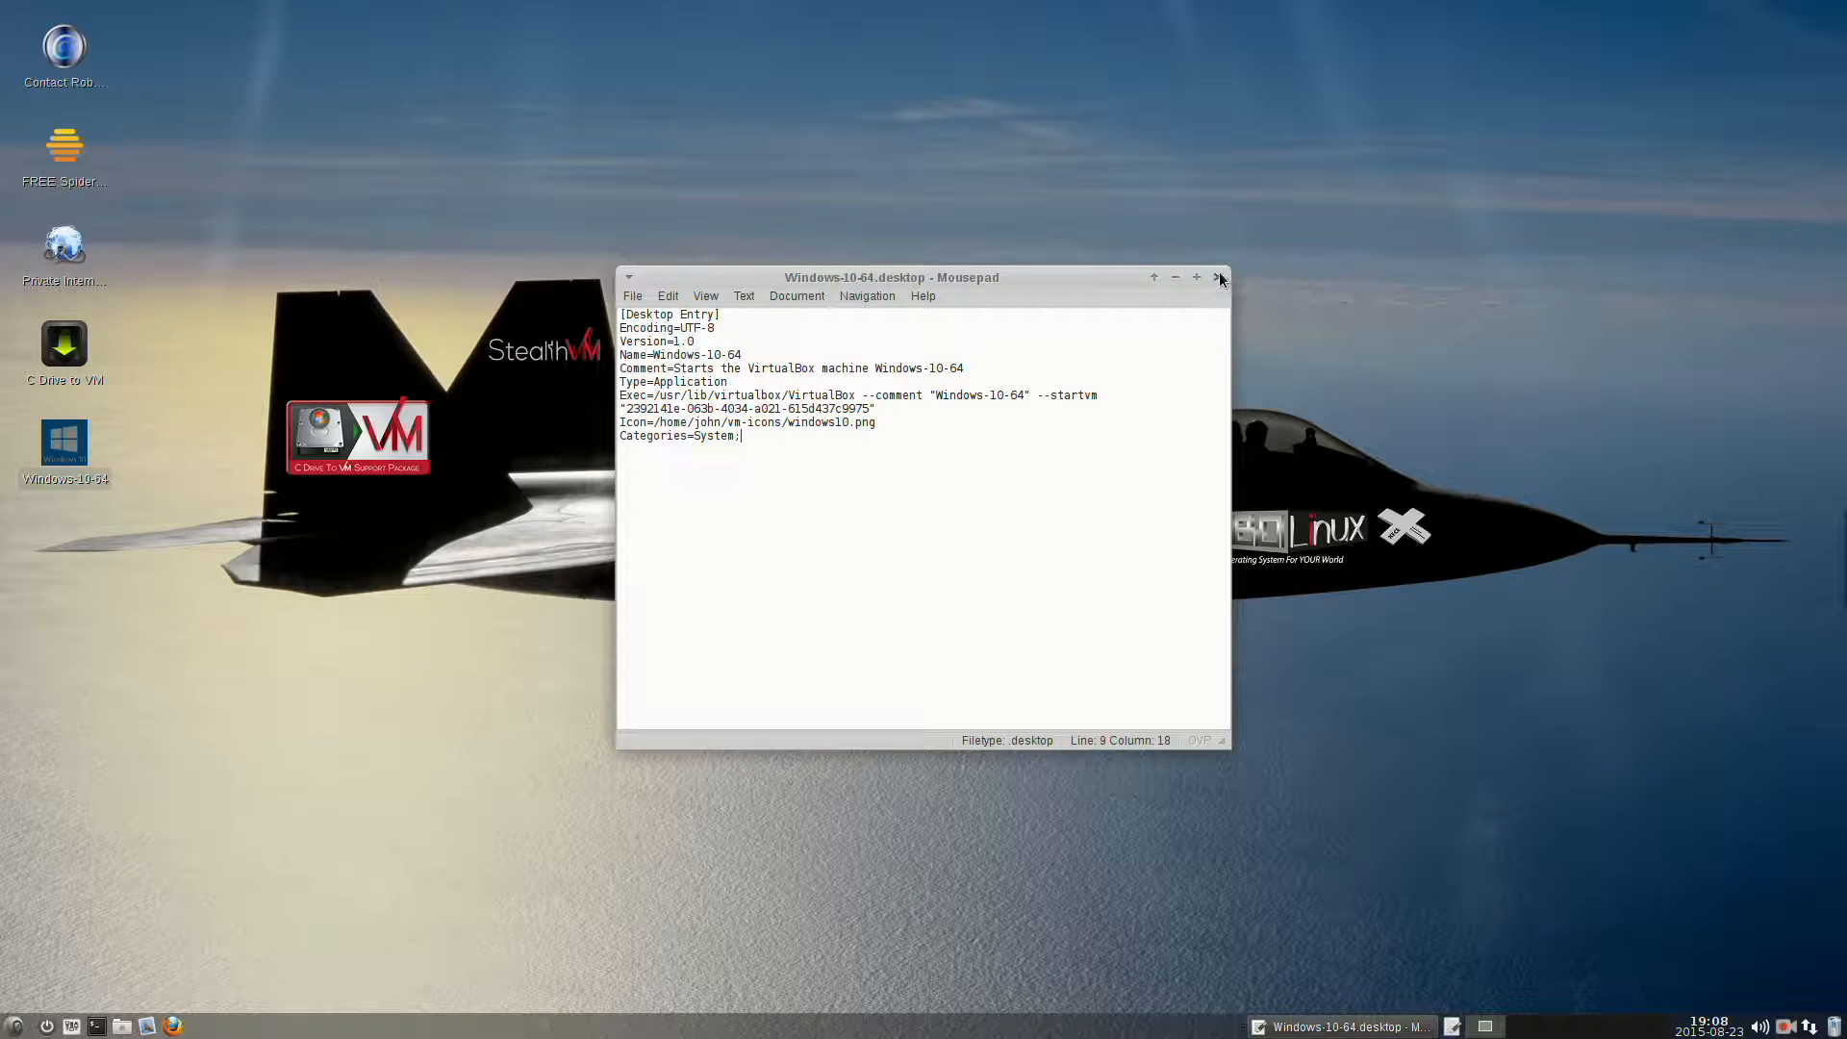
left_click(1197, 277)
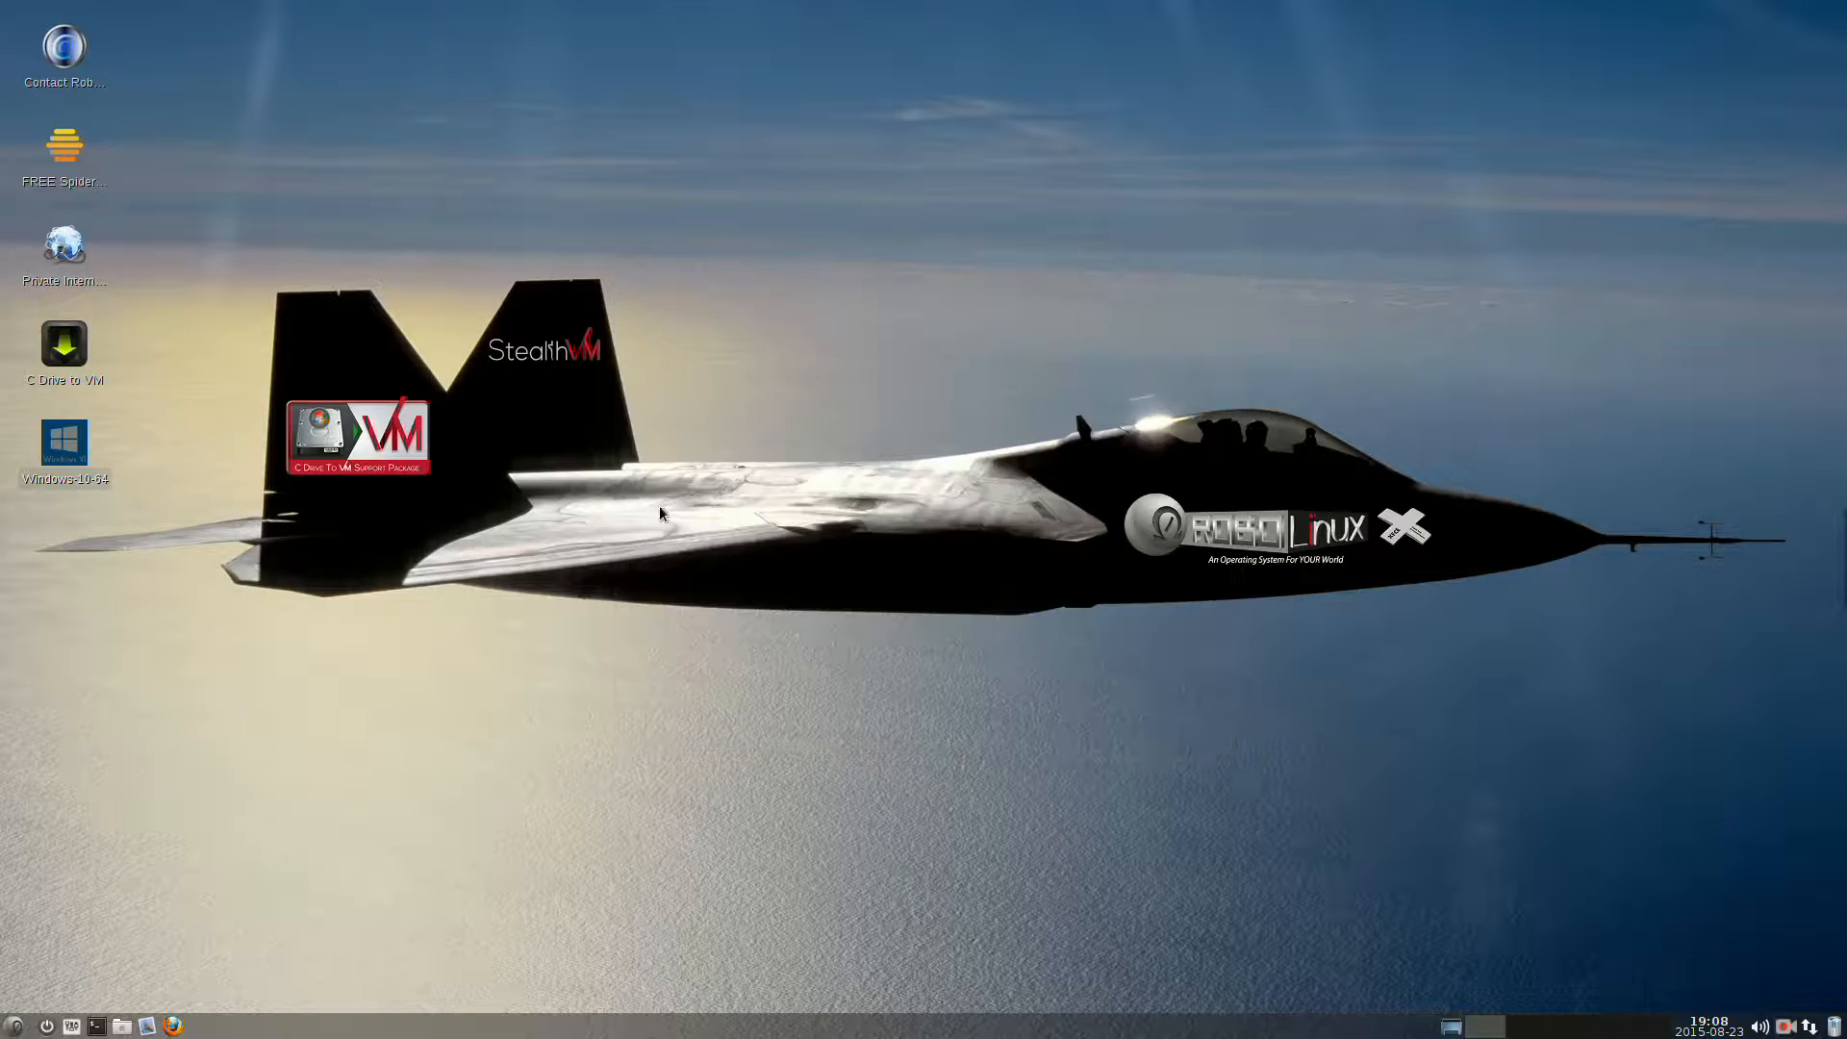
Run sudo thunar in a new terminal to start the file manager as root on /home/john.
left_click(65, 443)
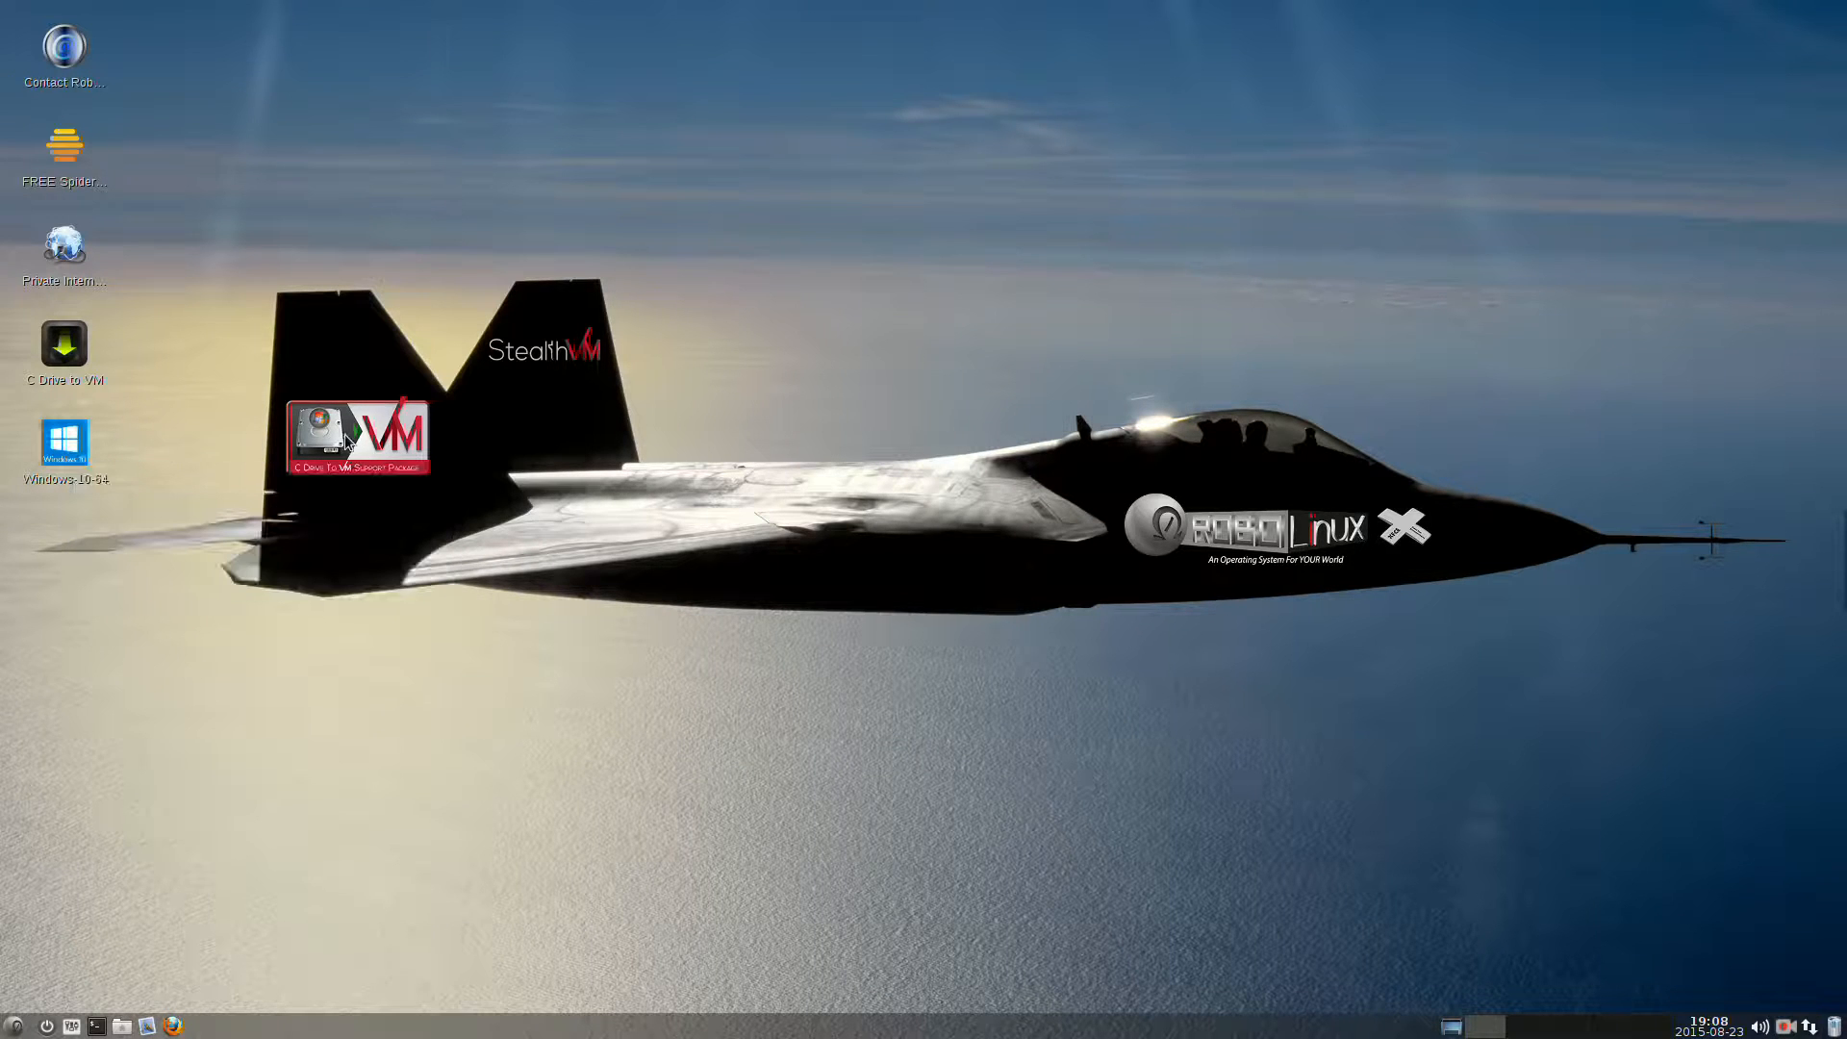
mouse_move(315, 646)
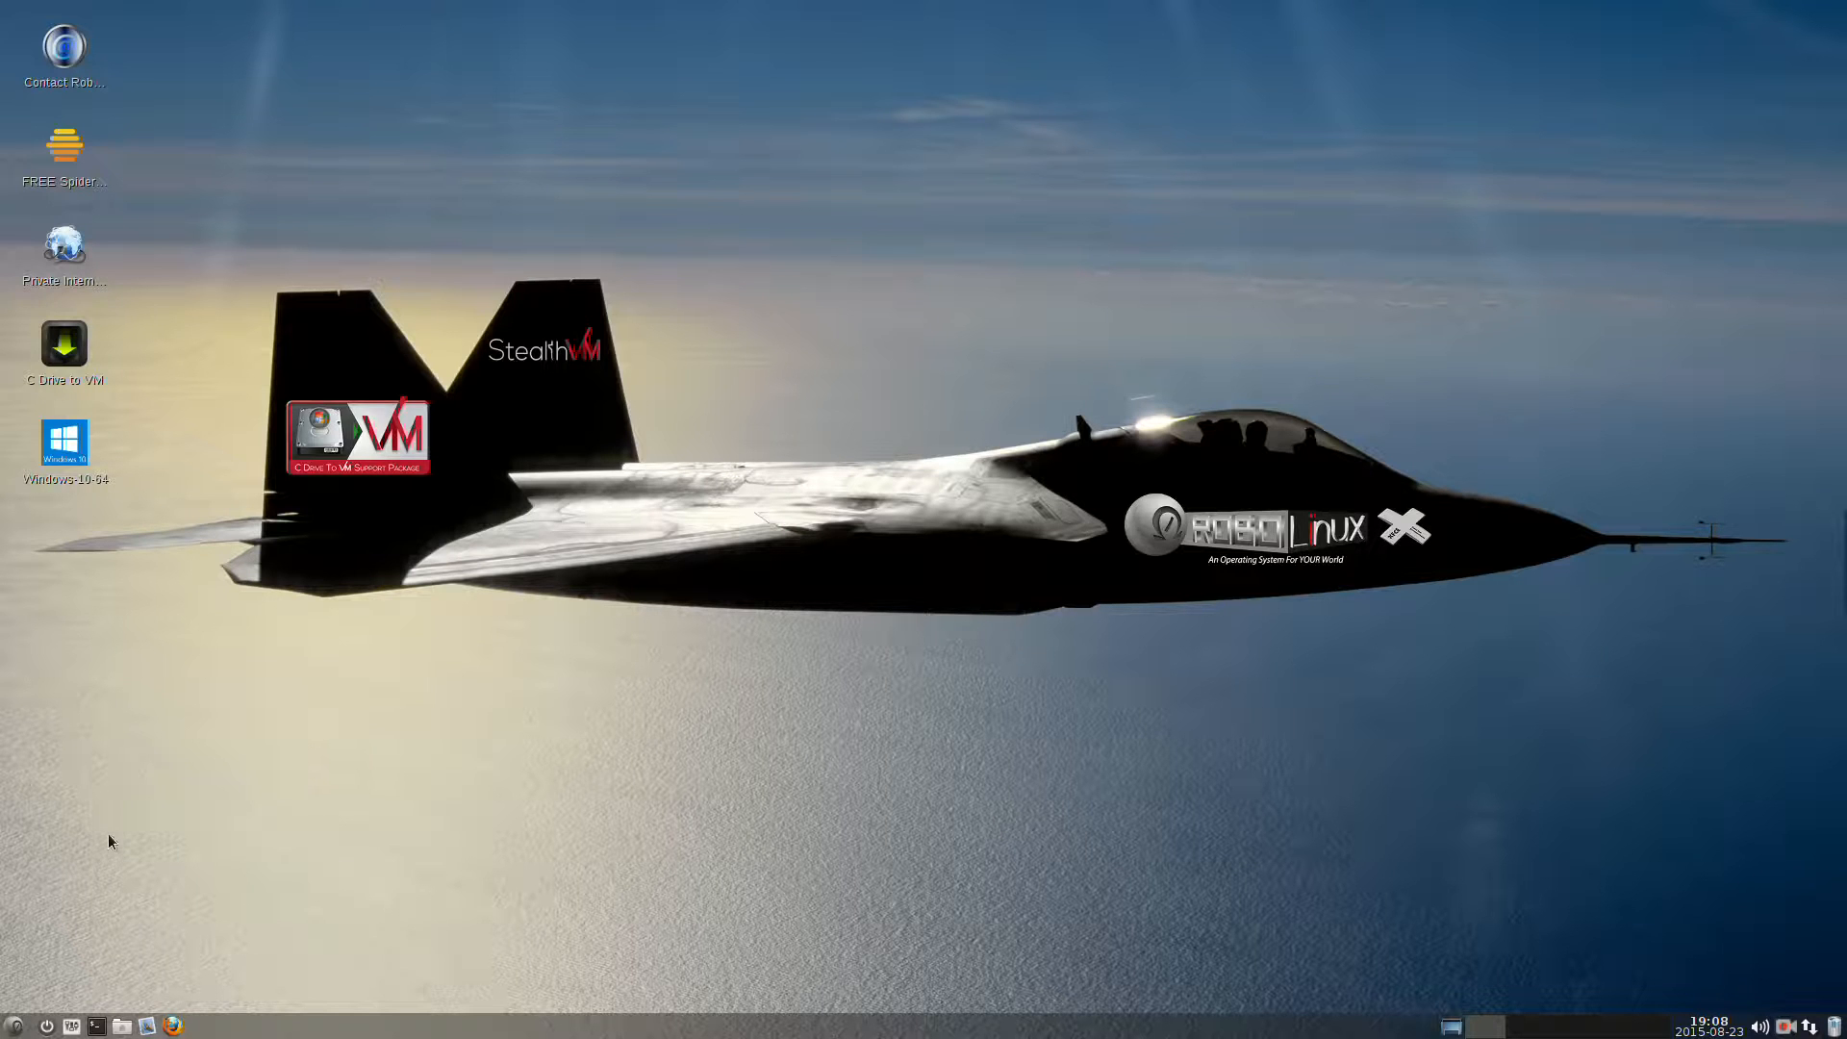
mouse_move(100, 1003)
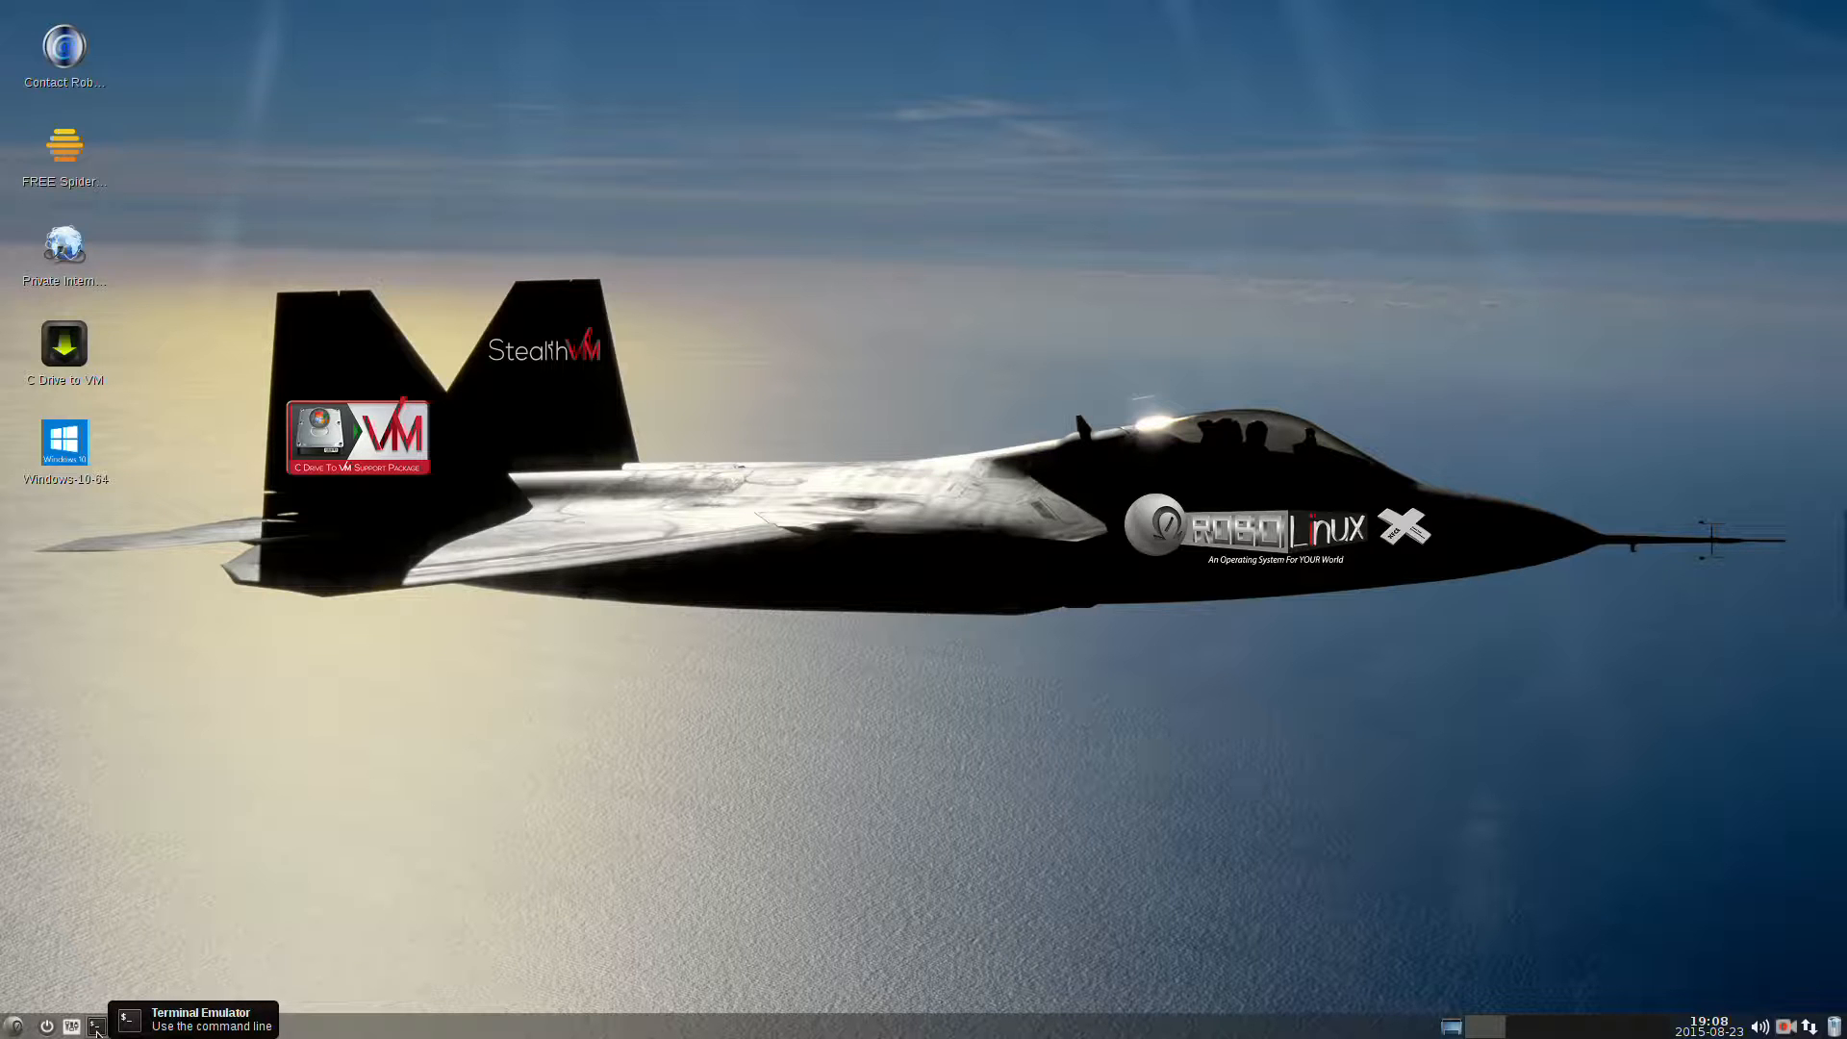
left_click(98, 1025)
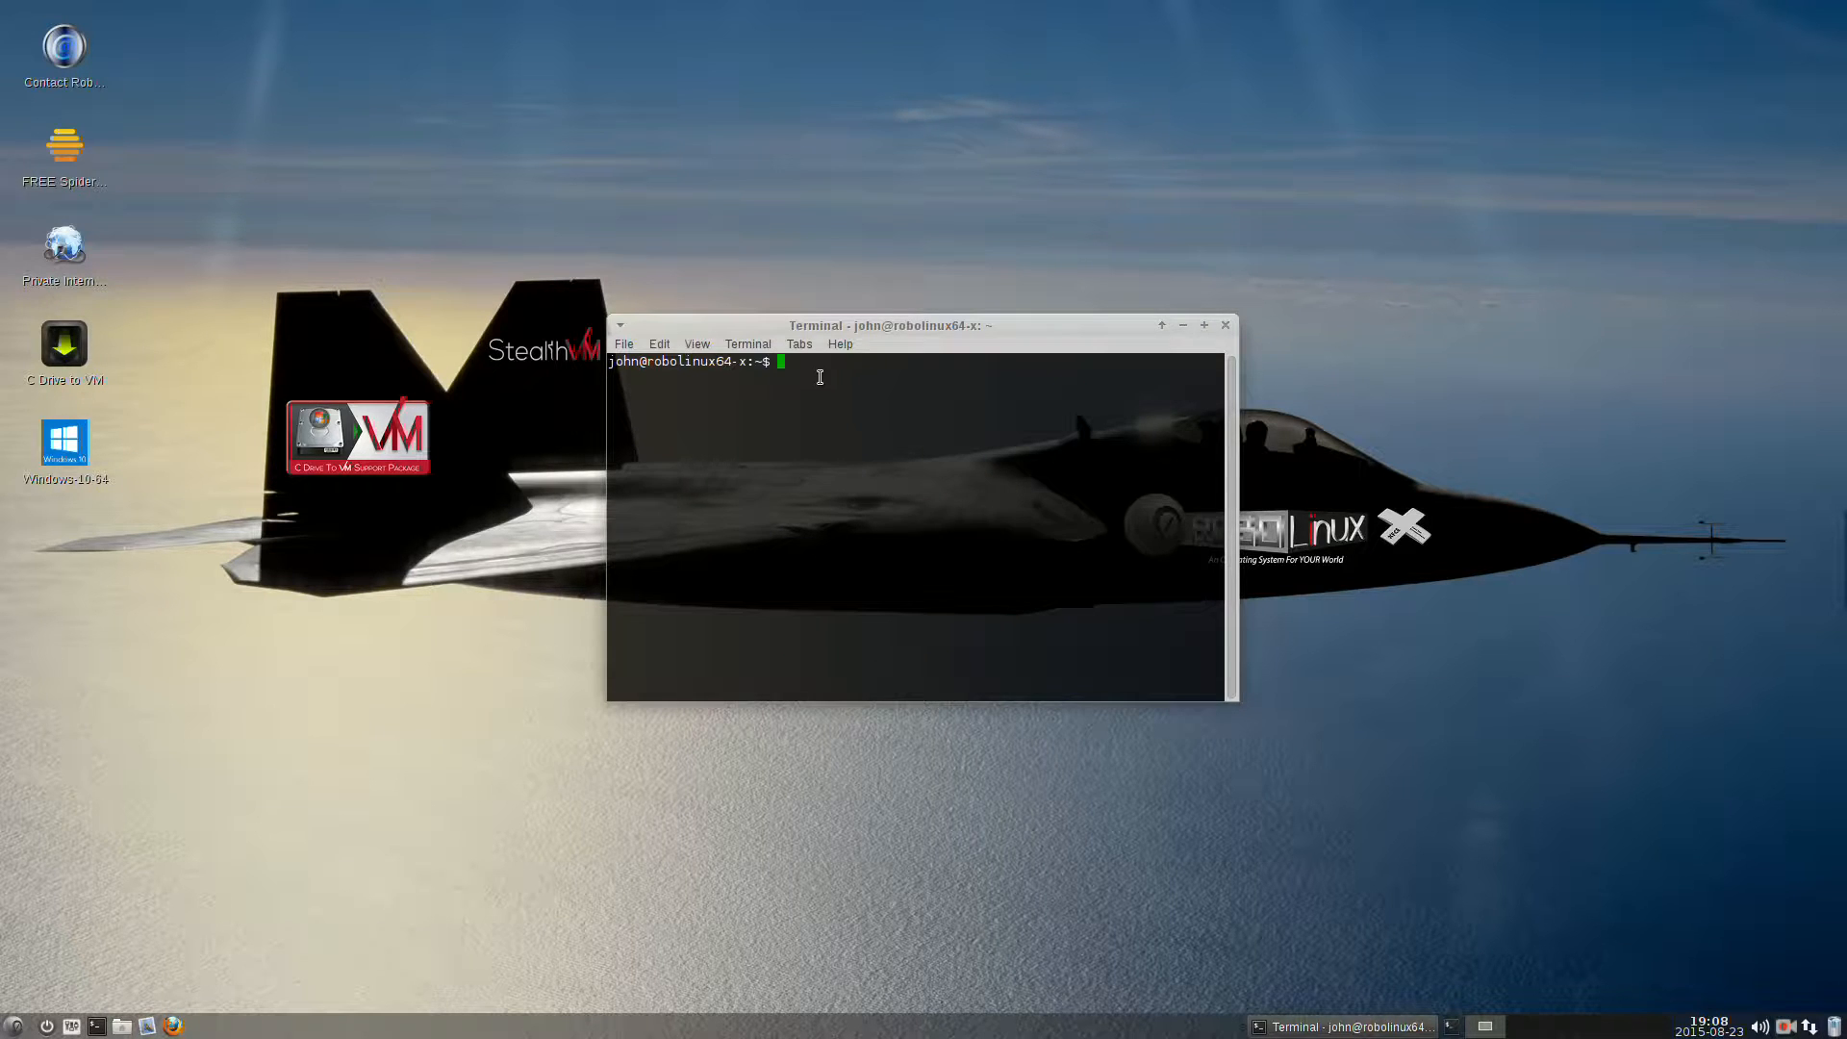
type("sudo thunar")
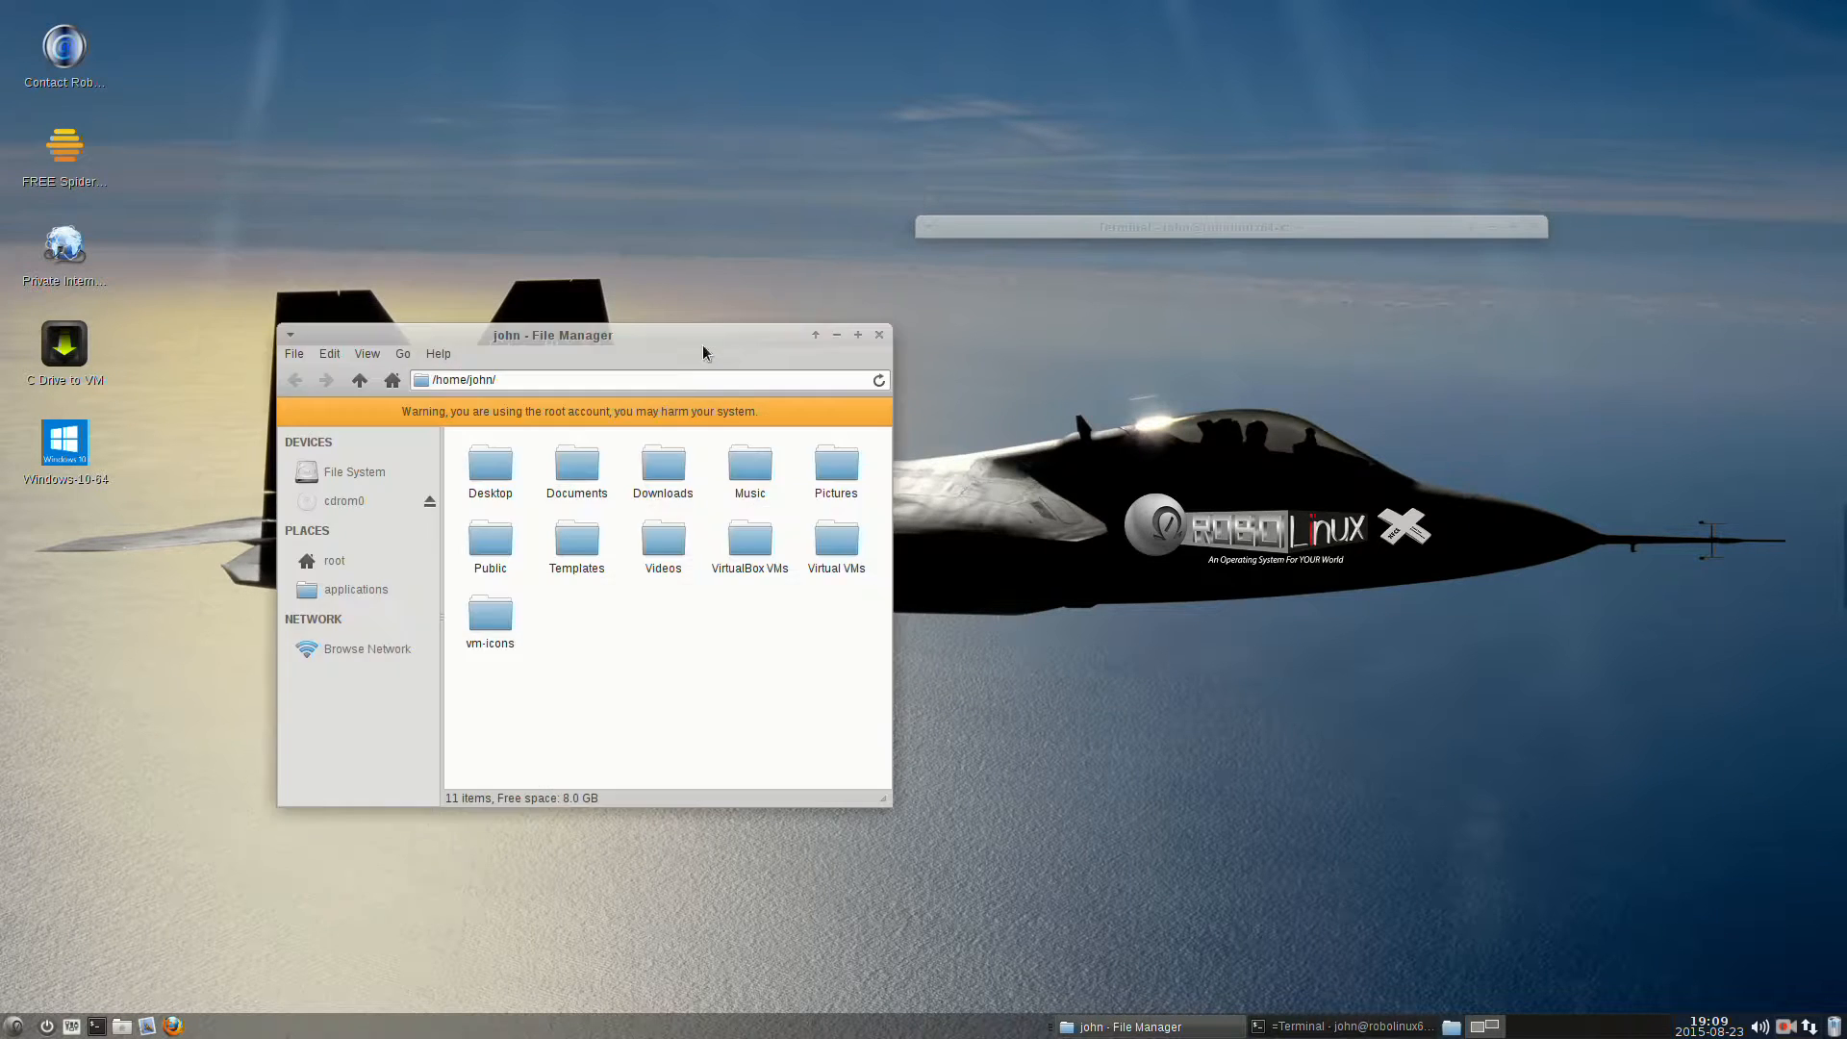
mouse_move(591, 622)
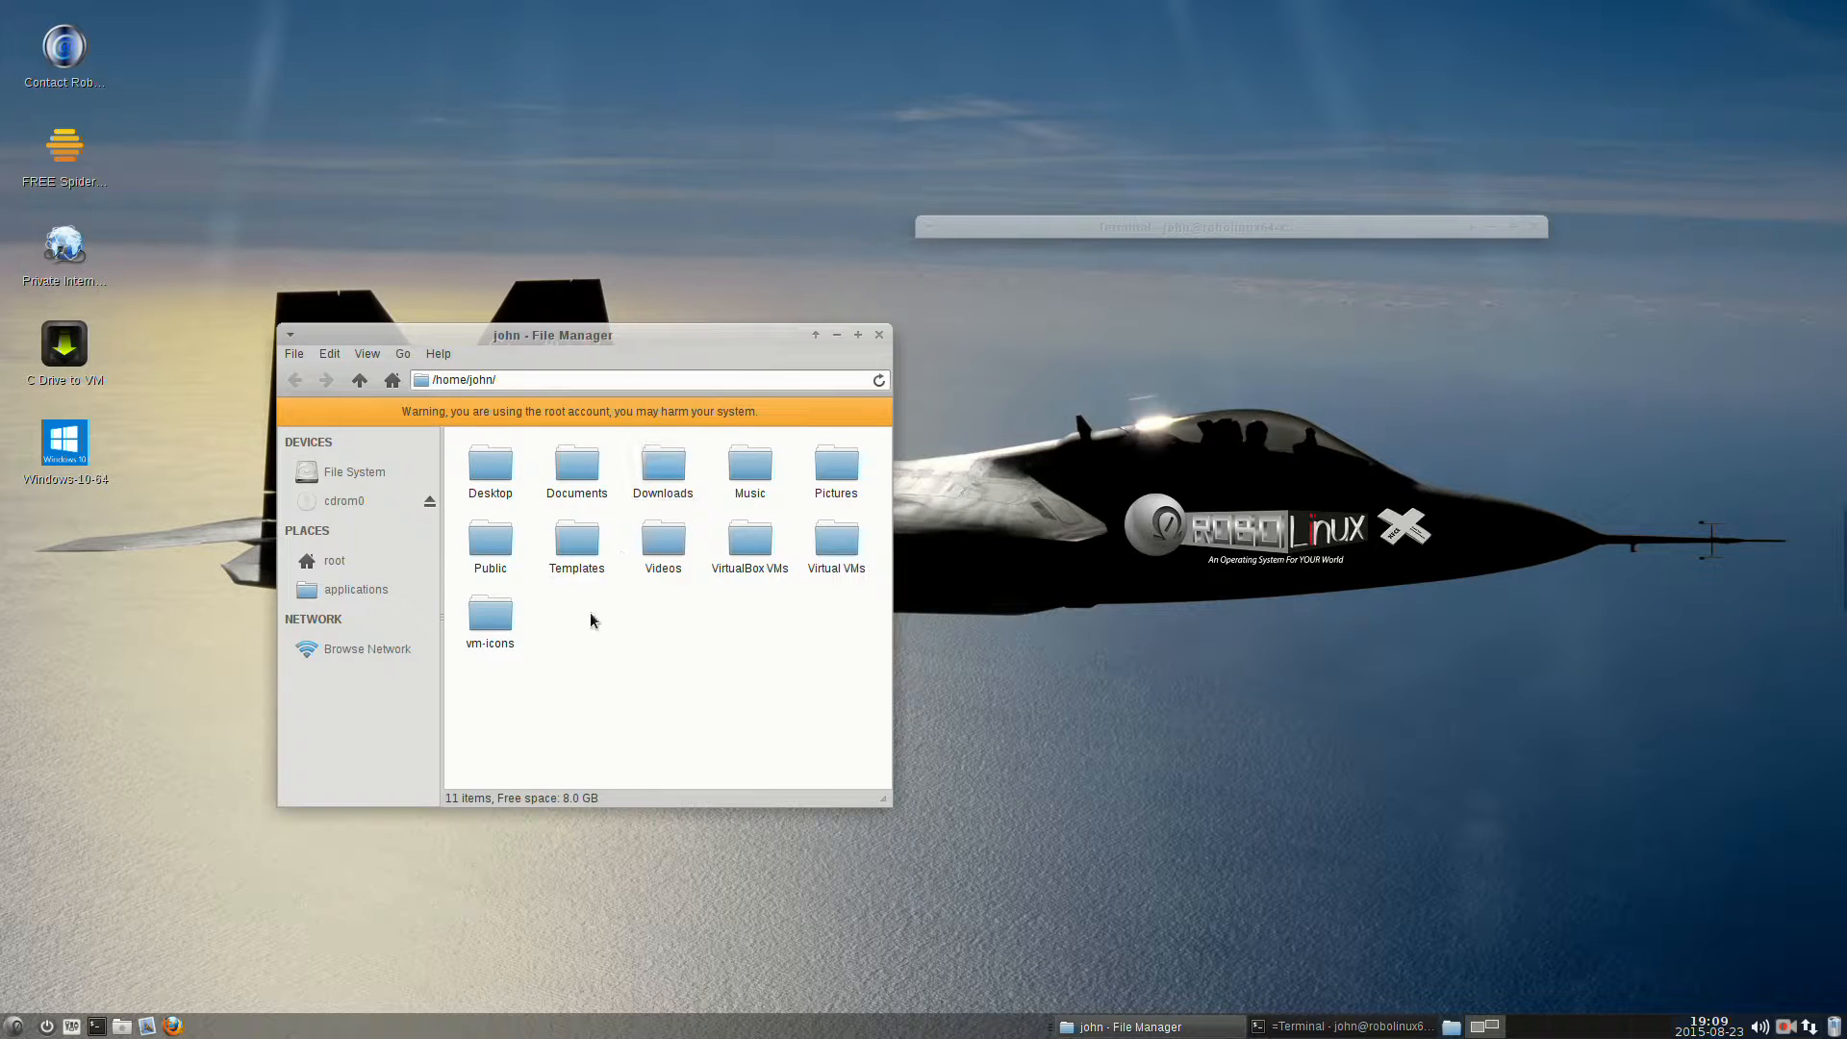
In the root Thunar, go to the Desktop folder and cut the Windows-10-64 launcher for moving.
left_click(491, 465)
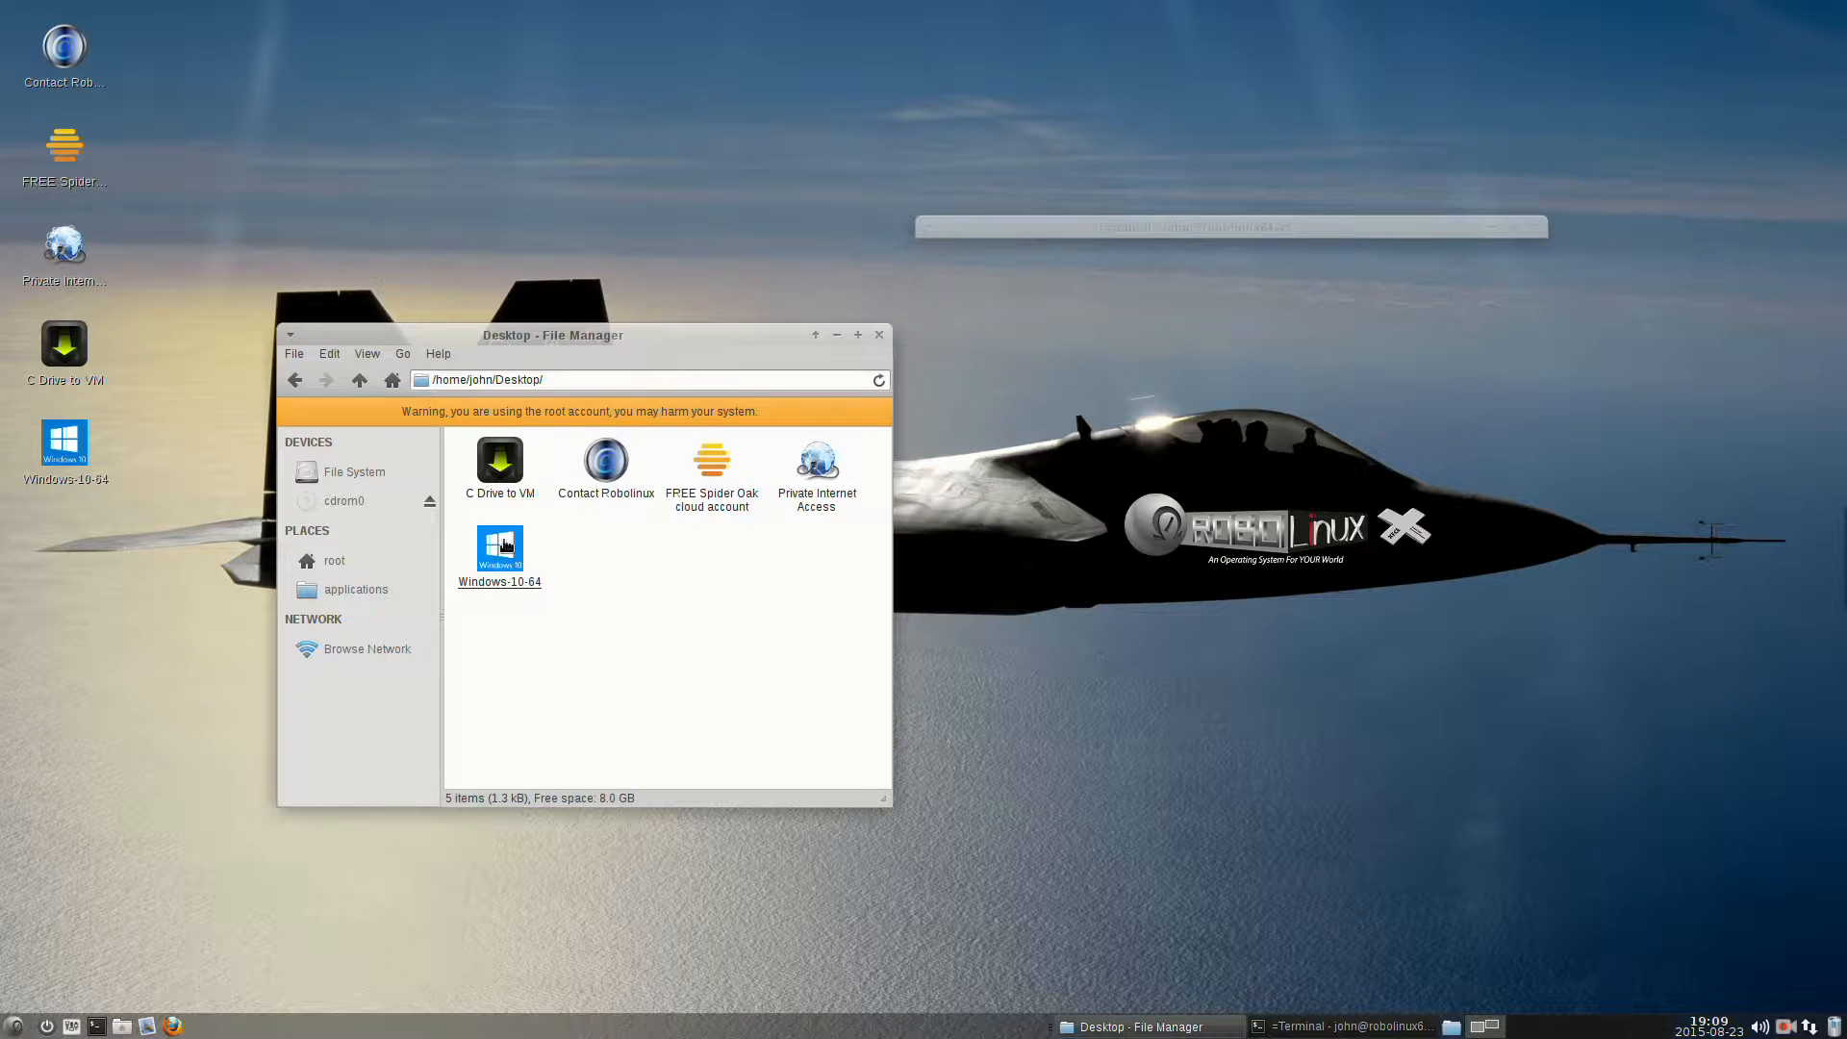
right_click(500, 548)
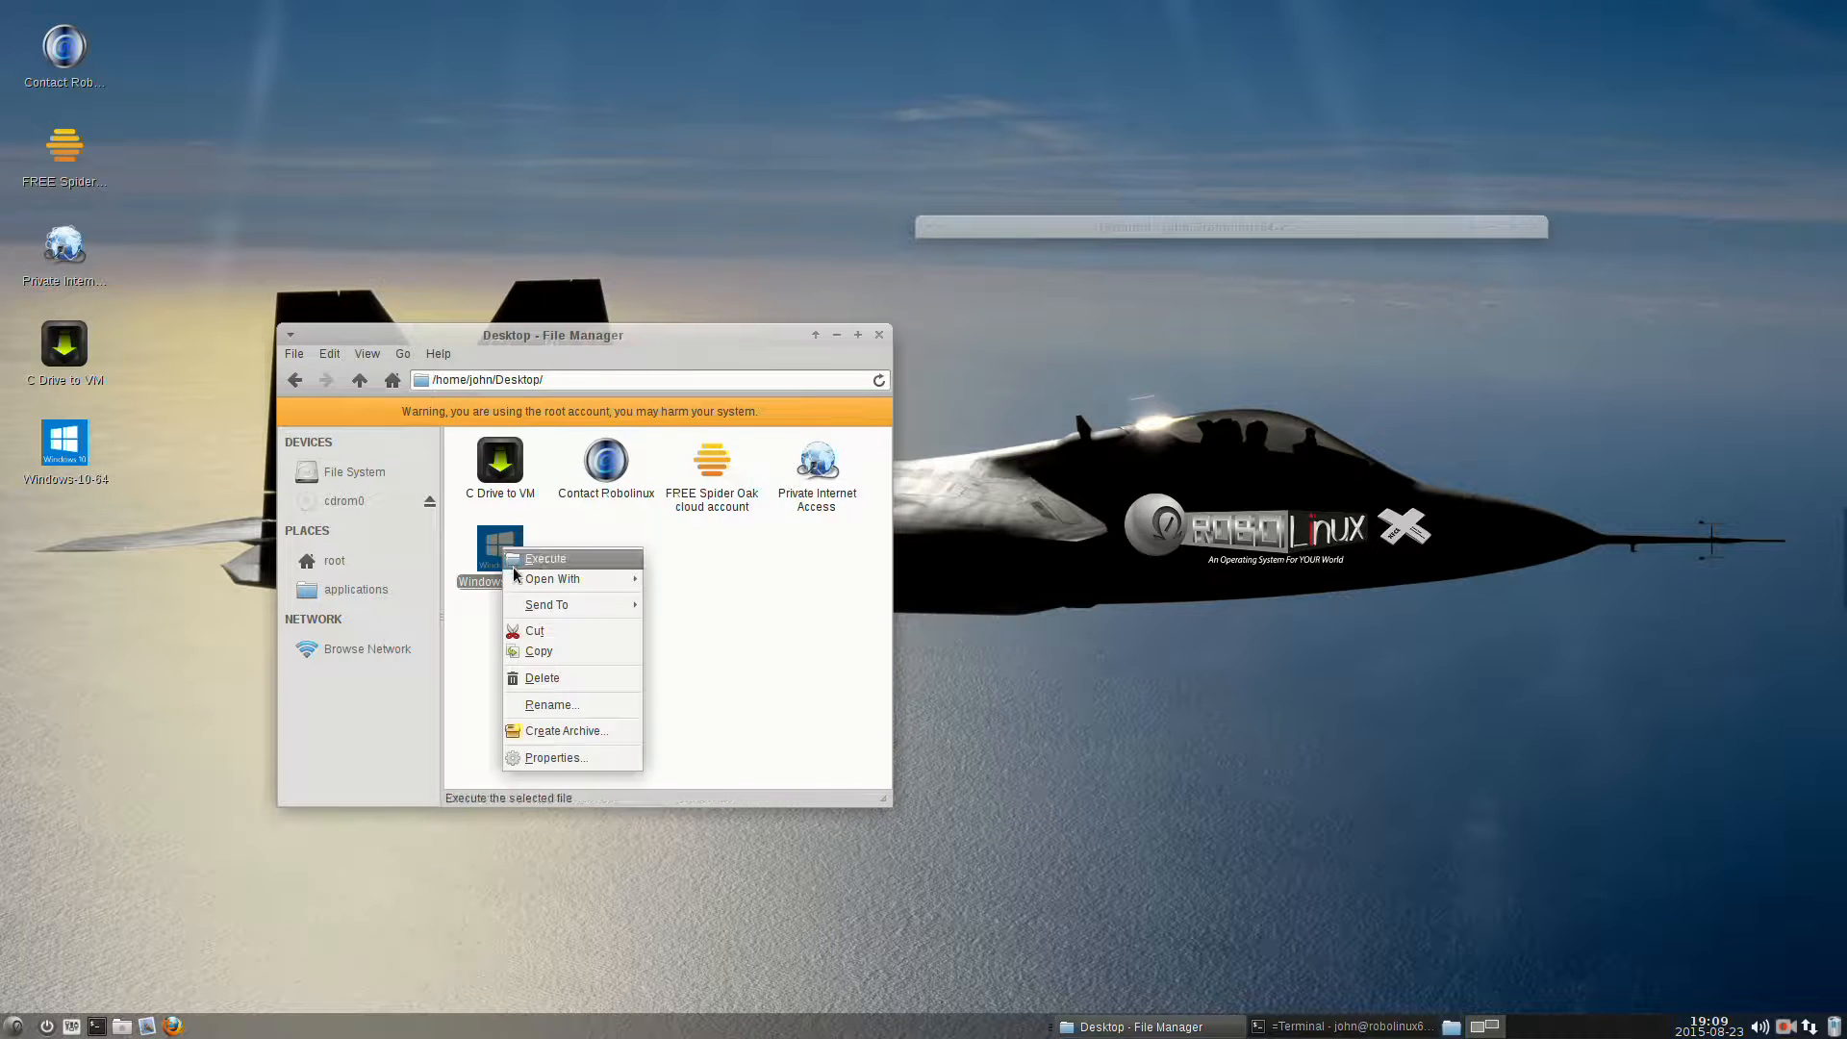
mouse_move(532, 633)
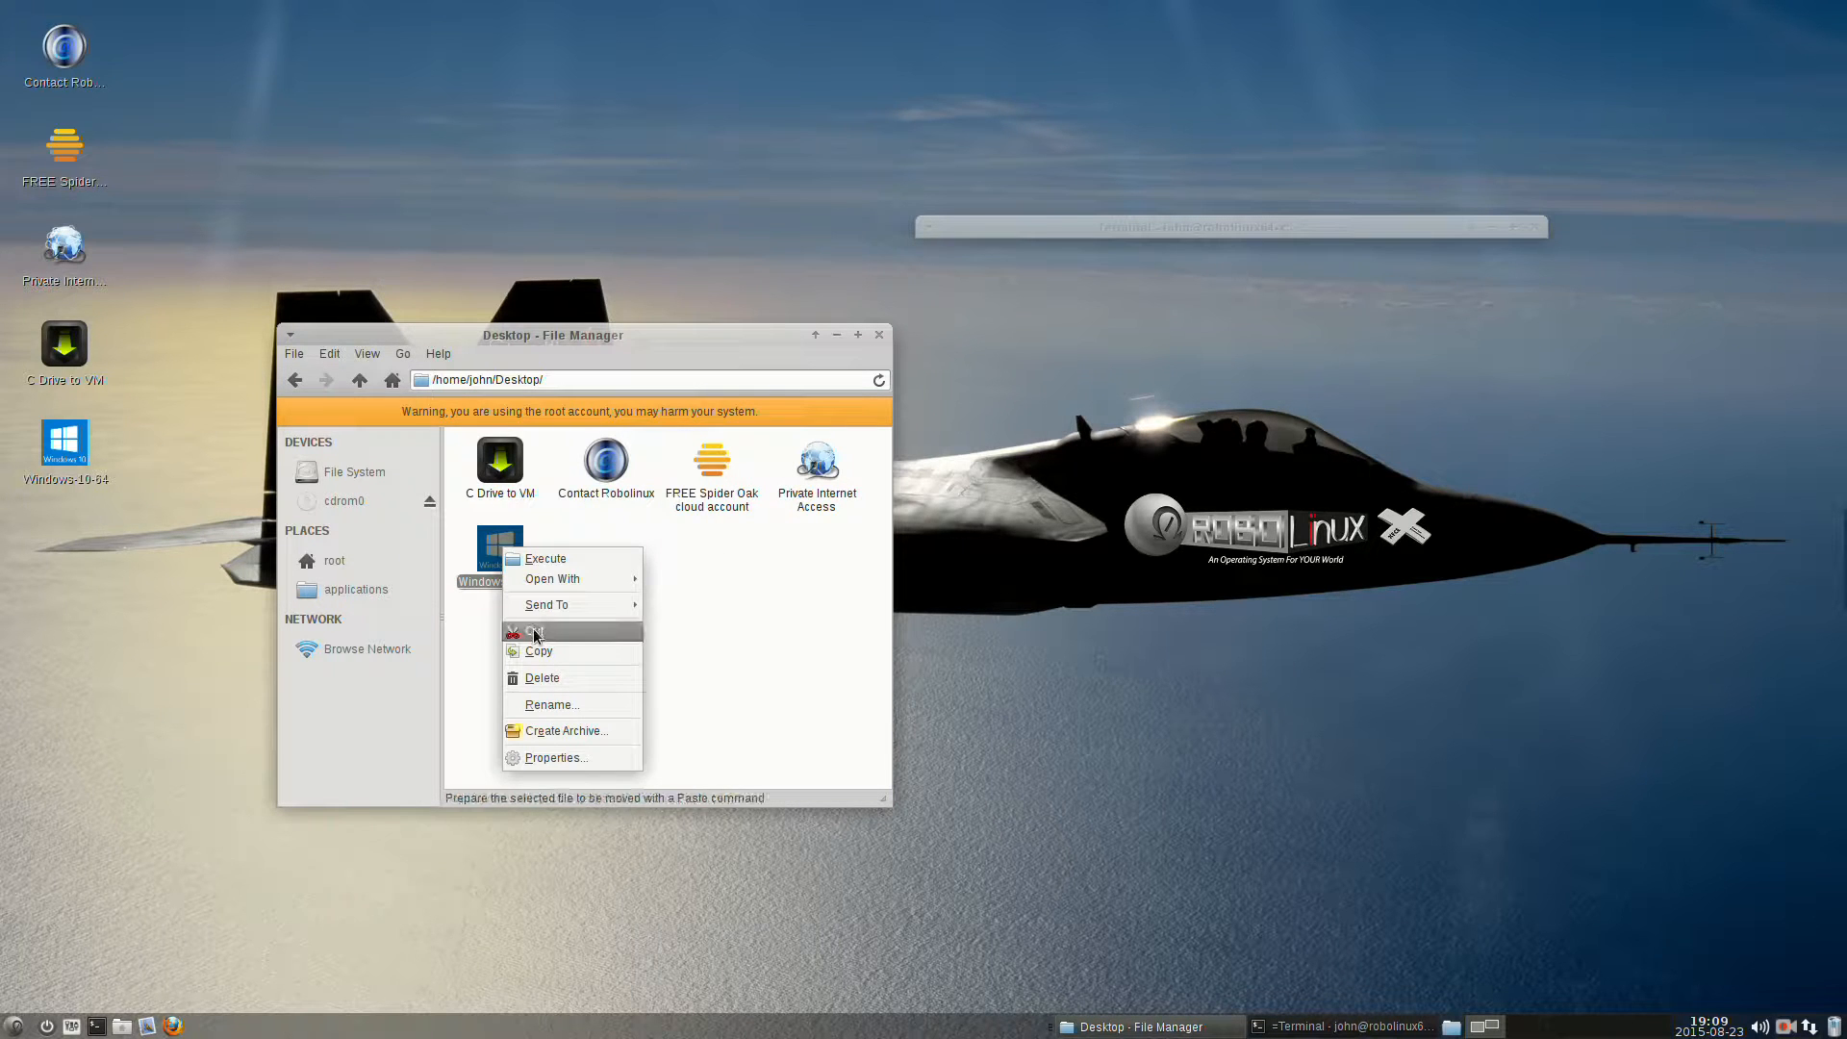
left_click(534, 632)
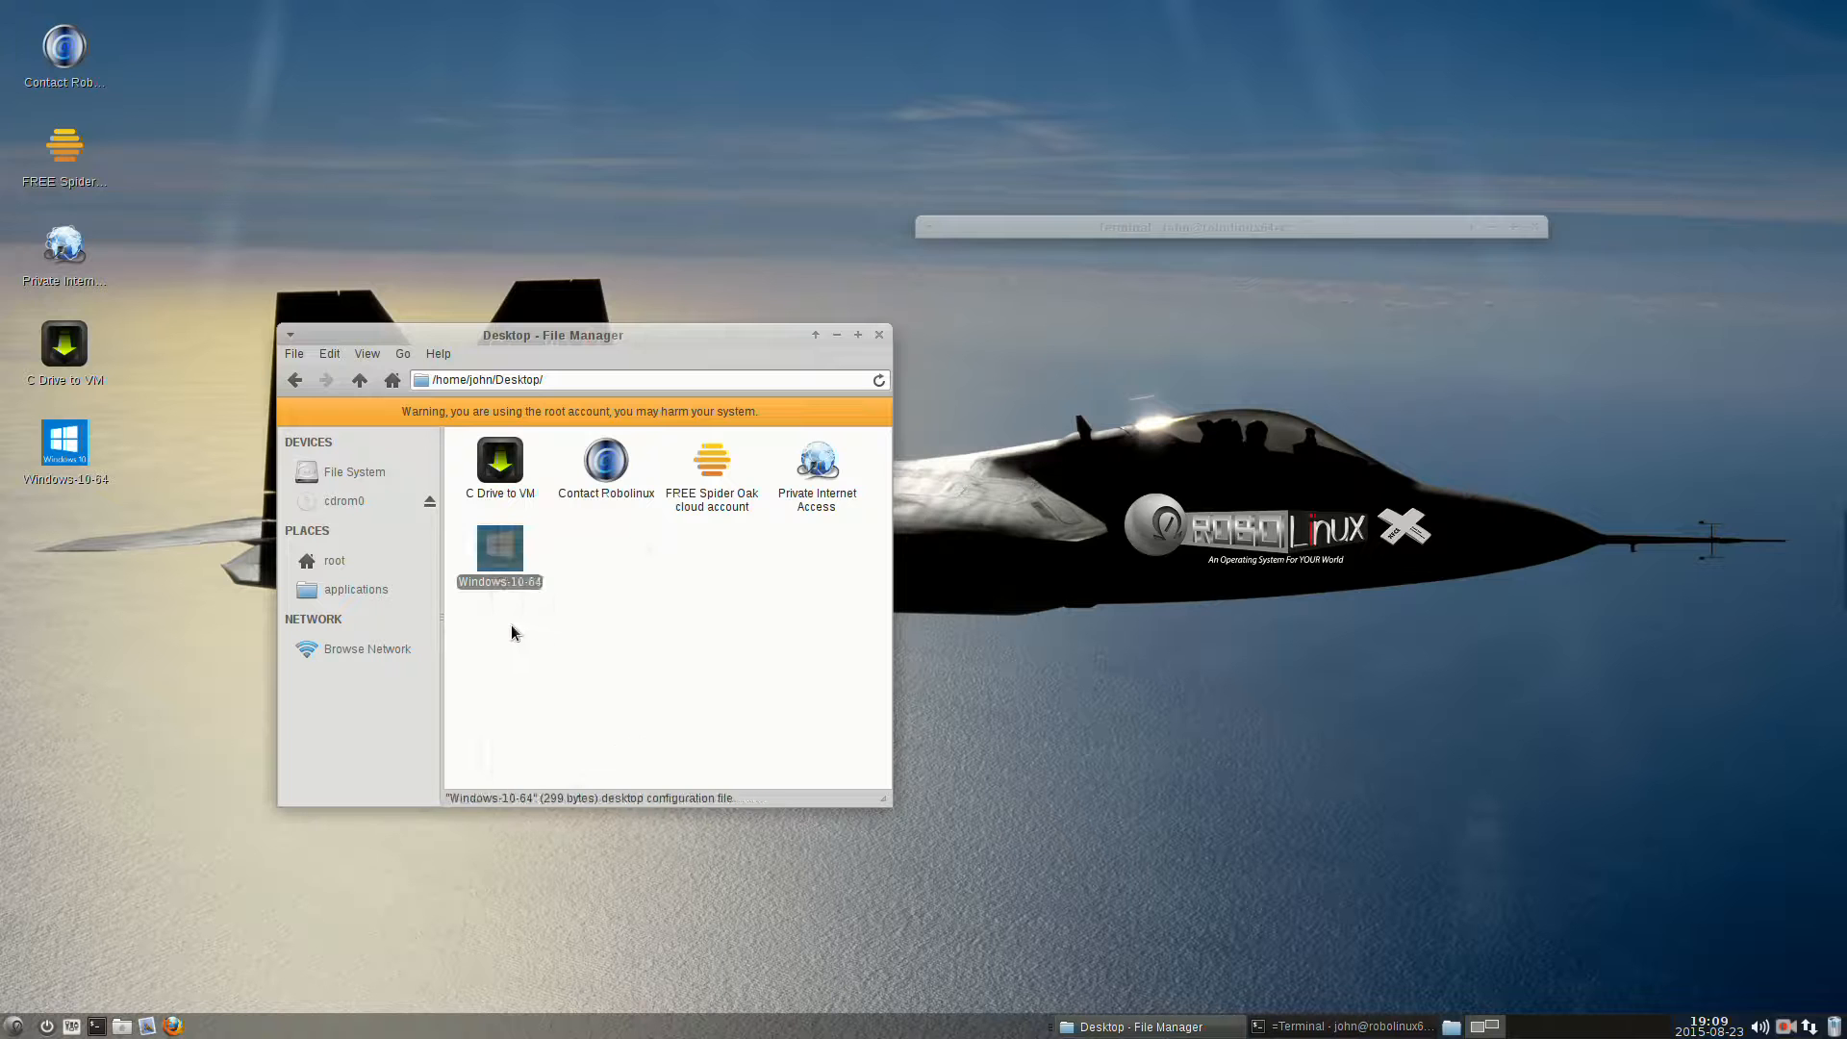
mouse_move(404, 606)
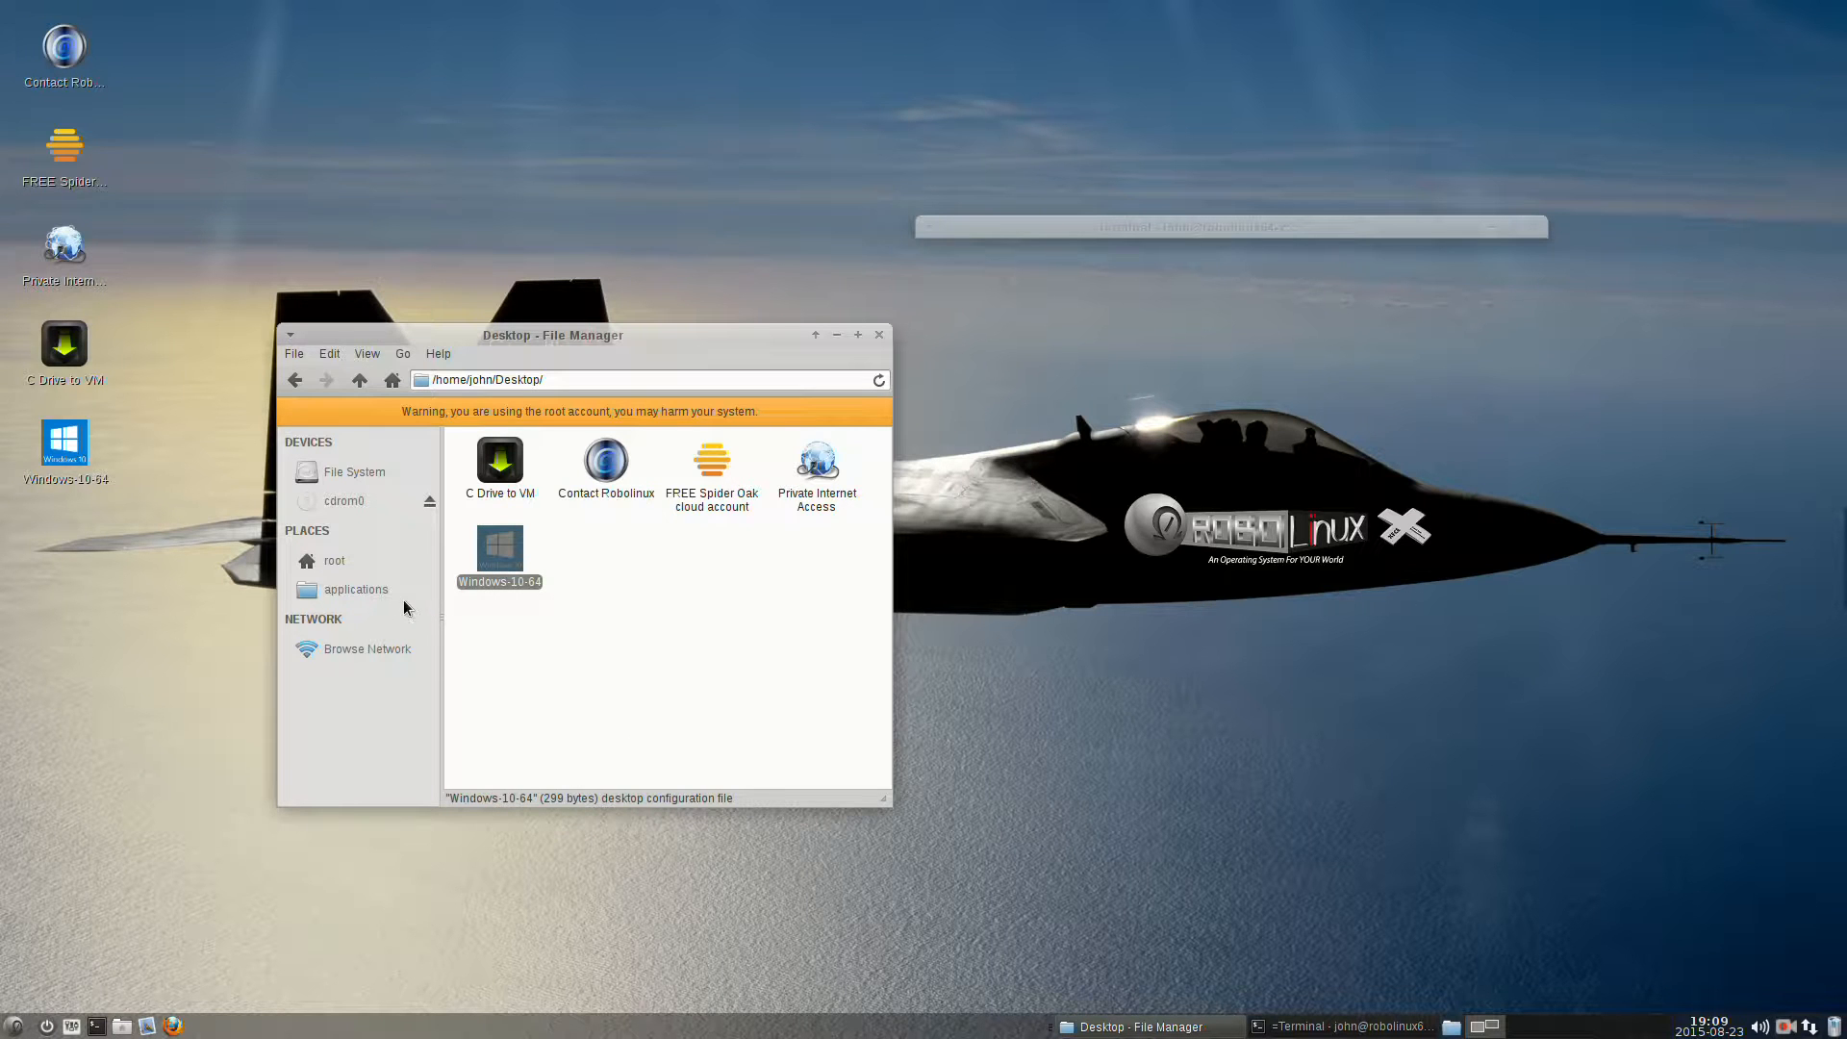
mouse_move(356, 589)
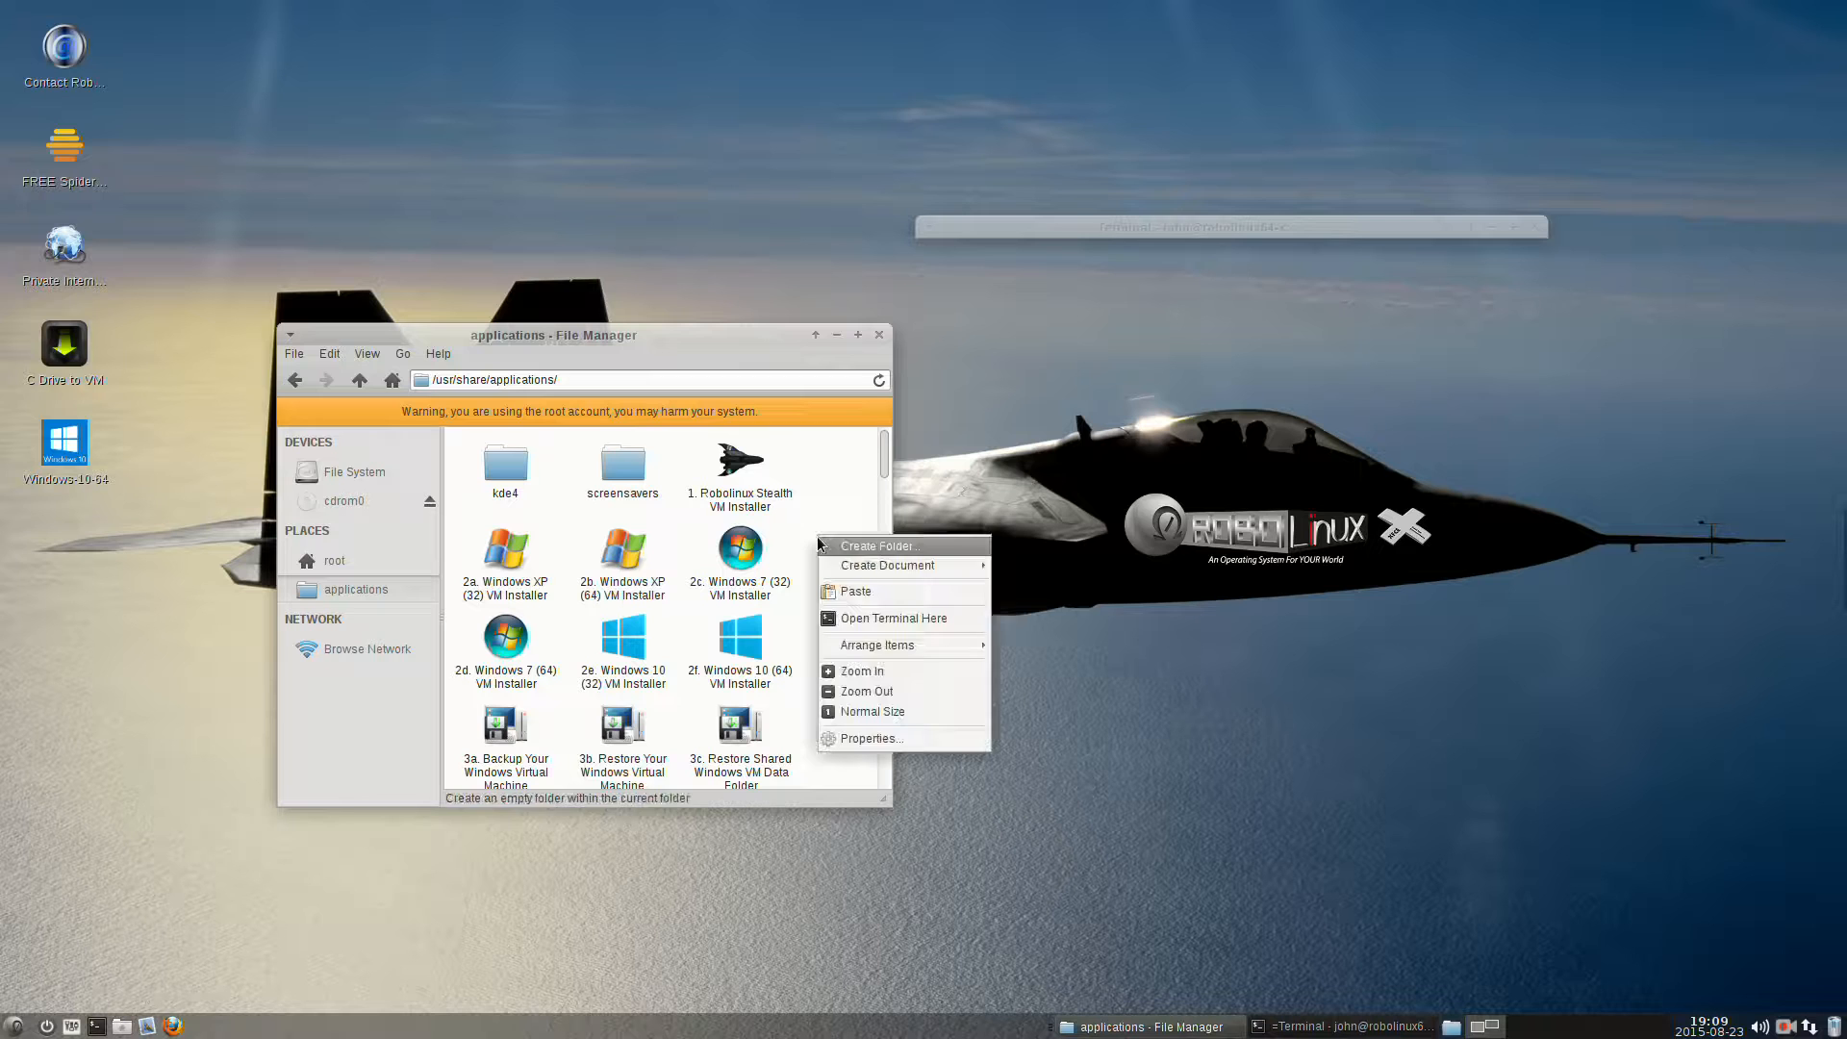
mouse_move(854, 591)
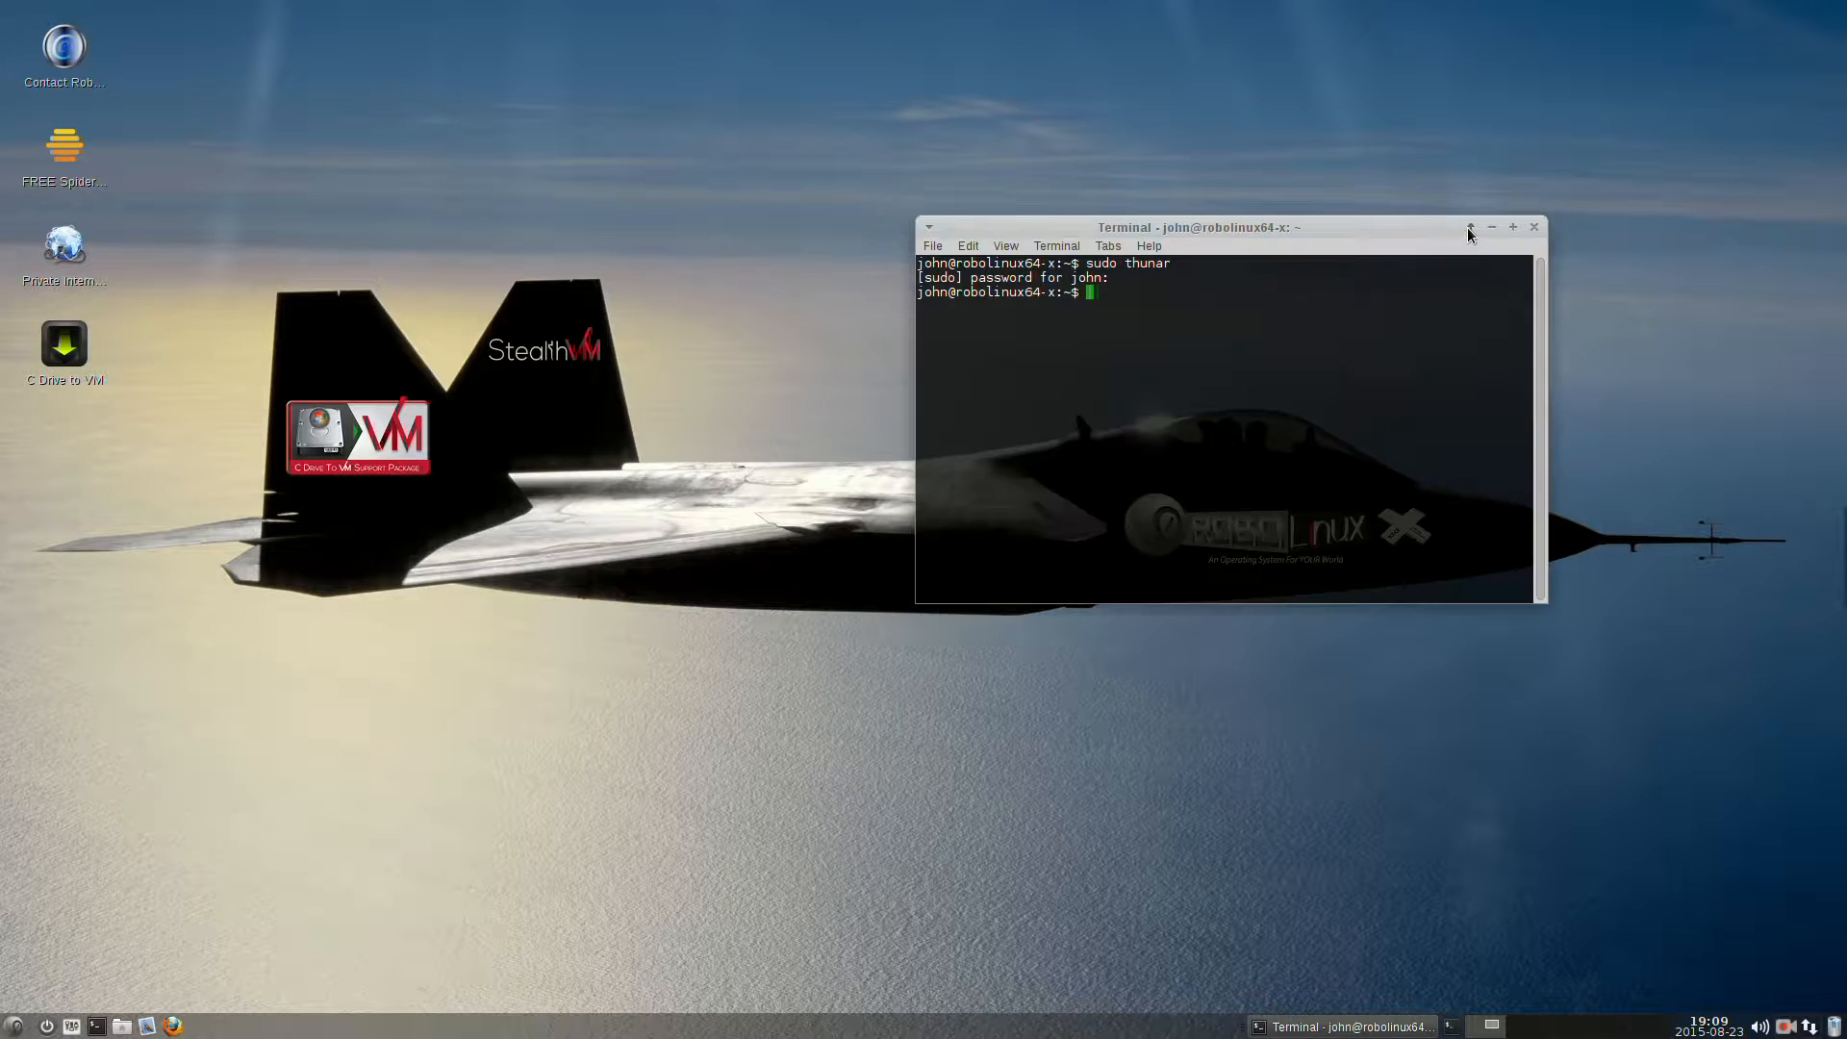
Close the terminal window that launched the root file manager, leaving the desktop.
left_click(1491, 227)
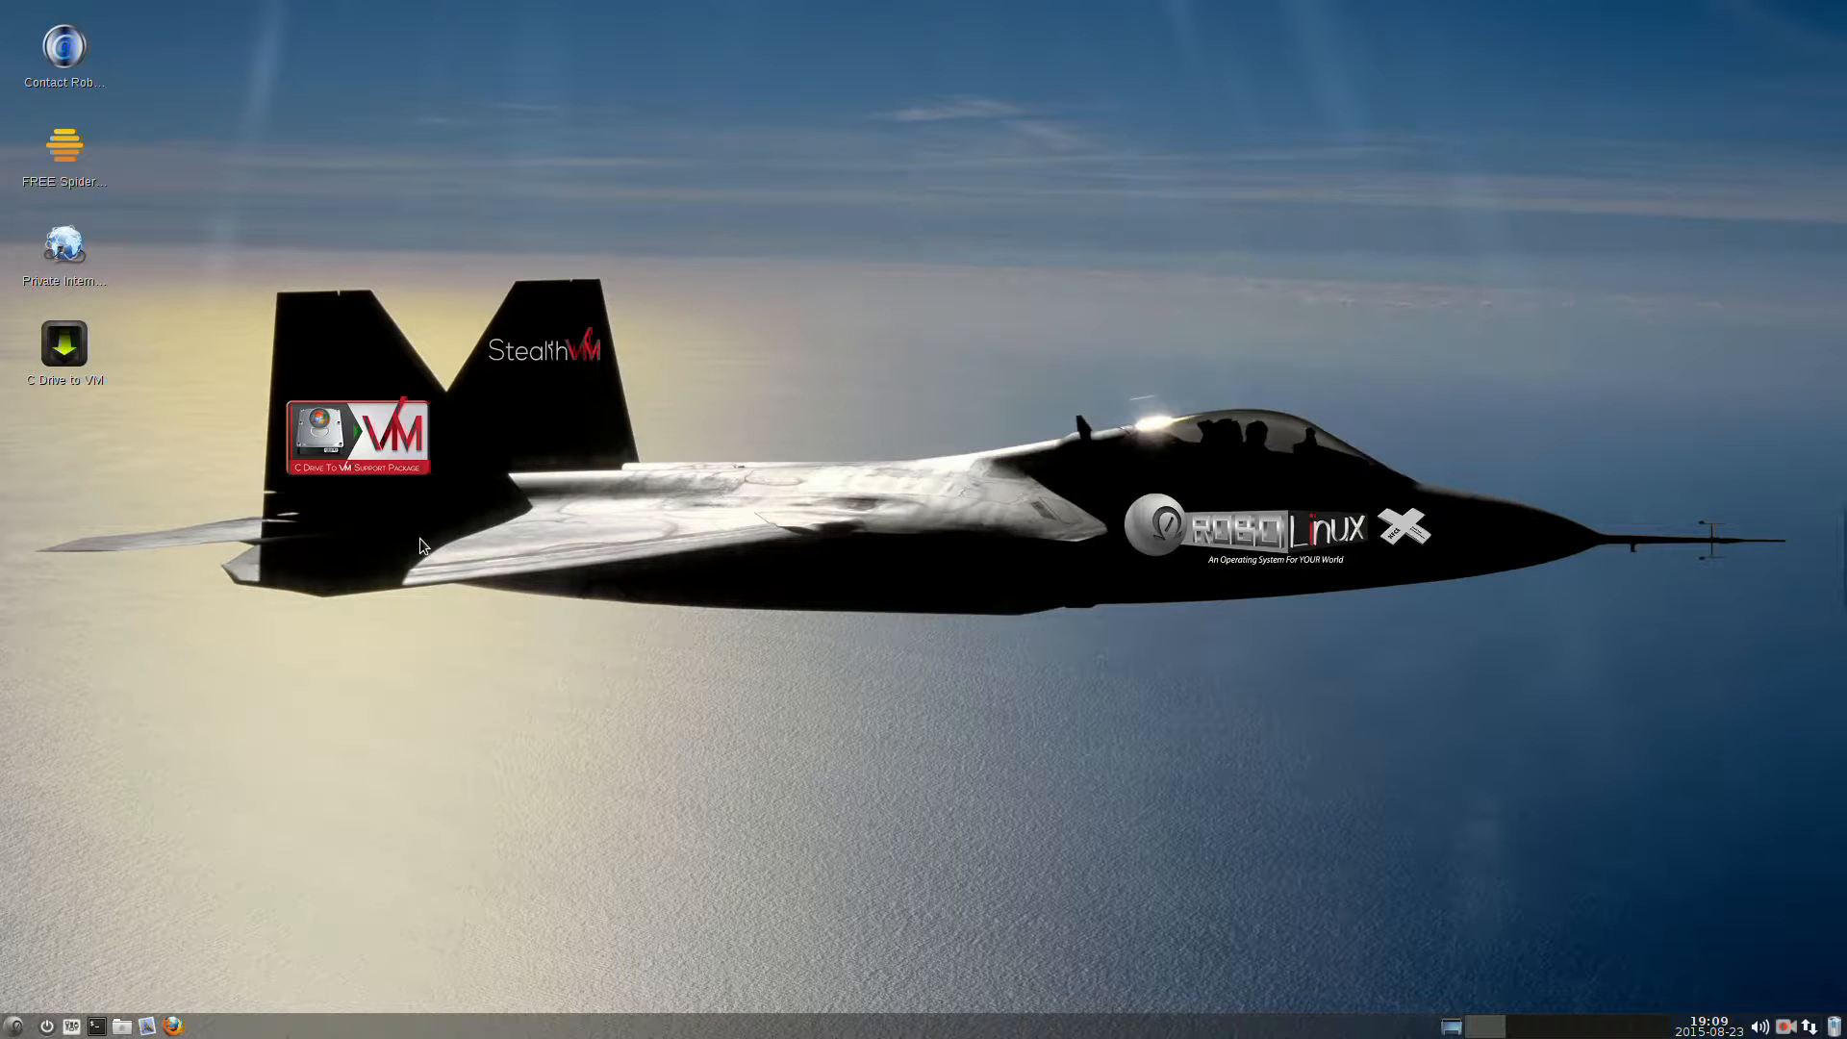
mouse_move(138, 790)
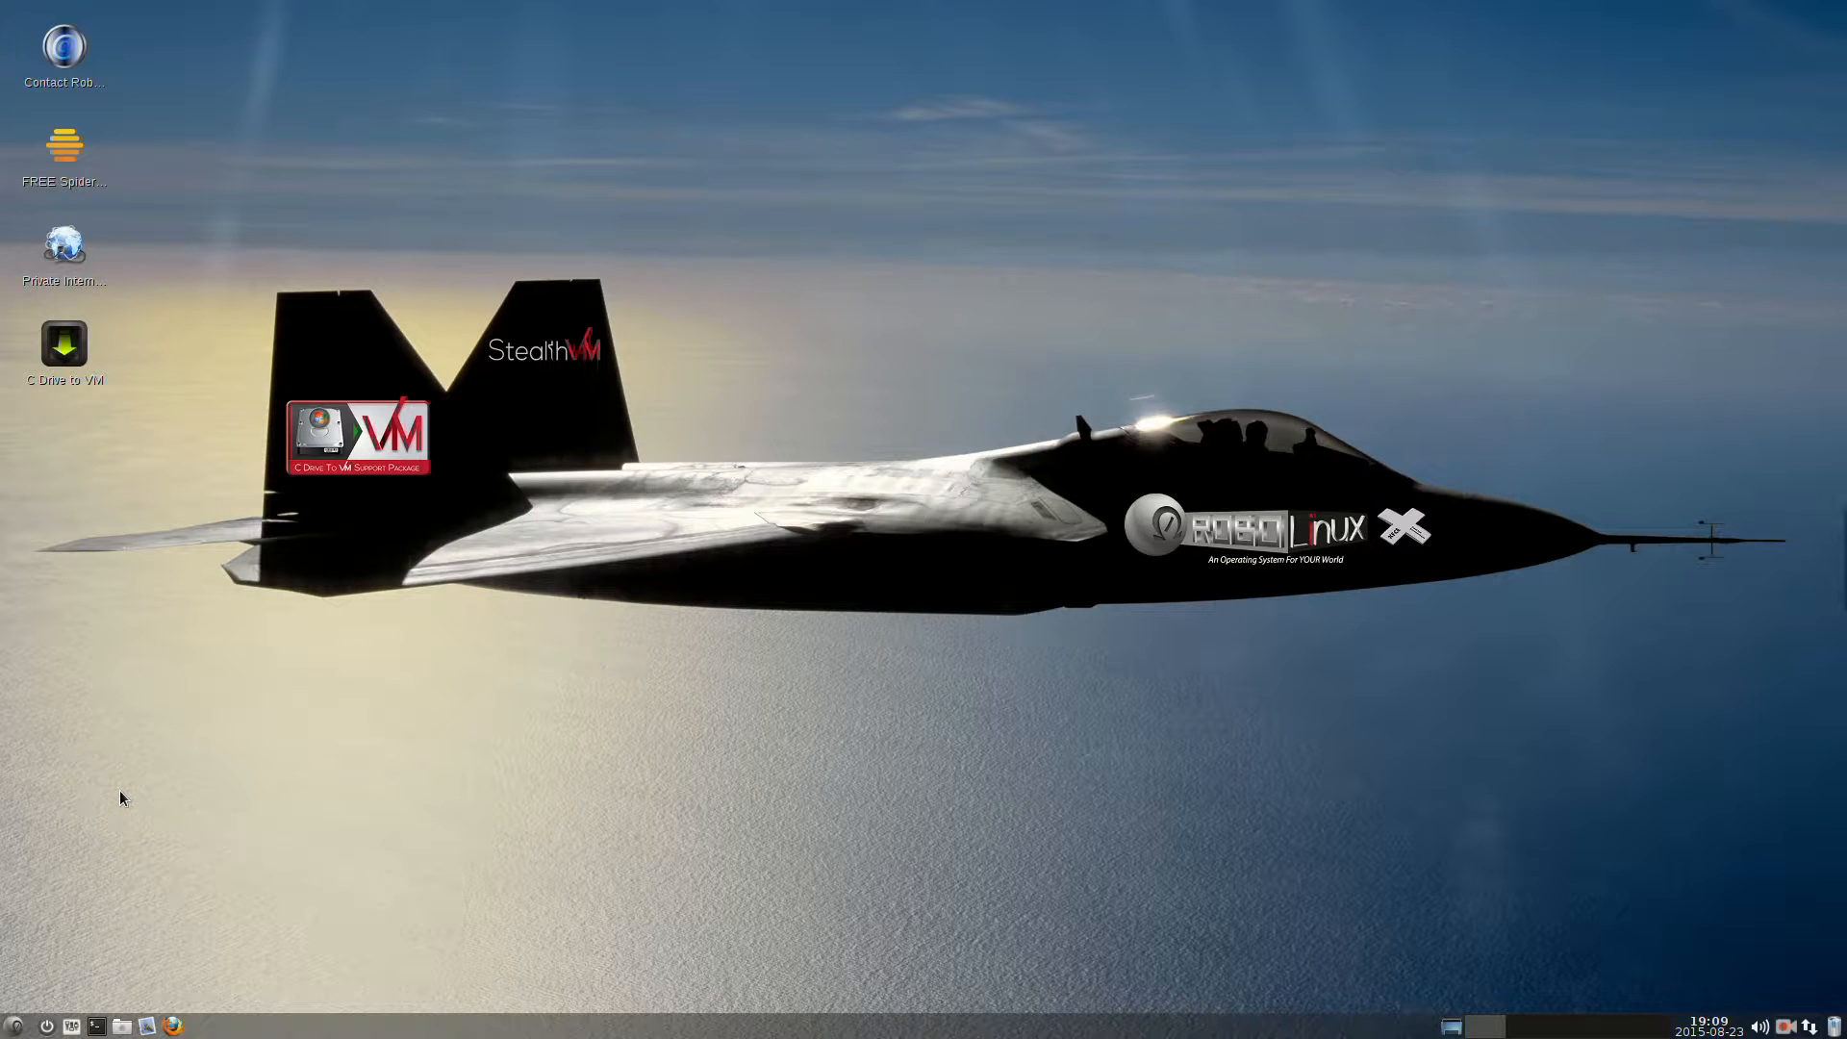
mouse_move(71, 927)
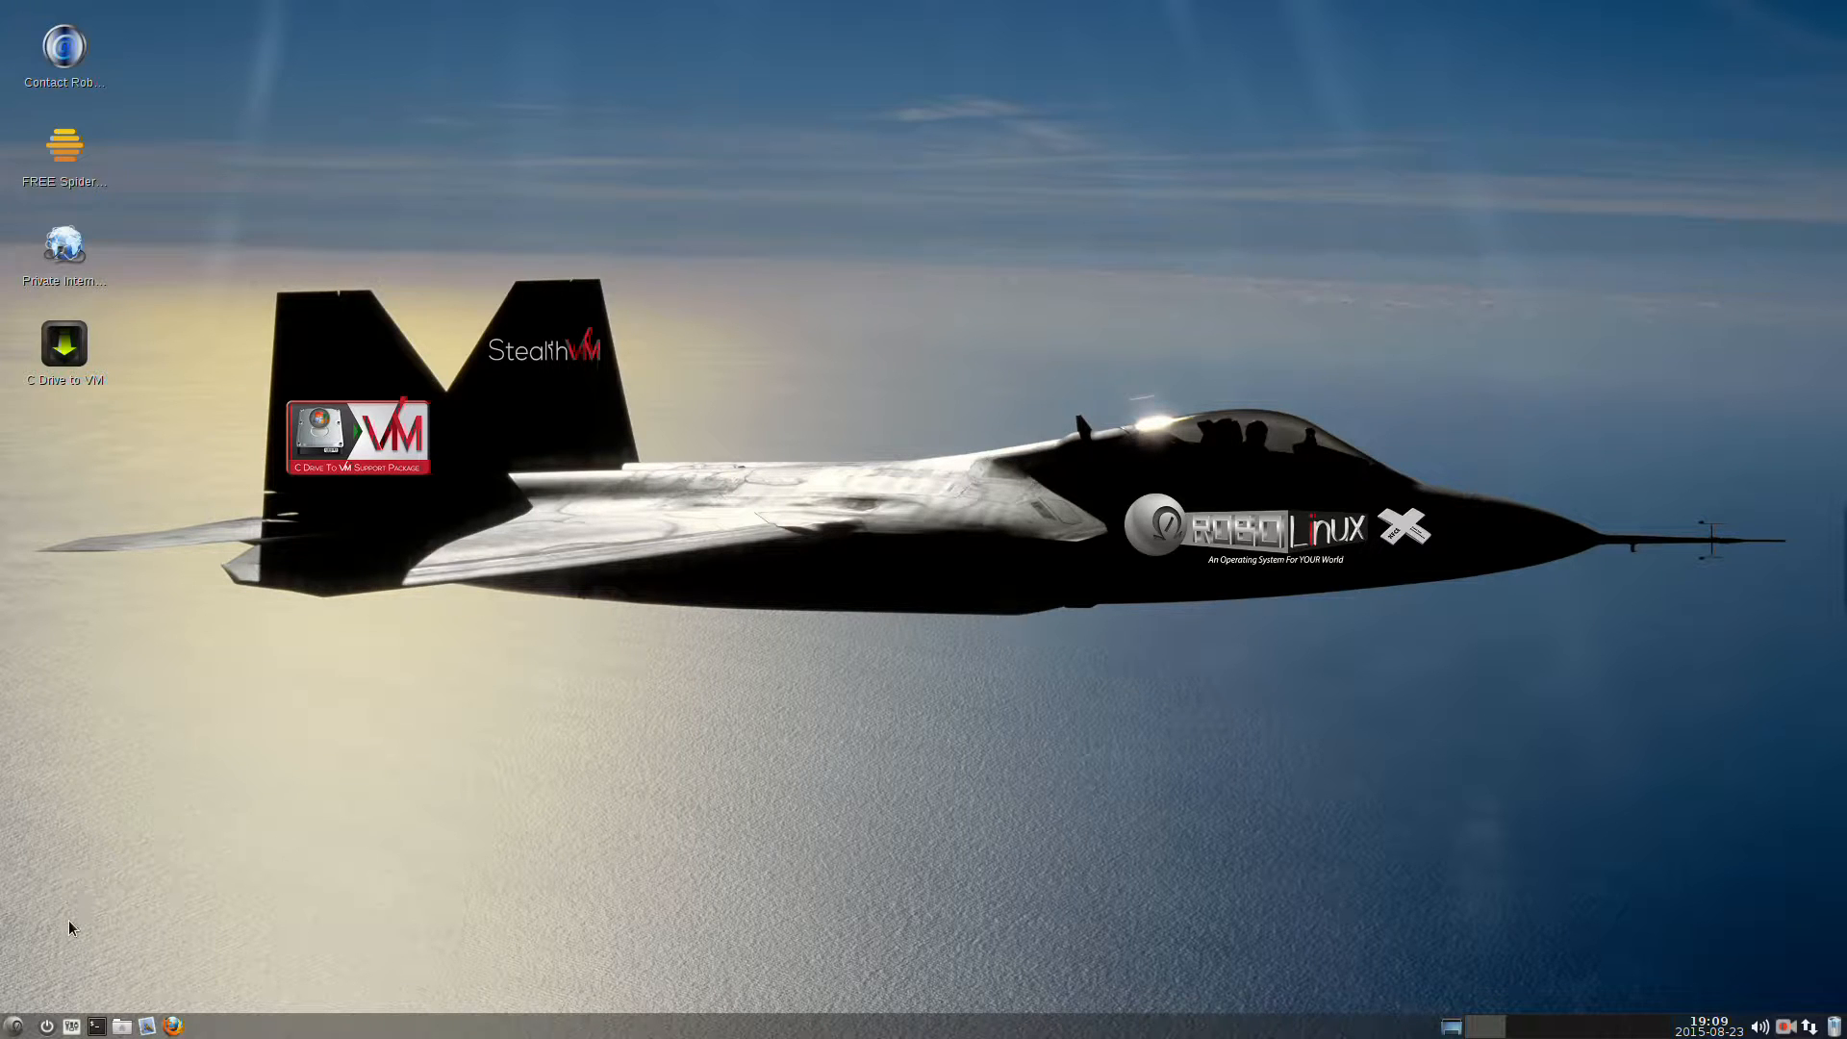
mouse_move(62, 1016)
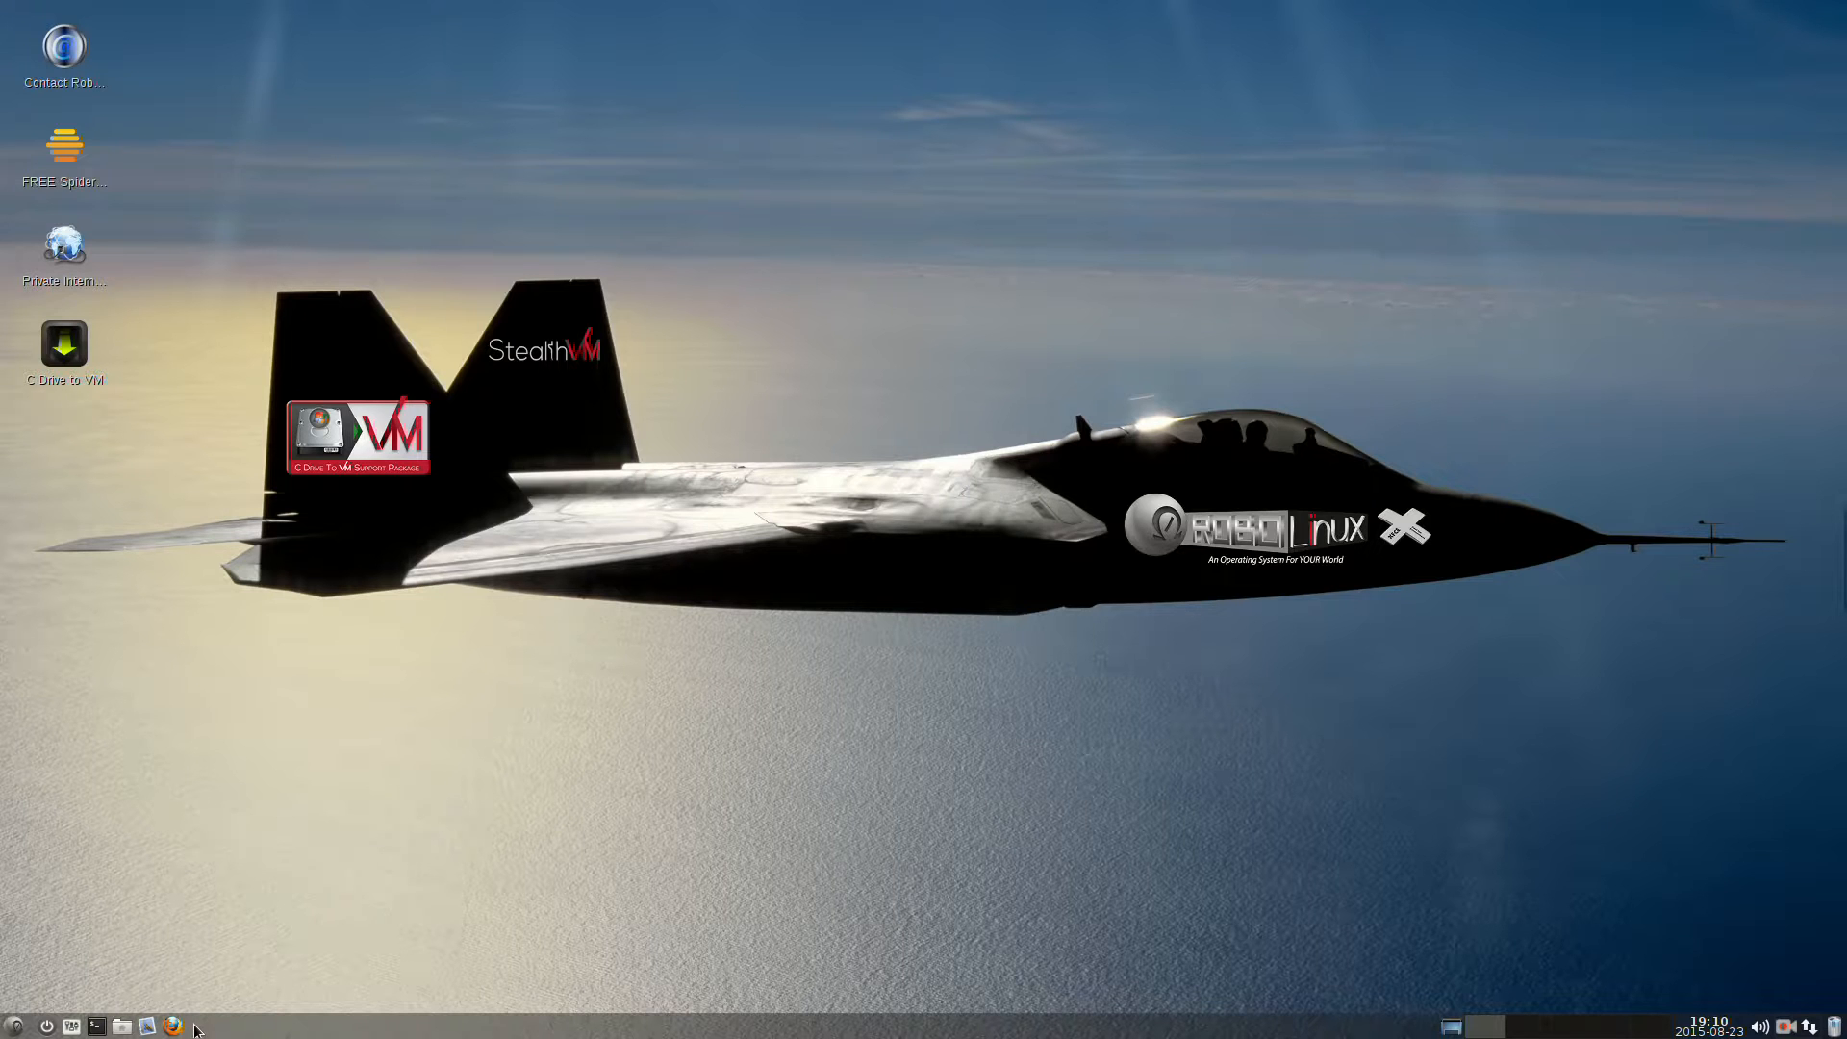
mouse_move(262, 992)
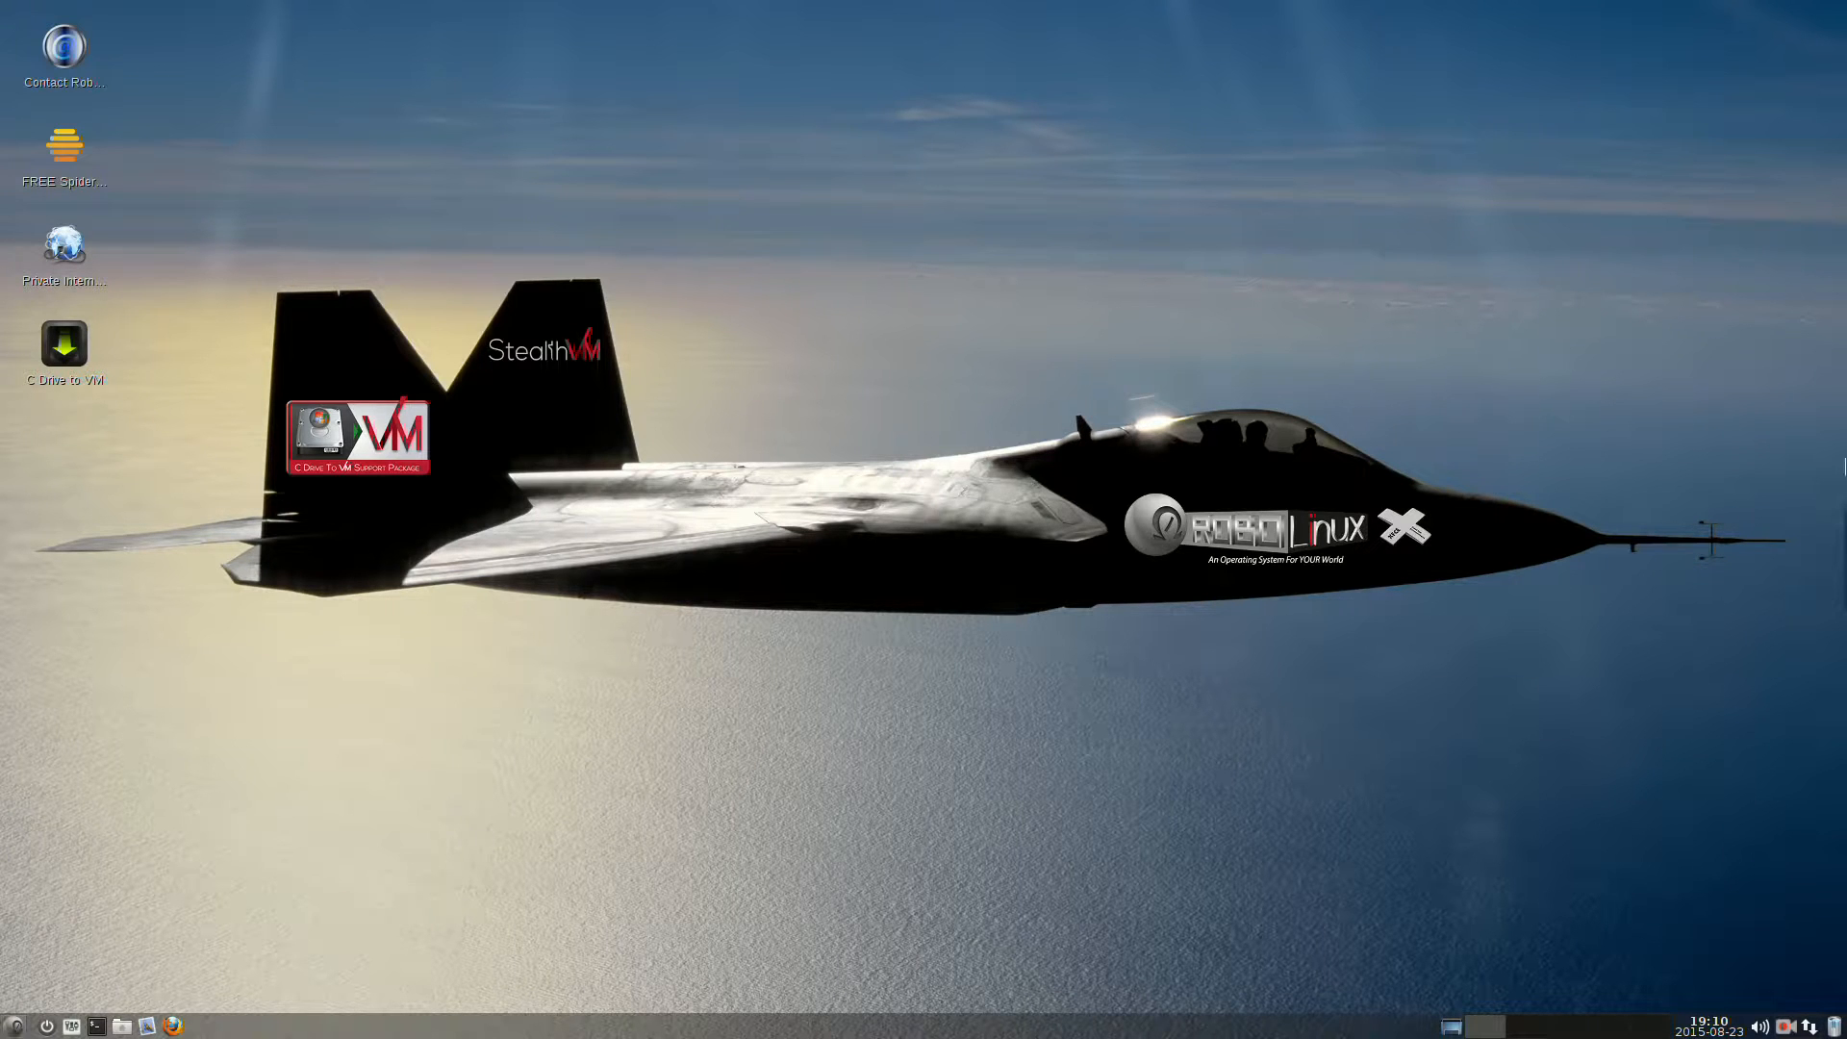
mouse_move(652, 827)
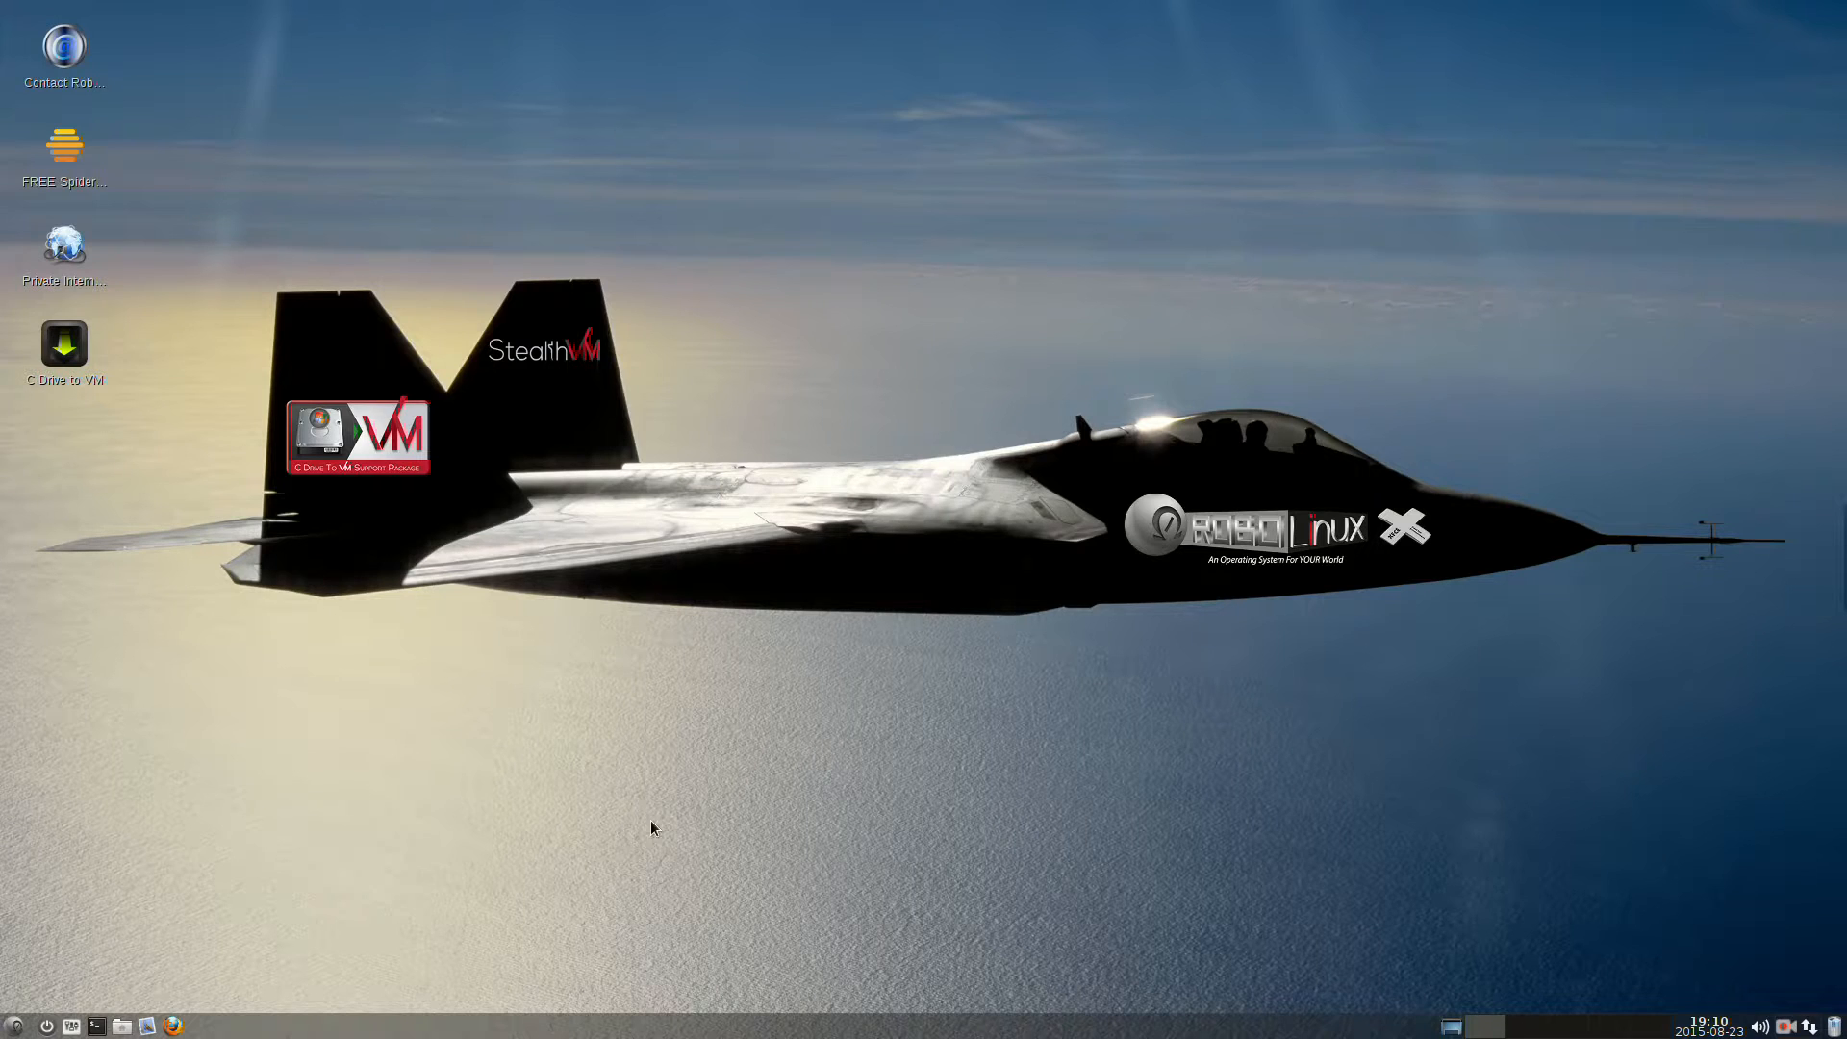
mouse_move(14, 1027)
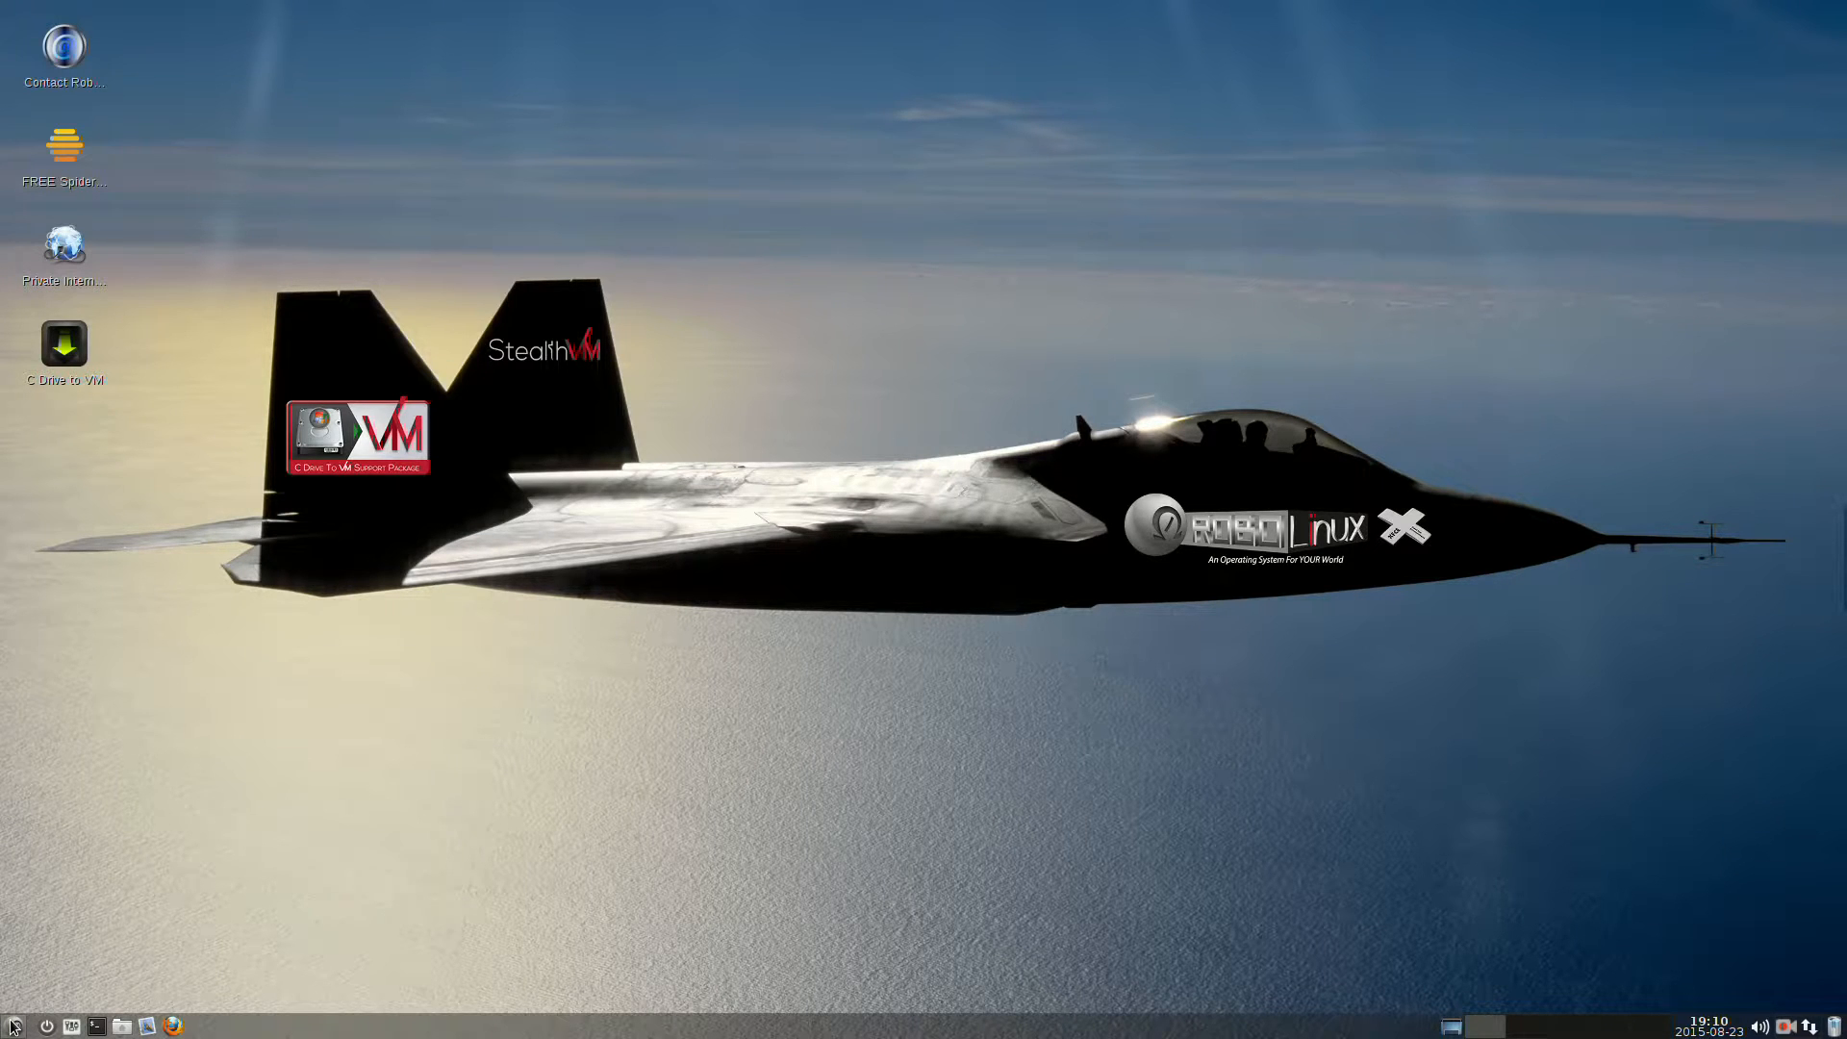
From Whisker Menu's System category, choose Add to Panel for the Windows-10-64 entry.
left_click(13, 1025)
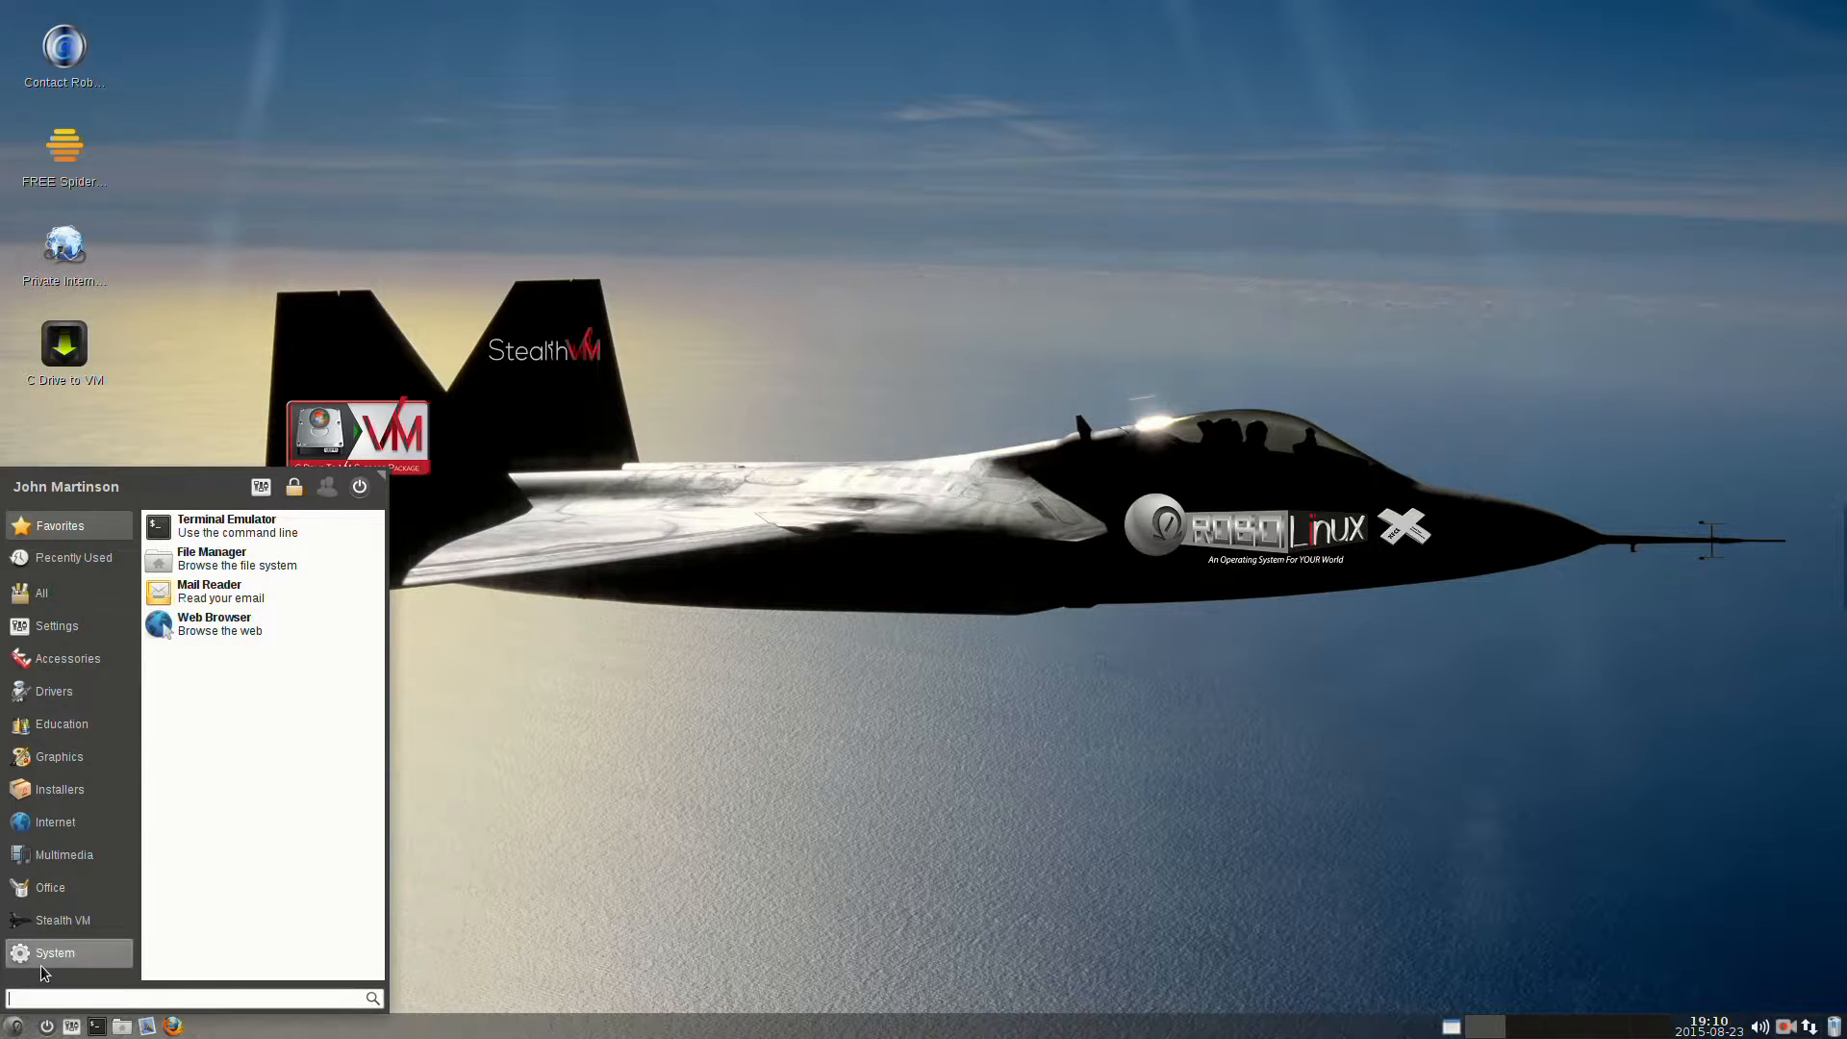
left_click(54, 953)
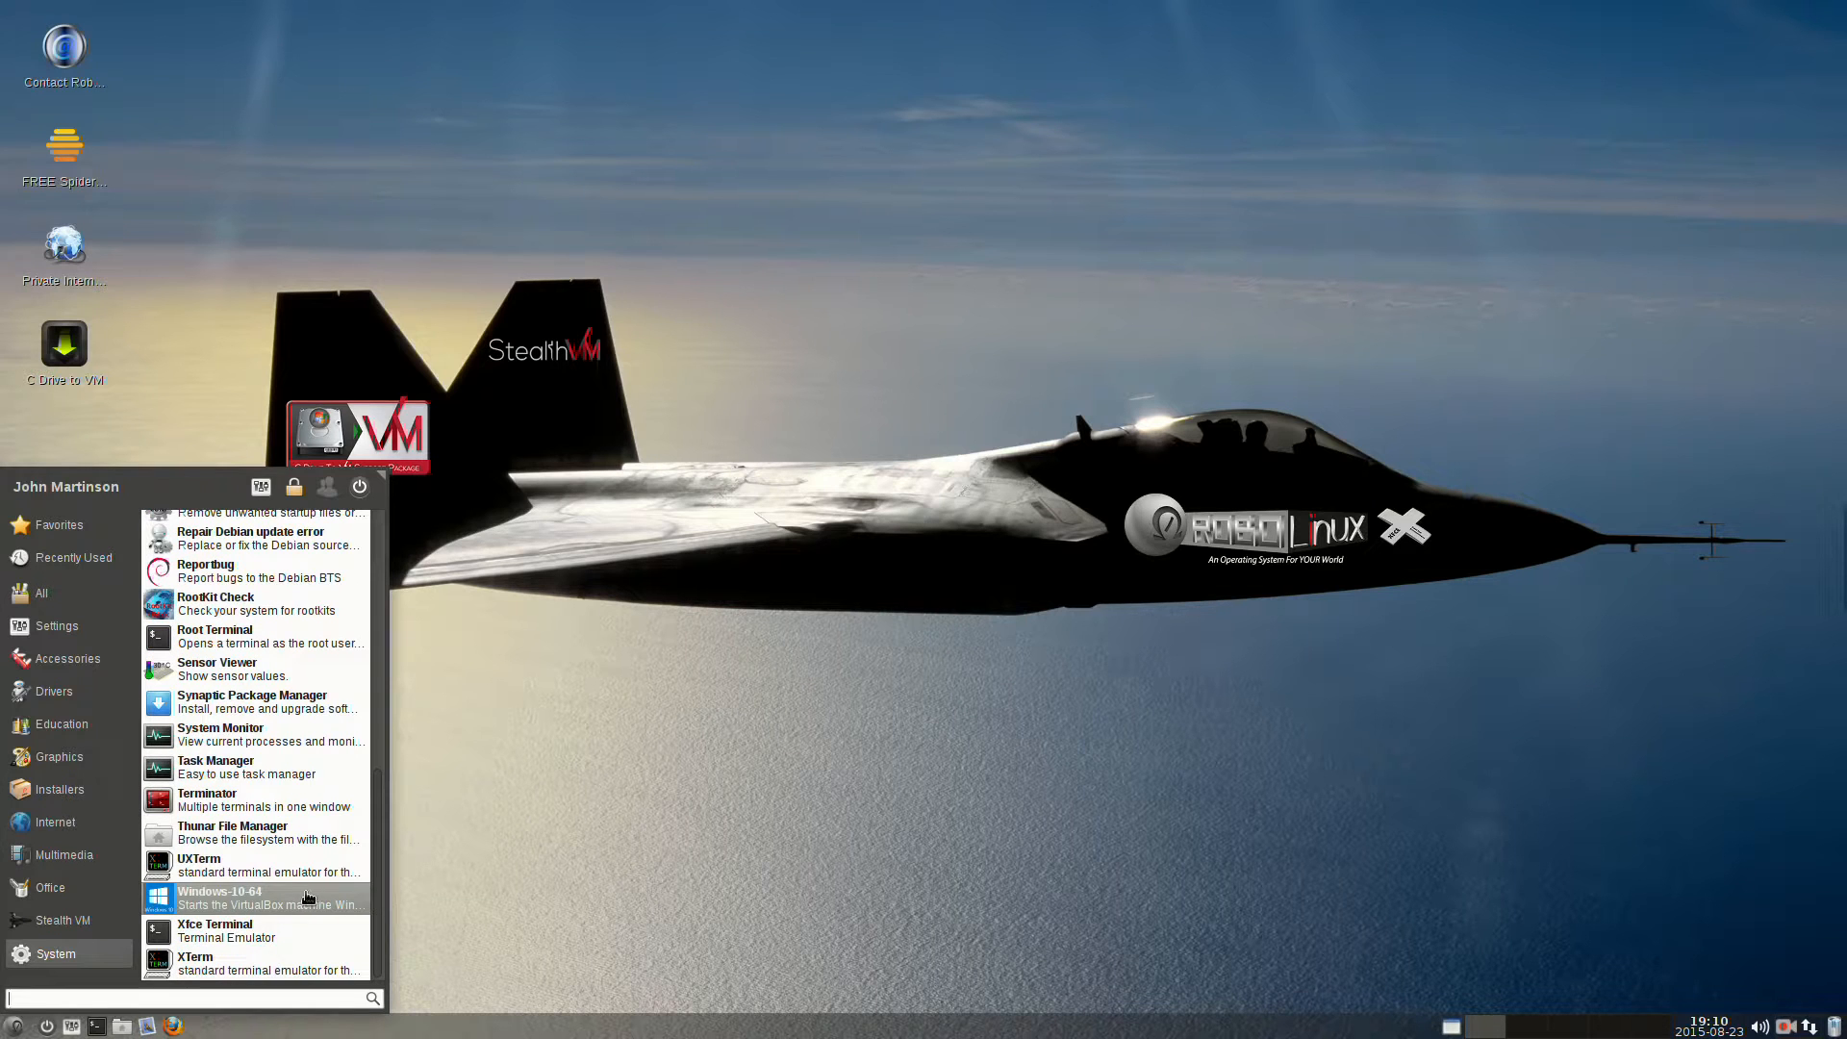
right_click(229, 898)
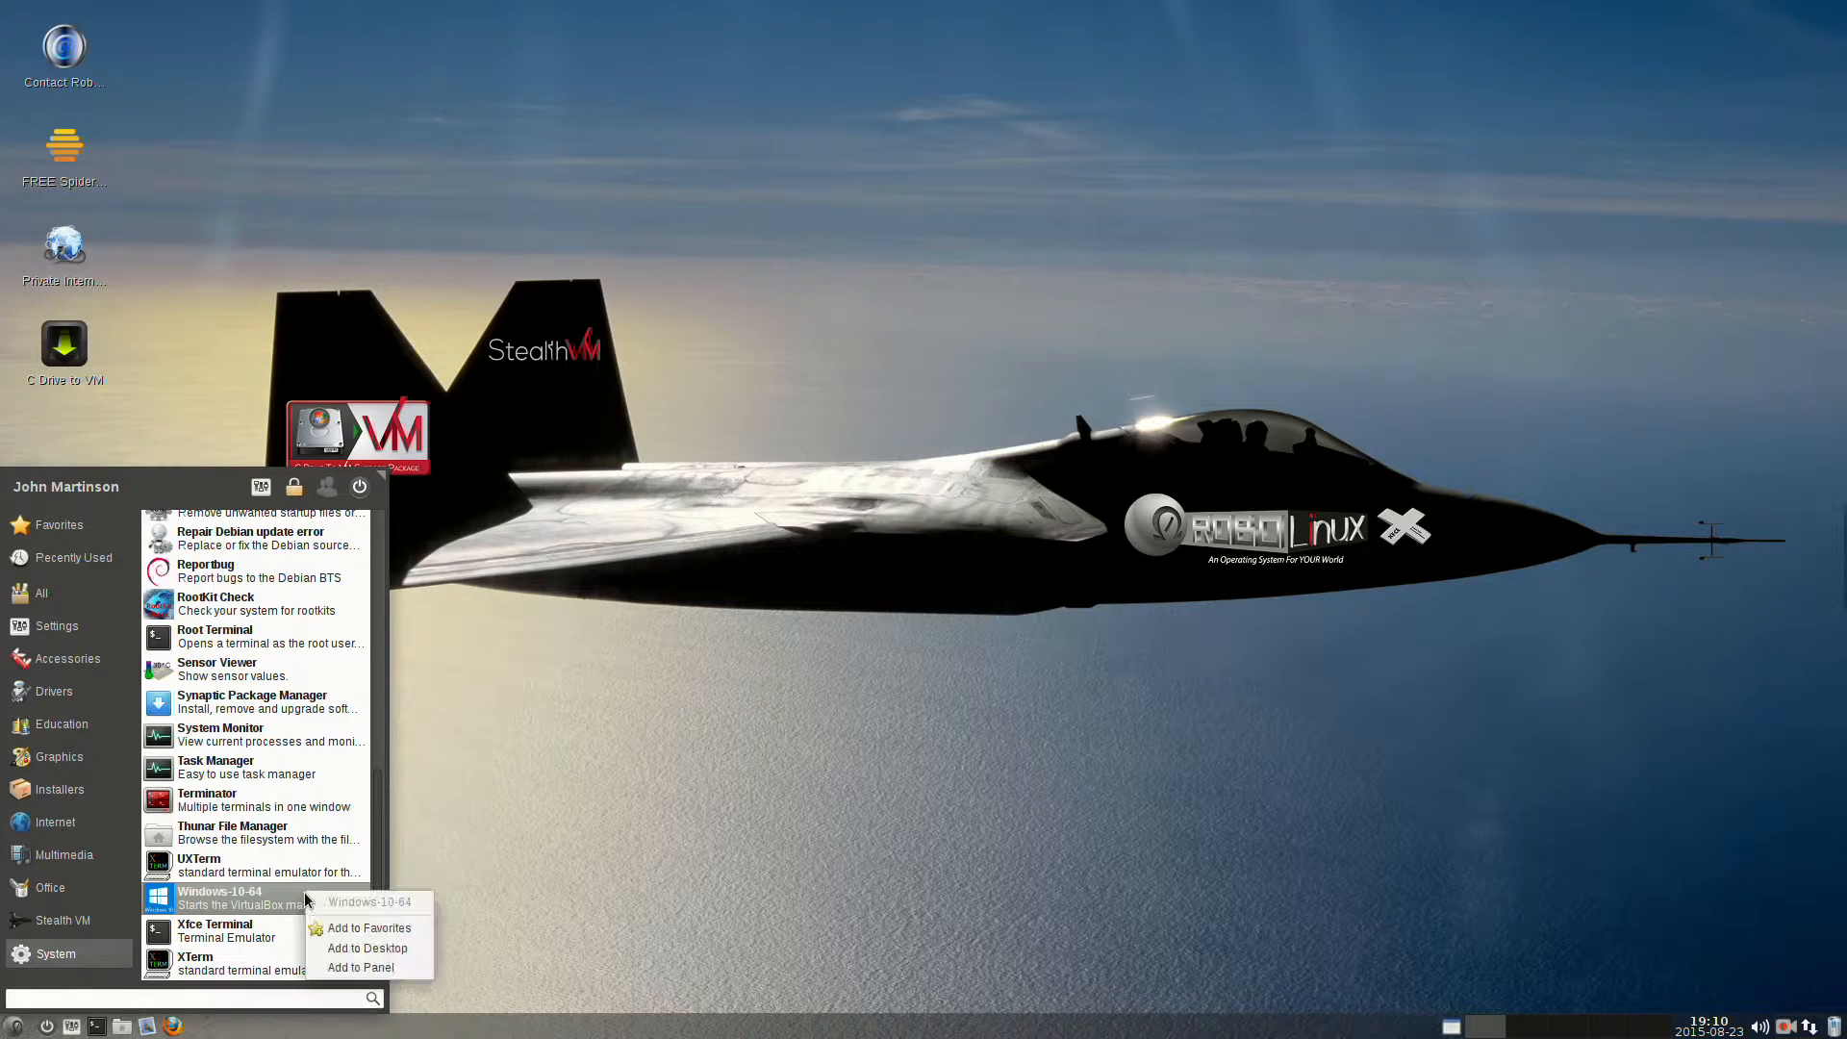
mouse_move(362, 927)
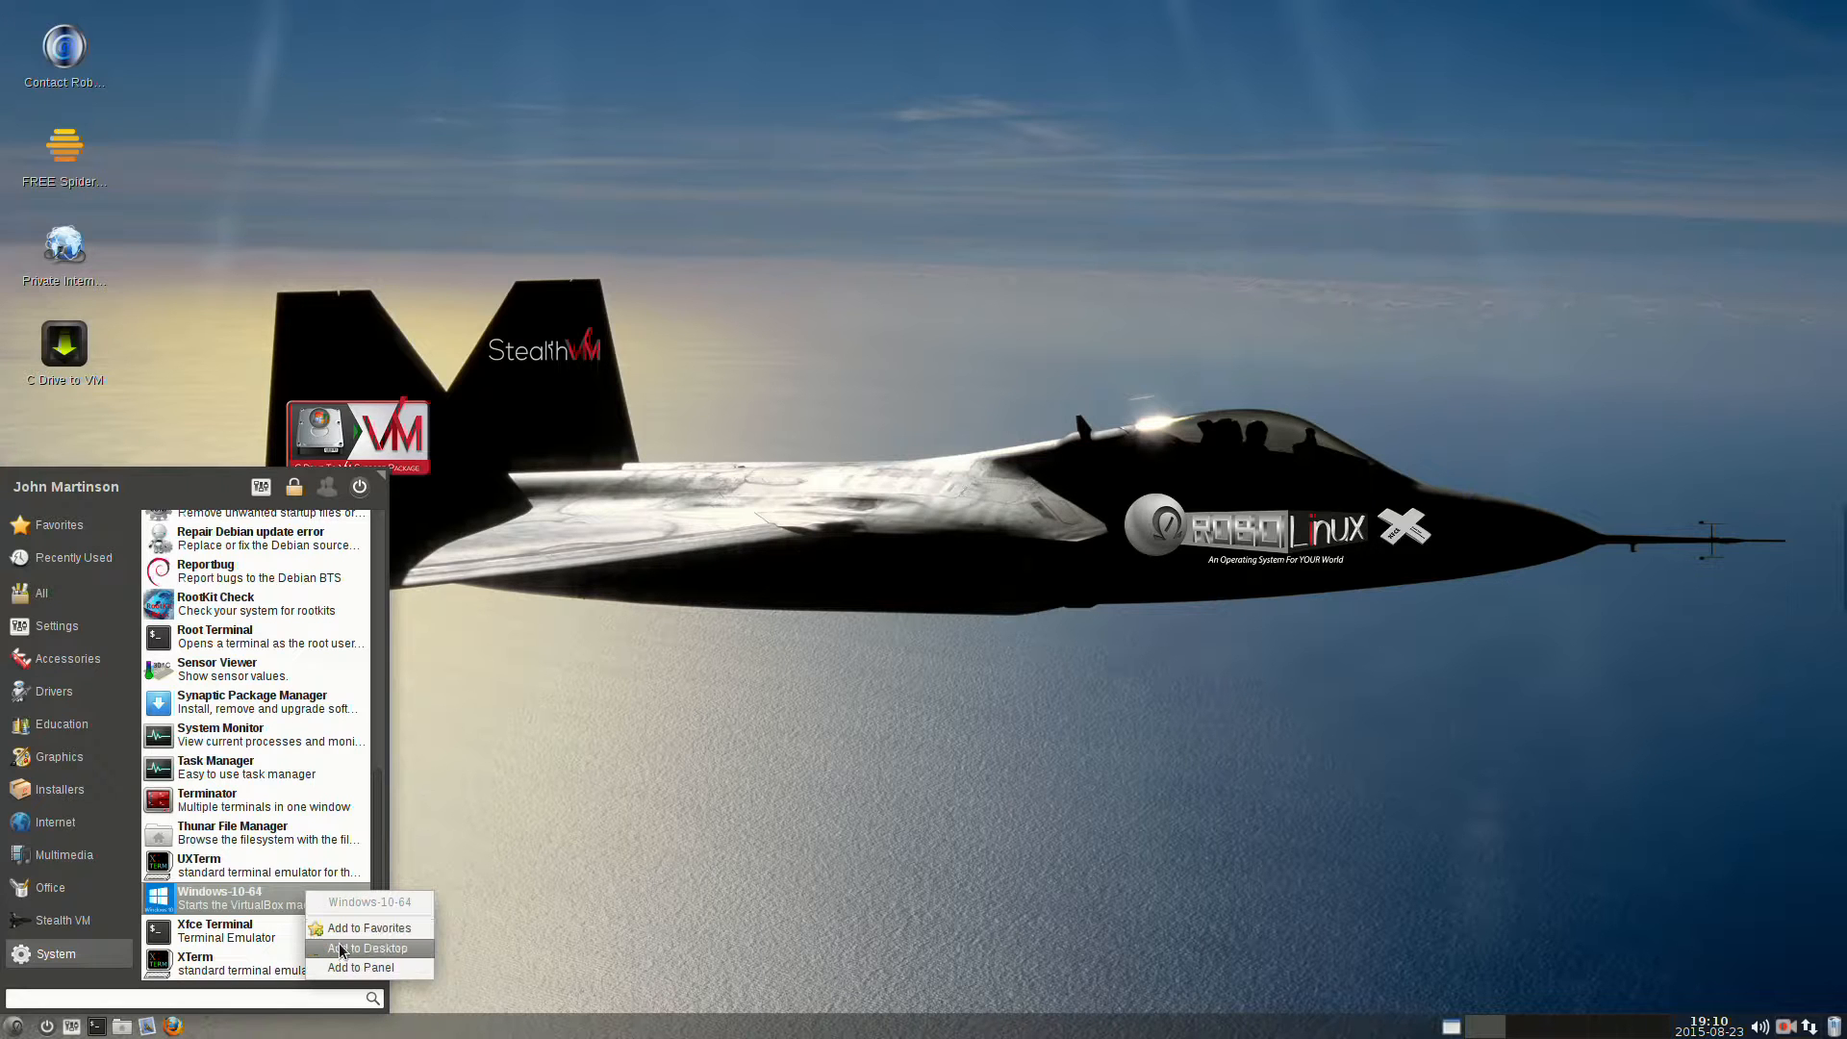
mouse_move(360, 968)
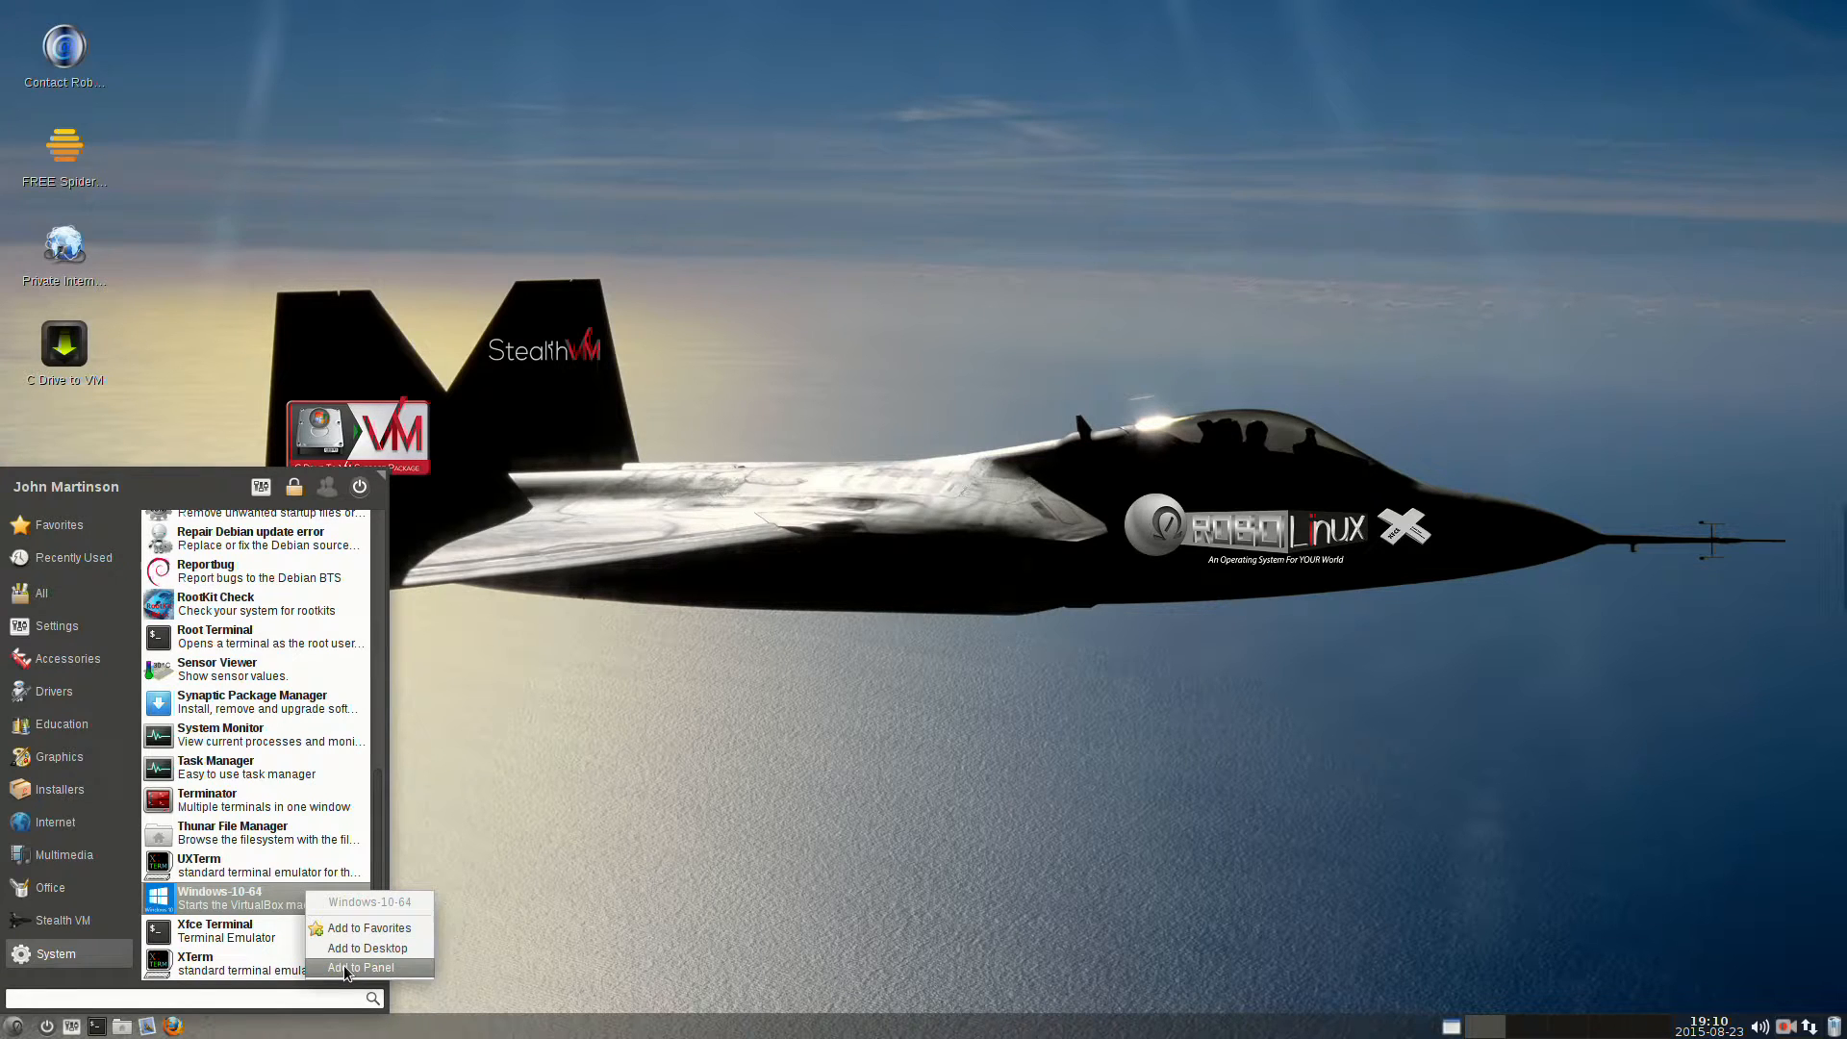
left_click(364, 968)
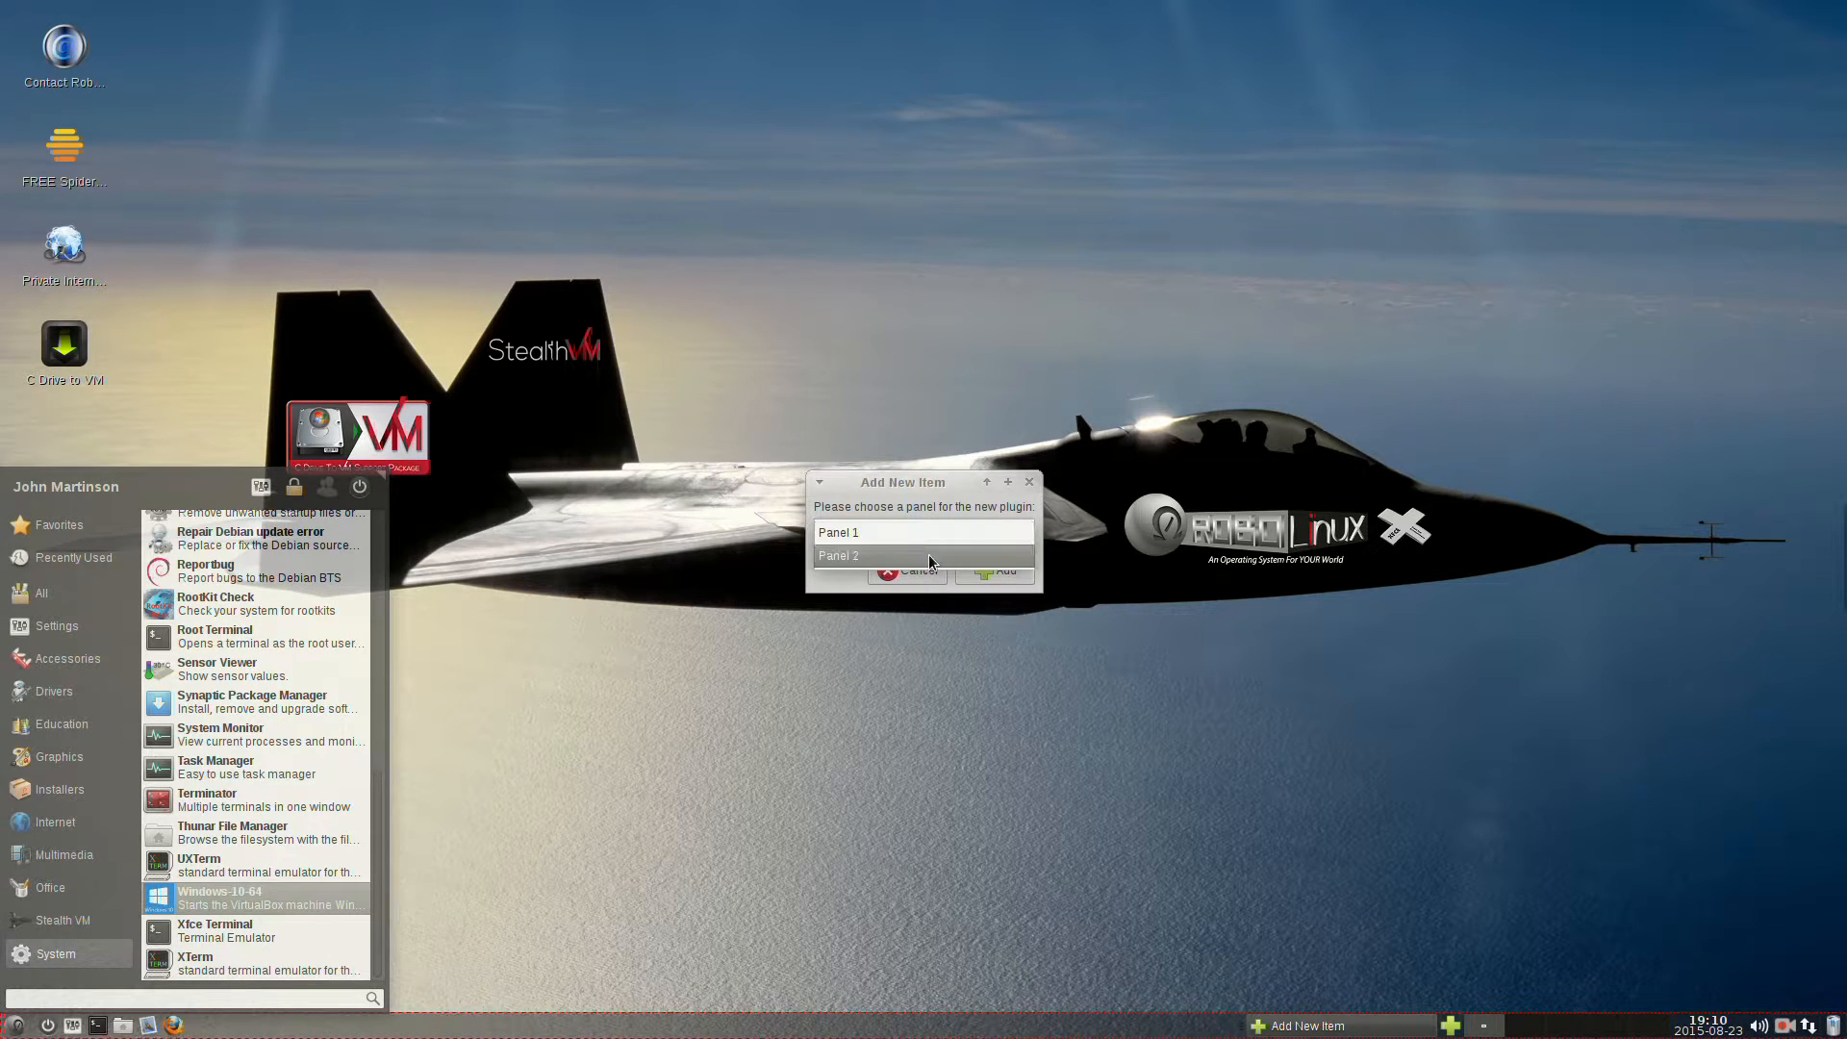
Choose Panel 2 as the destination and add the Windows-10-64 launcher to it.
left_click(841, 554)
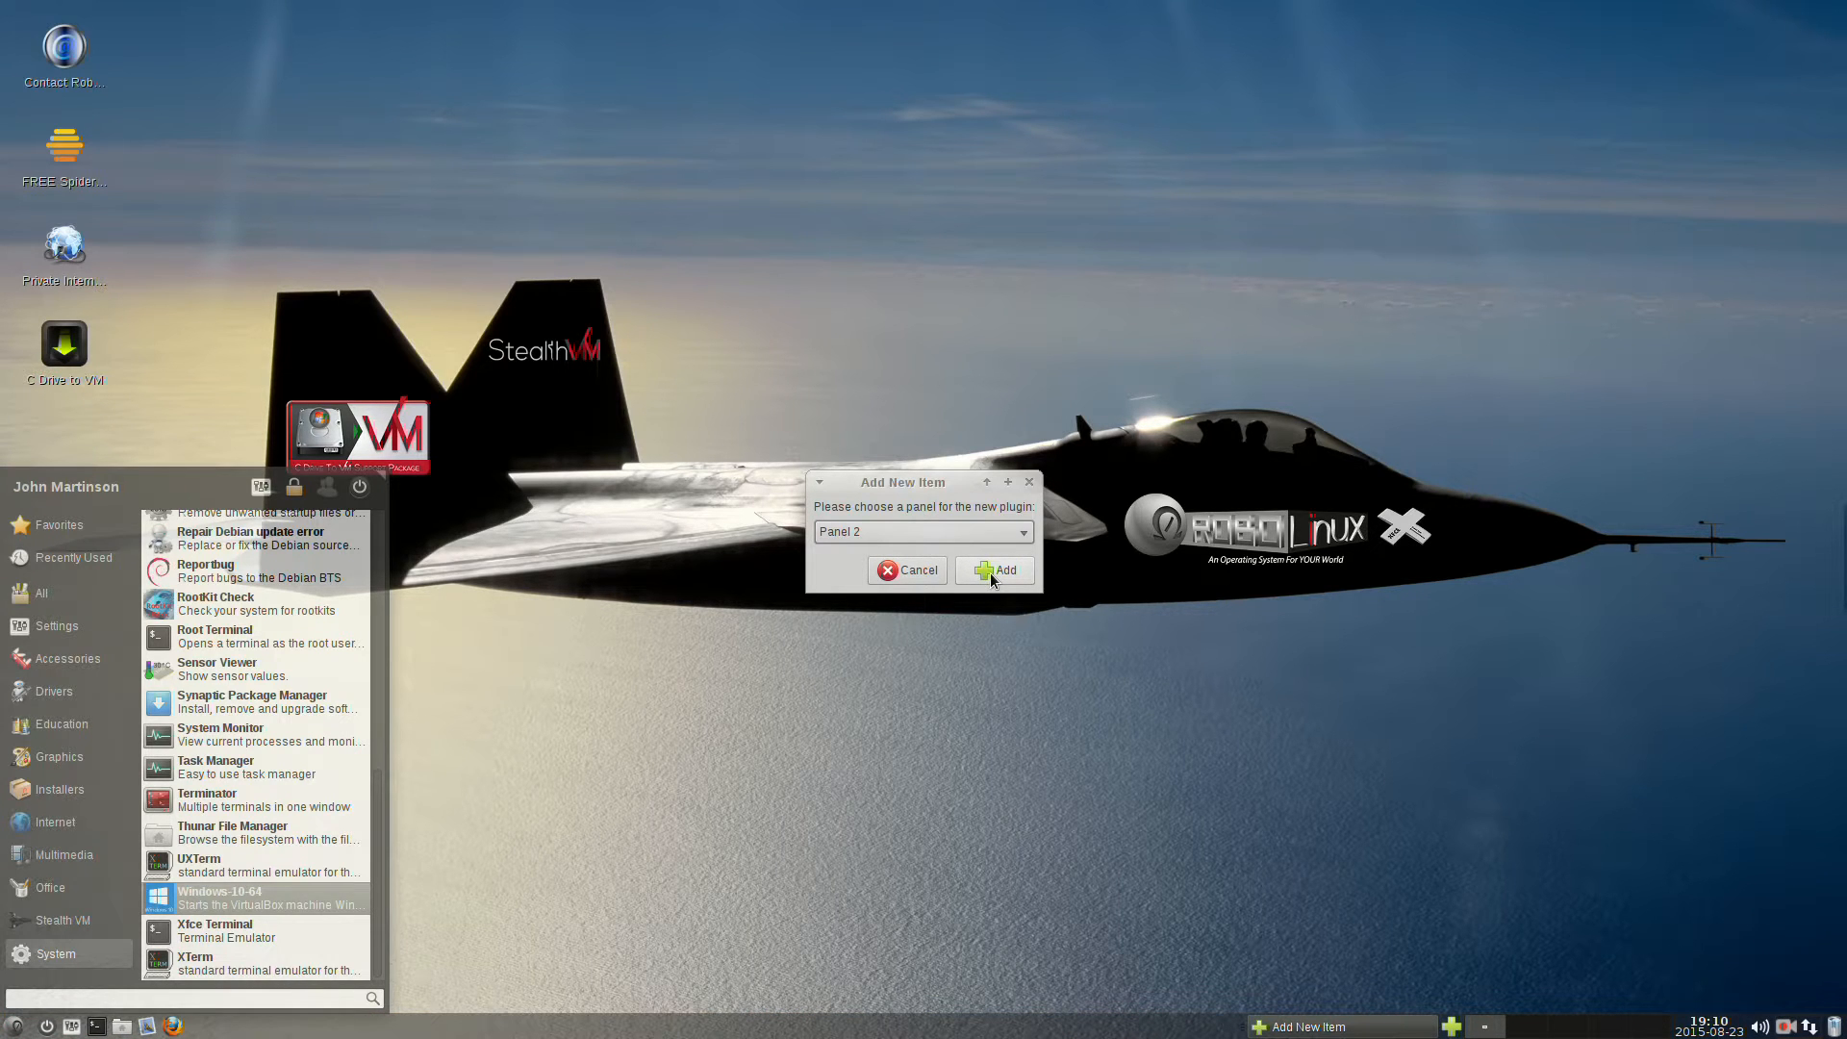
left_click(906, 569)
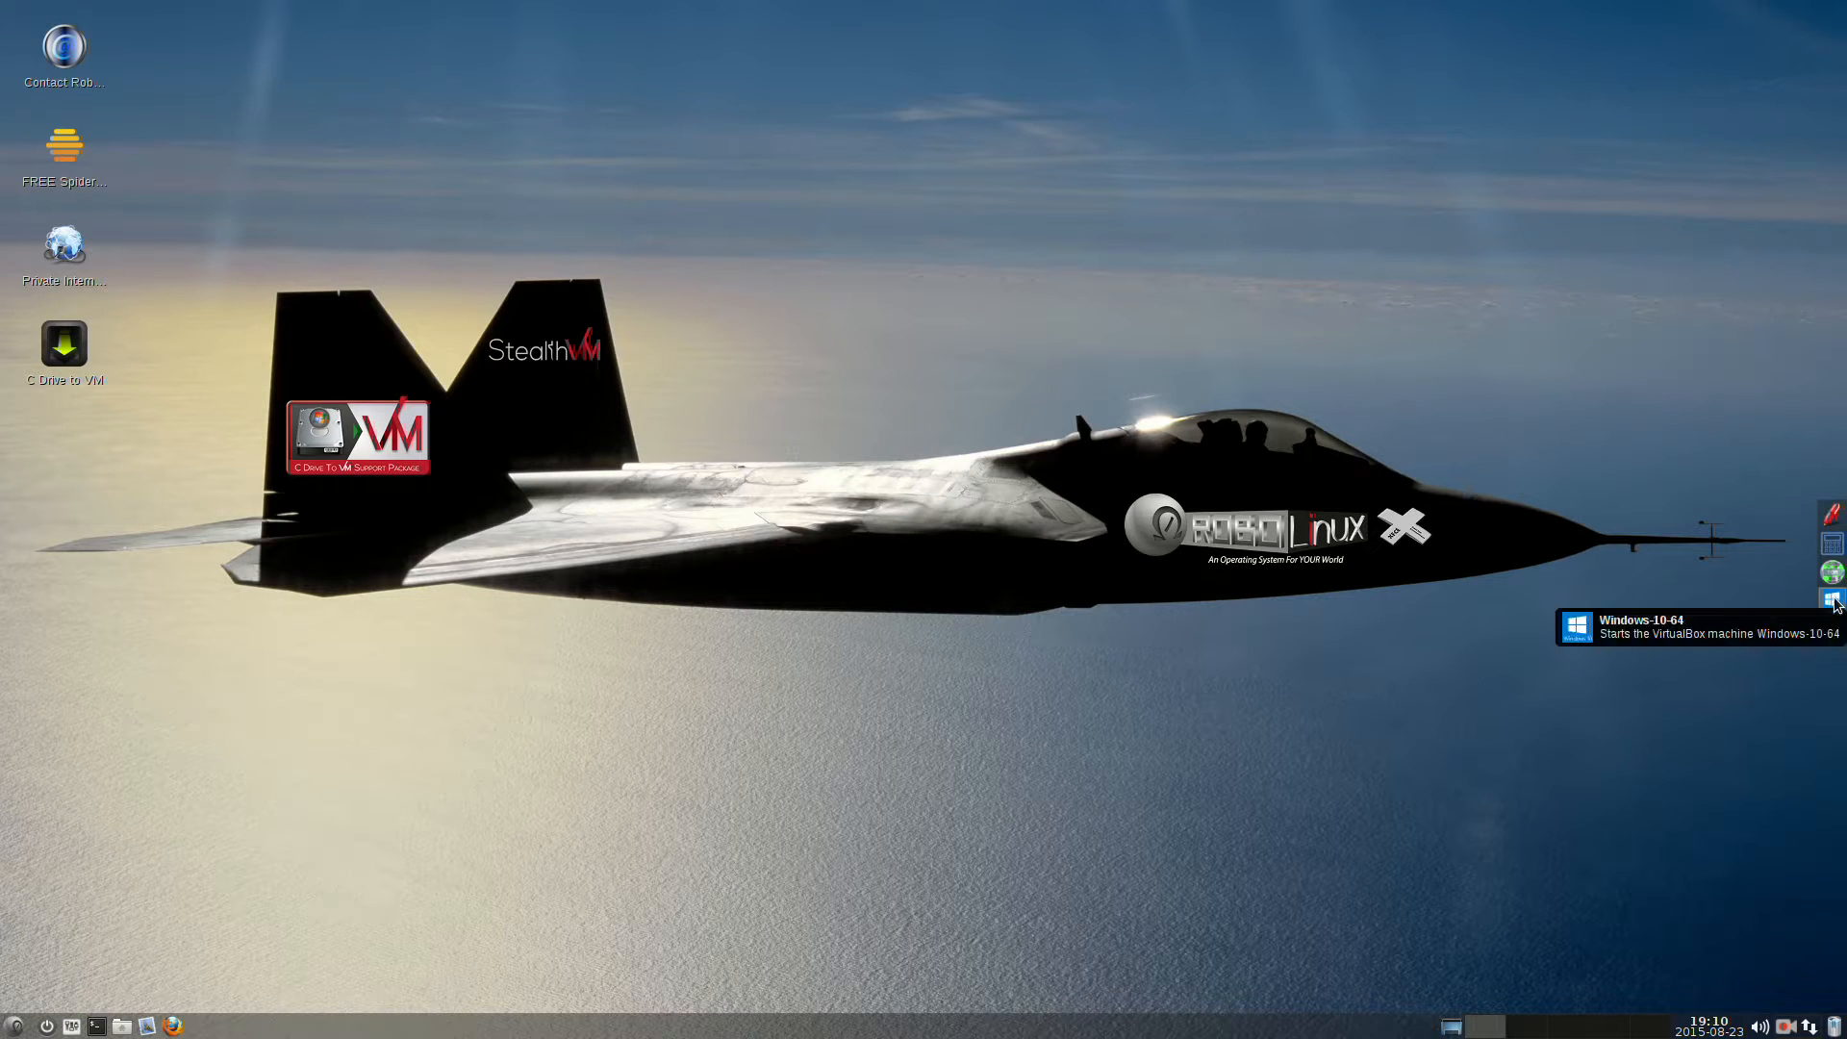
mouse_move(1798, 612)
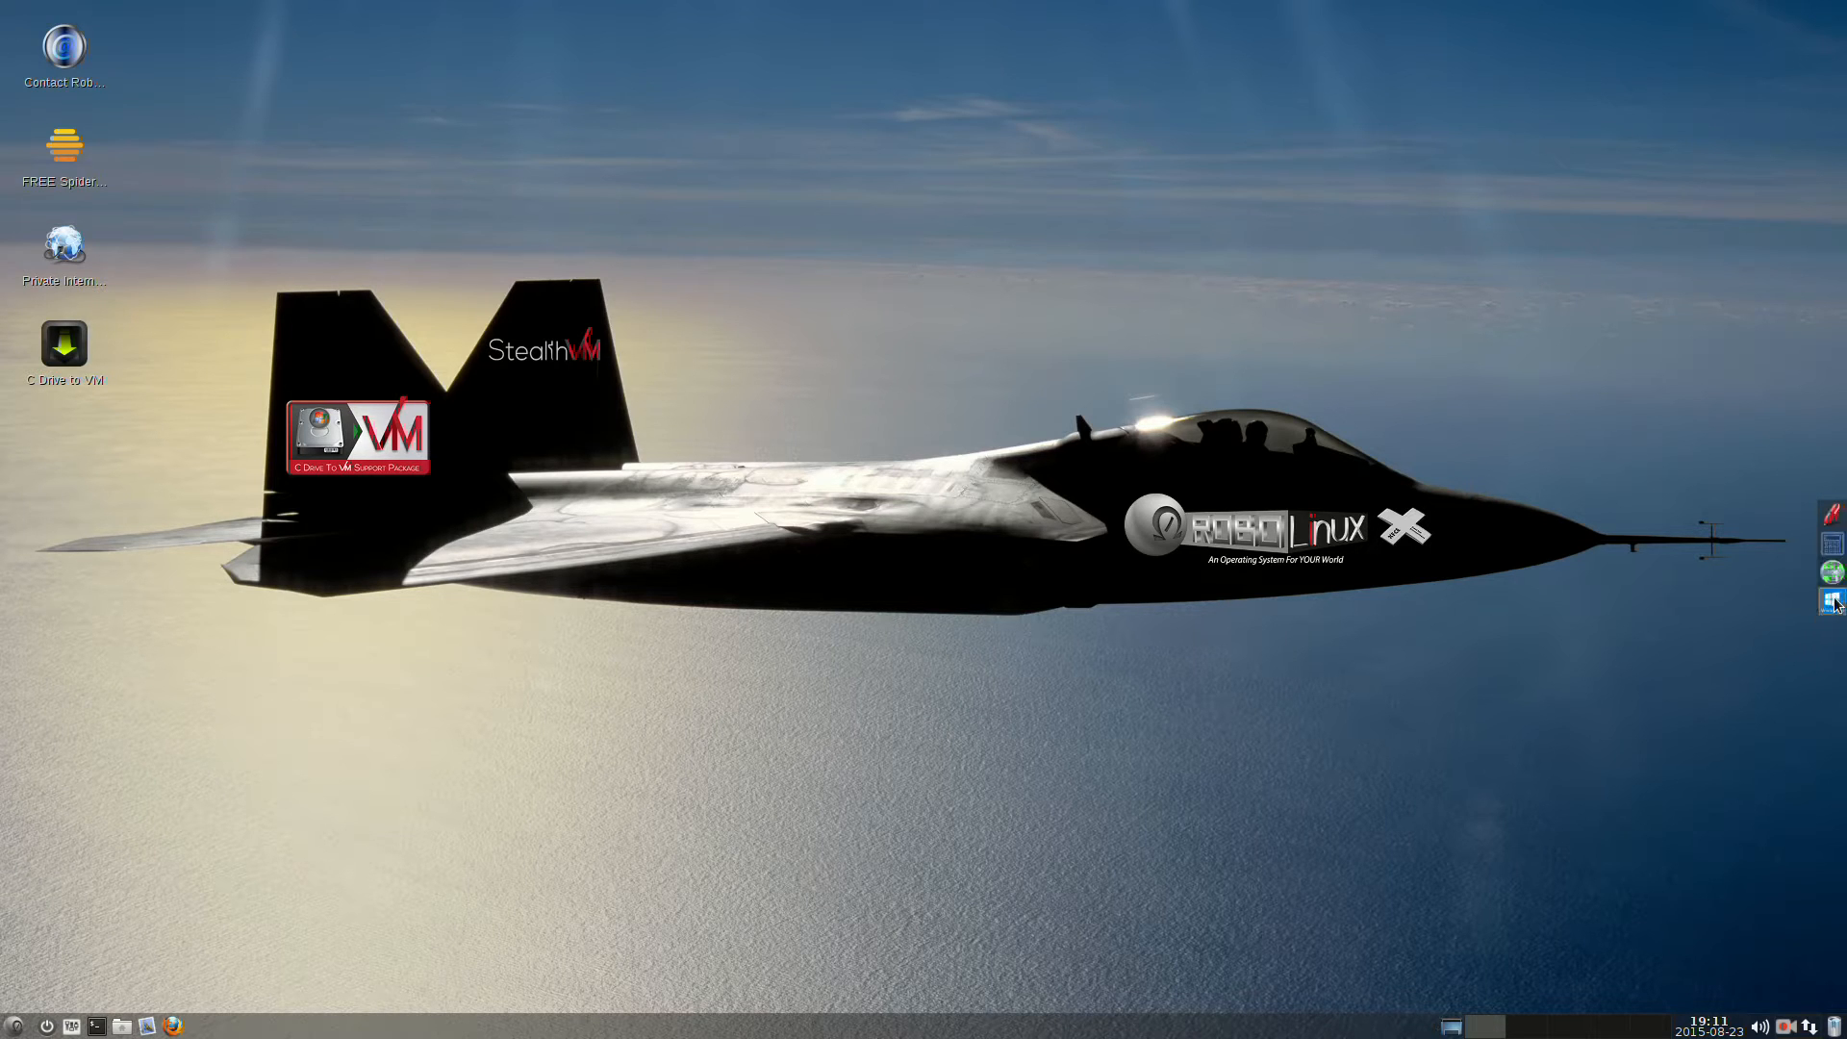
mouse_move(1833, 601)
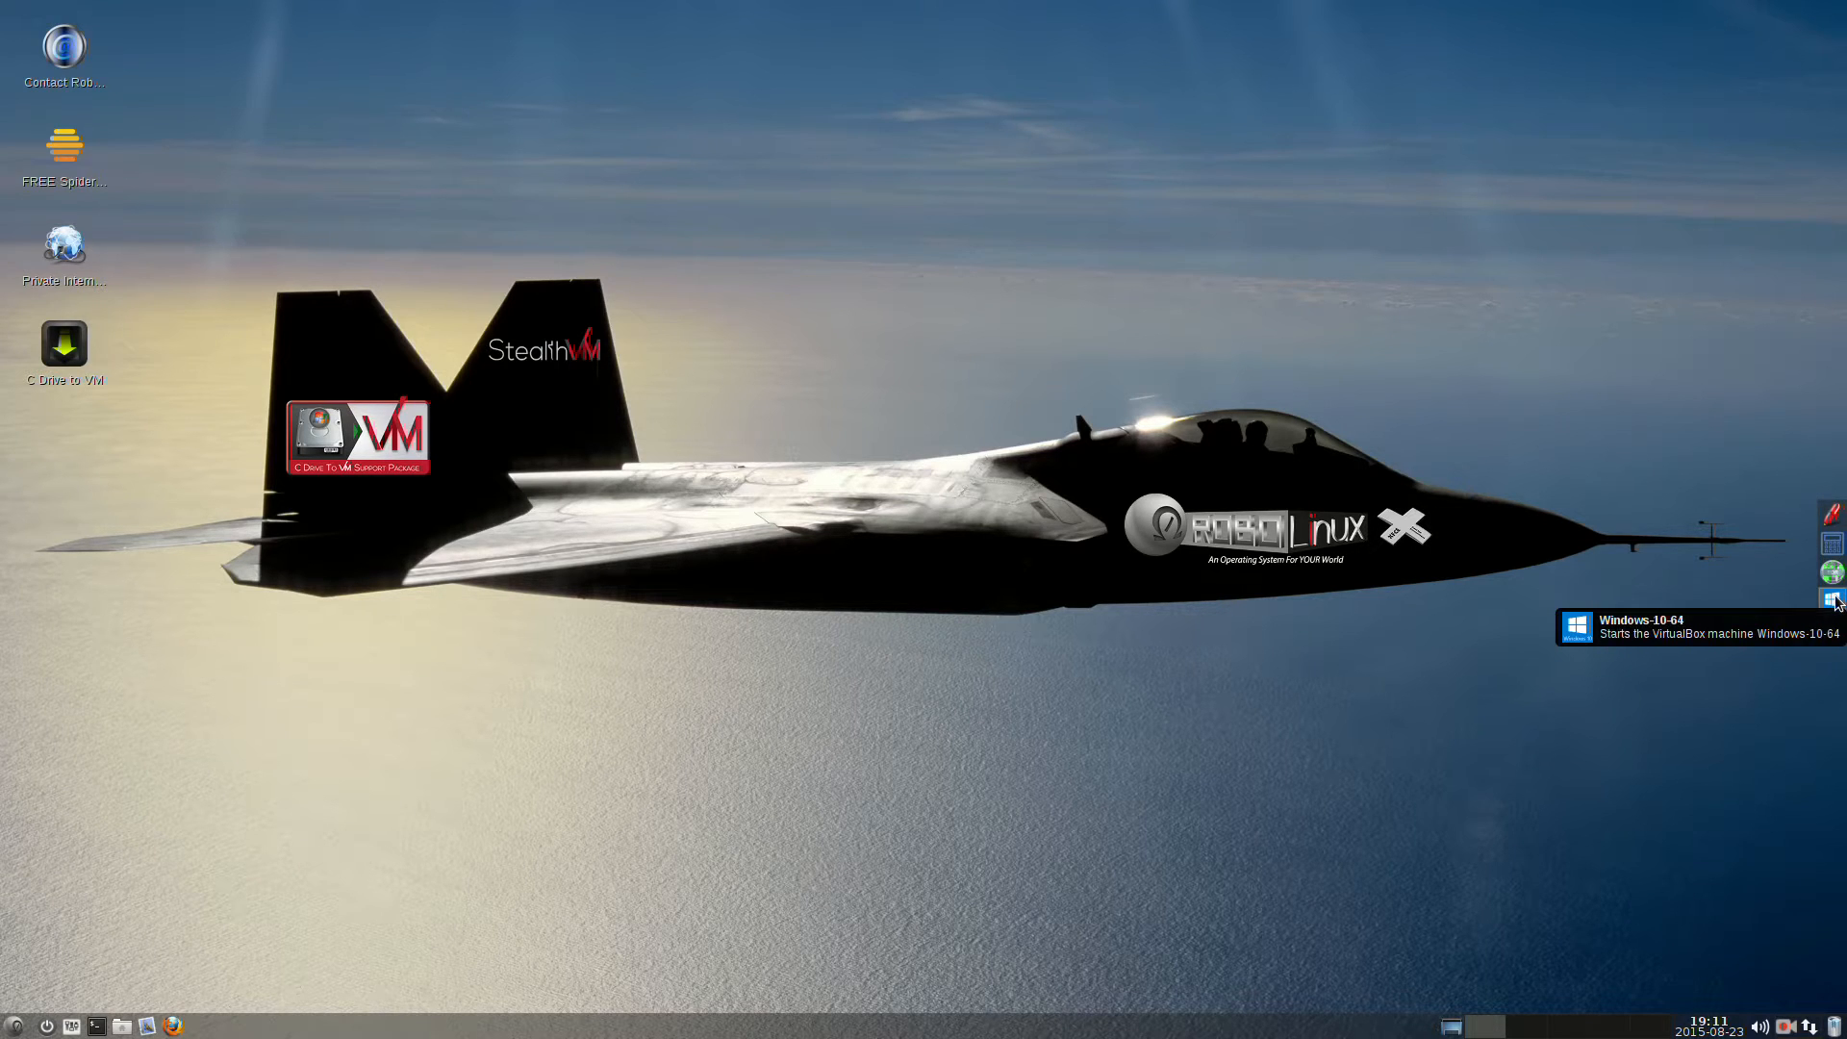